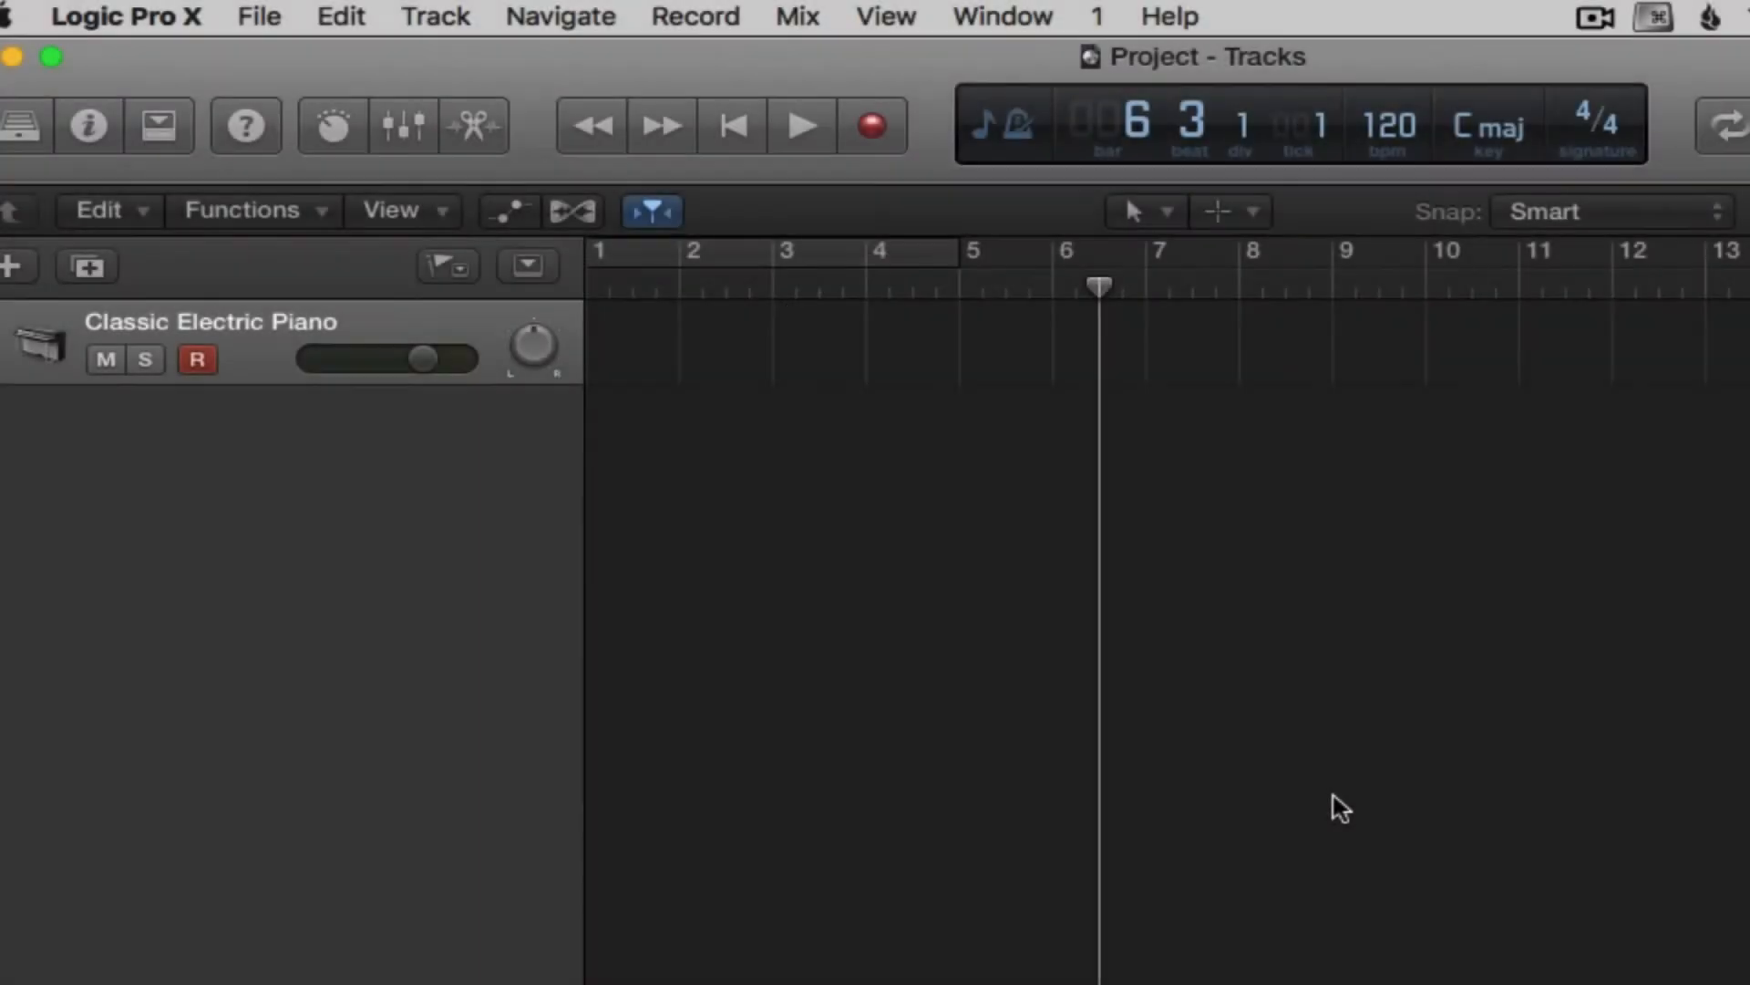
pyautogui.moveTo(1306, 775)
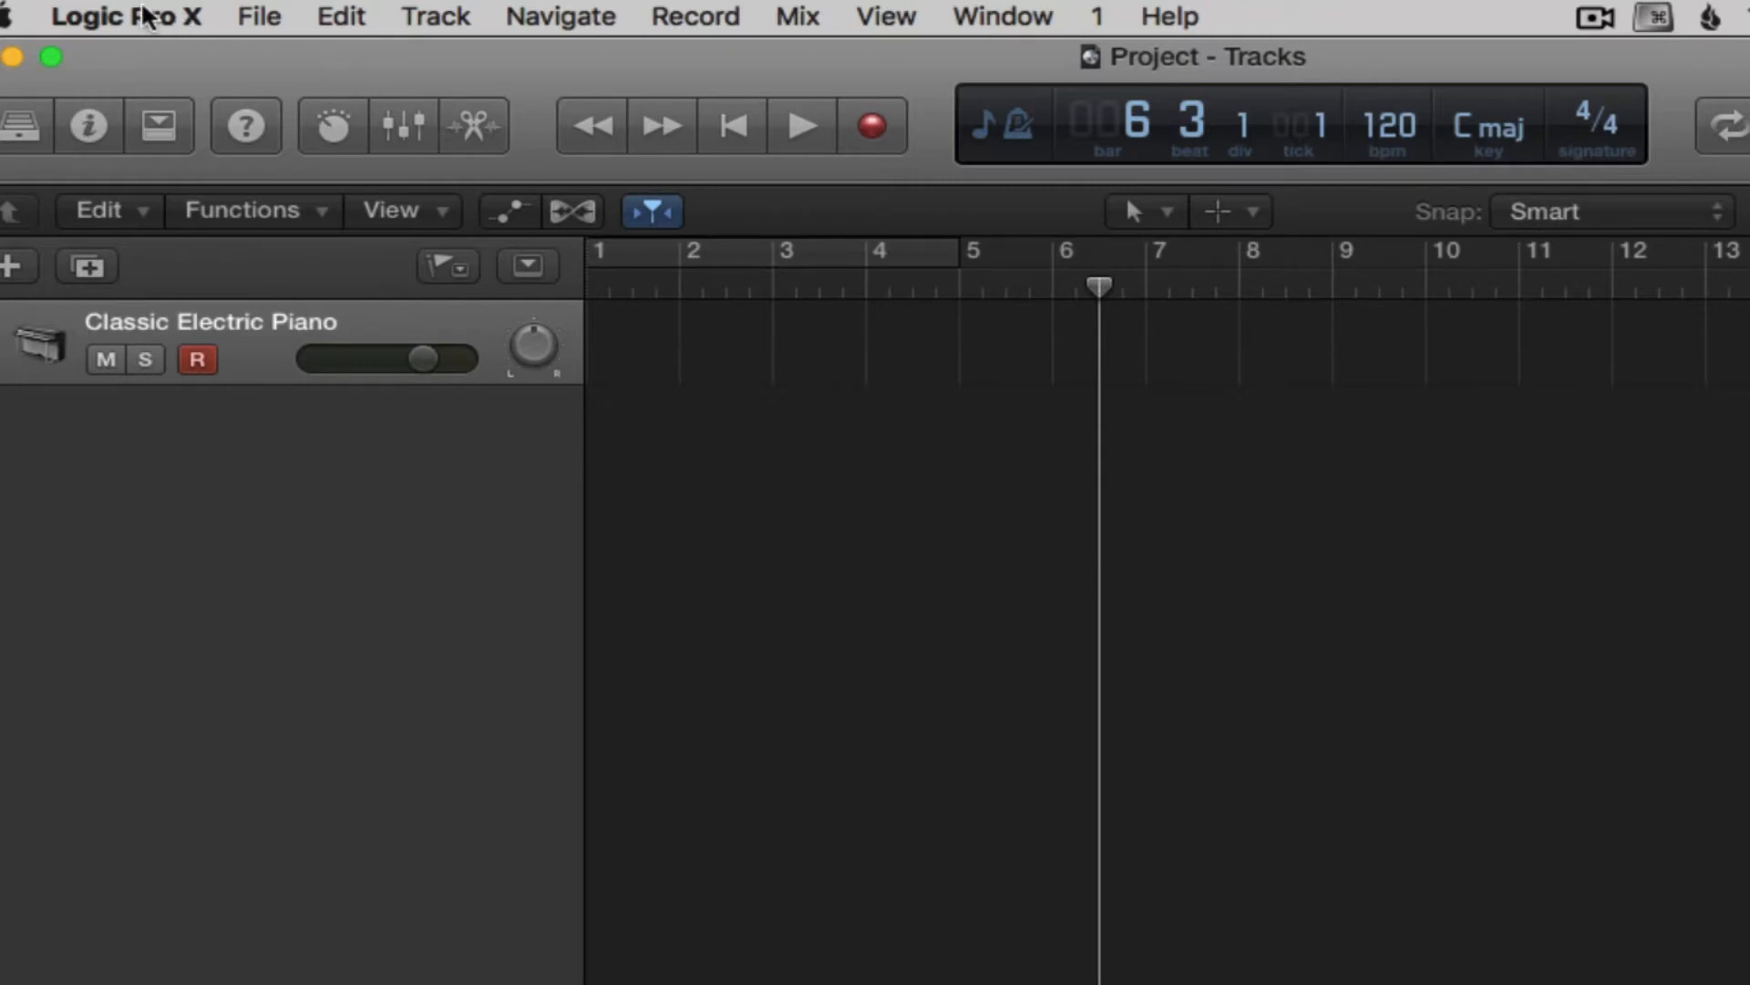
# Step: Bring up the Preferences window on the General pane with Project Handling settings
pyautogui.click(126, 16)
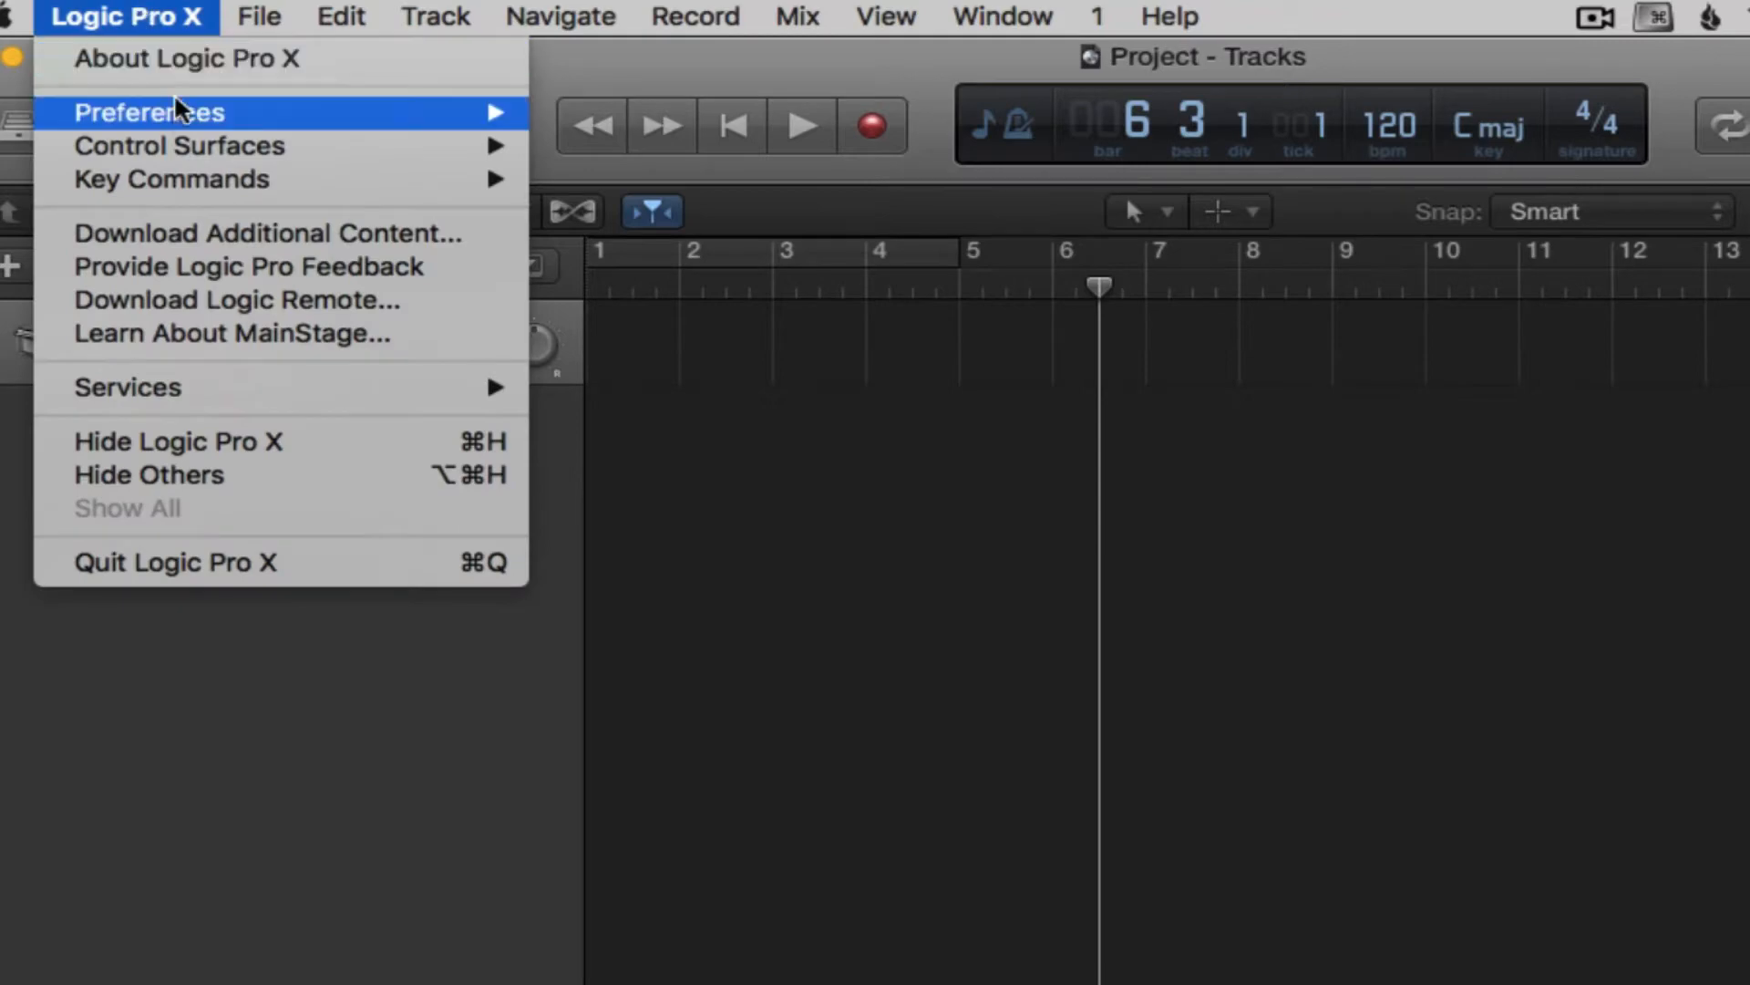
pyautogui.moveTo(148, 111)
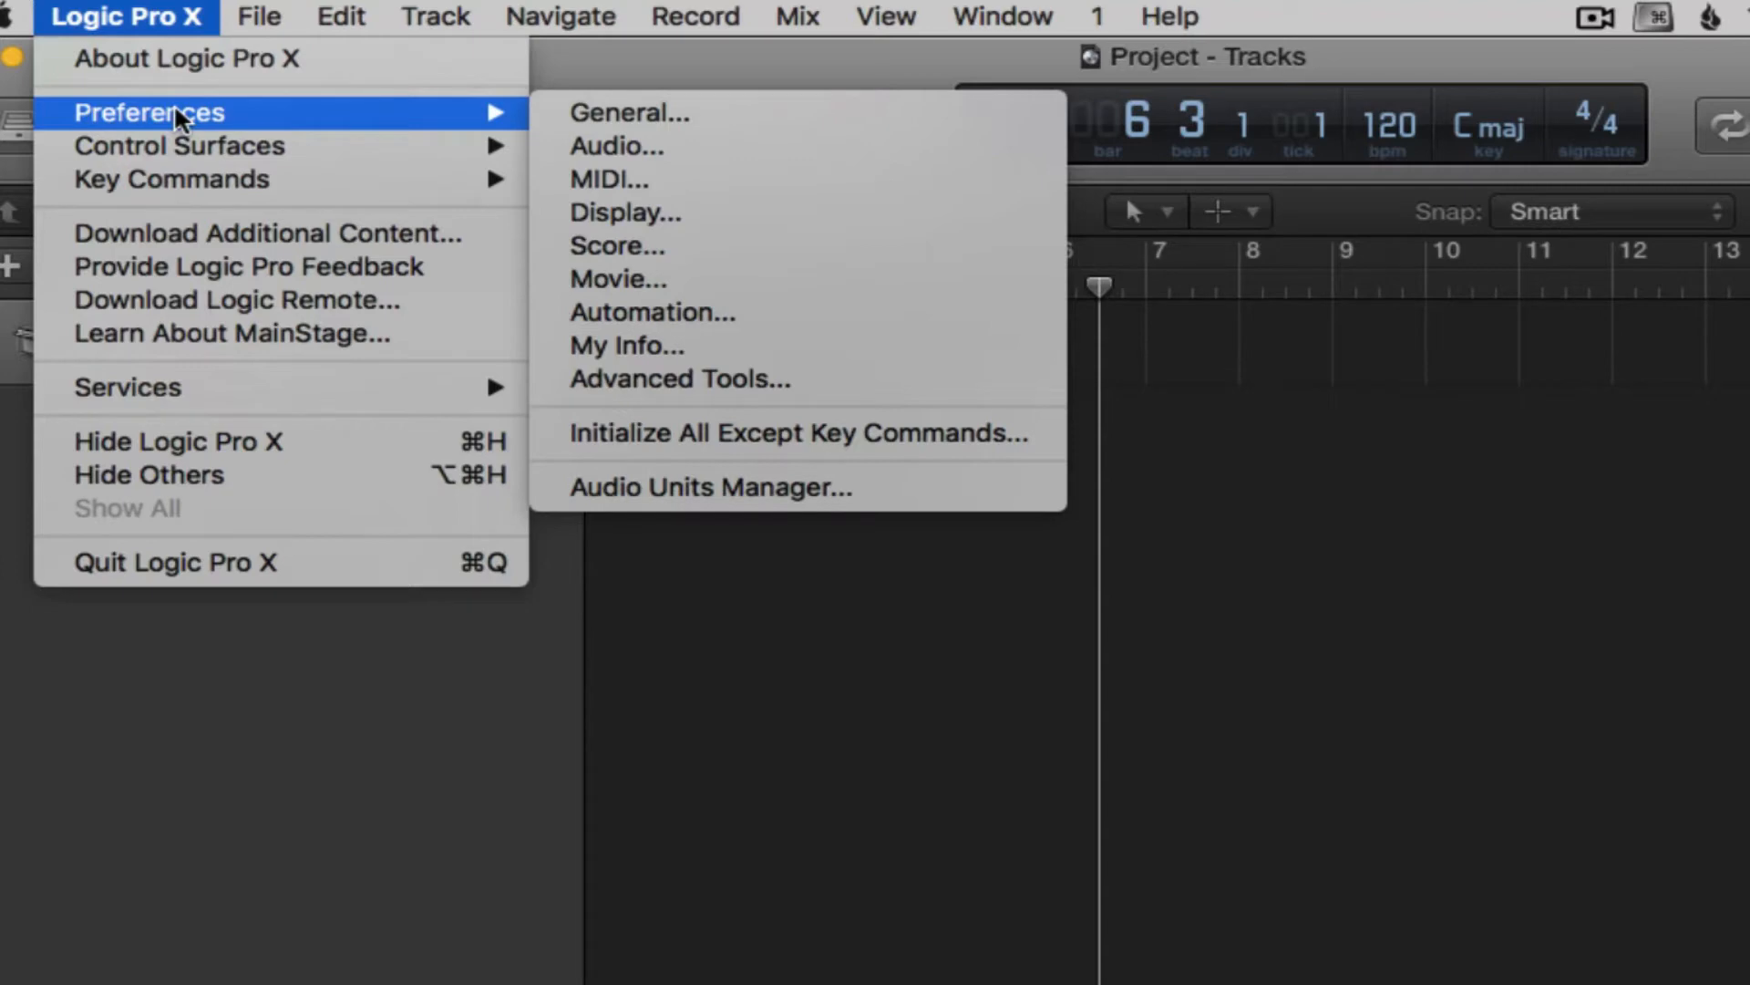
pyautogui.click(629, 114)
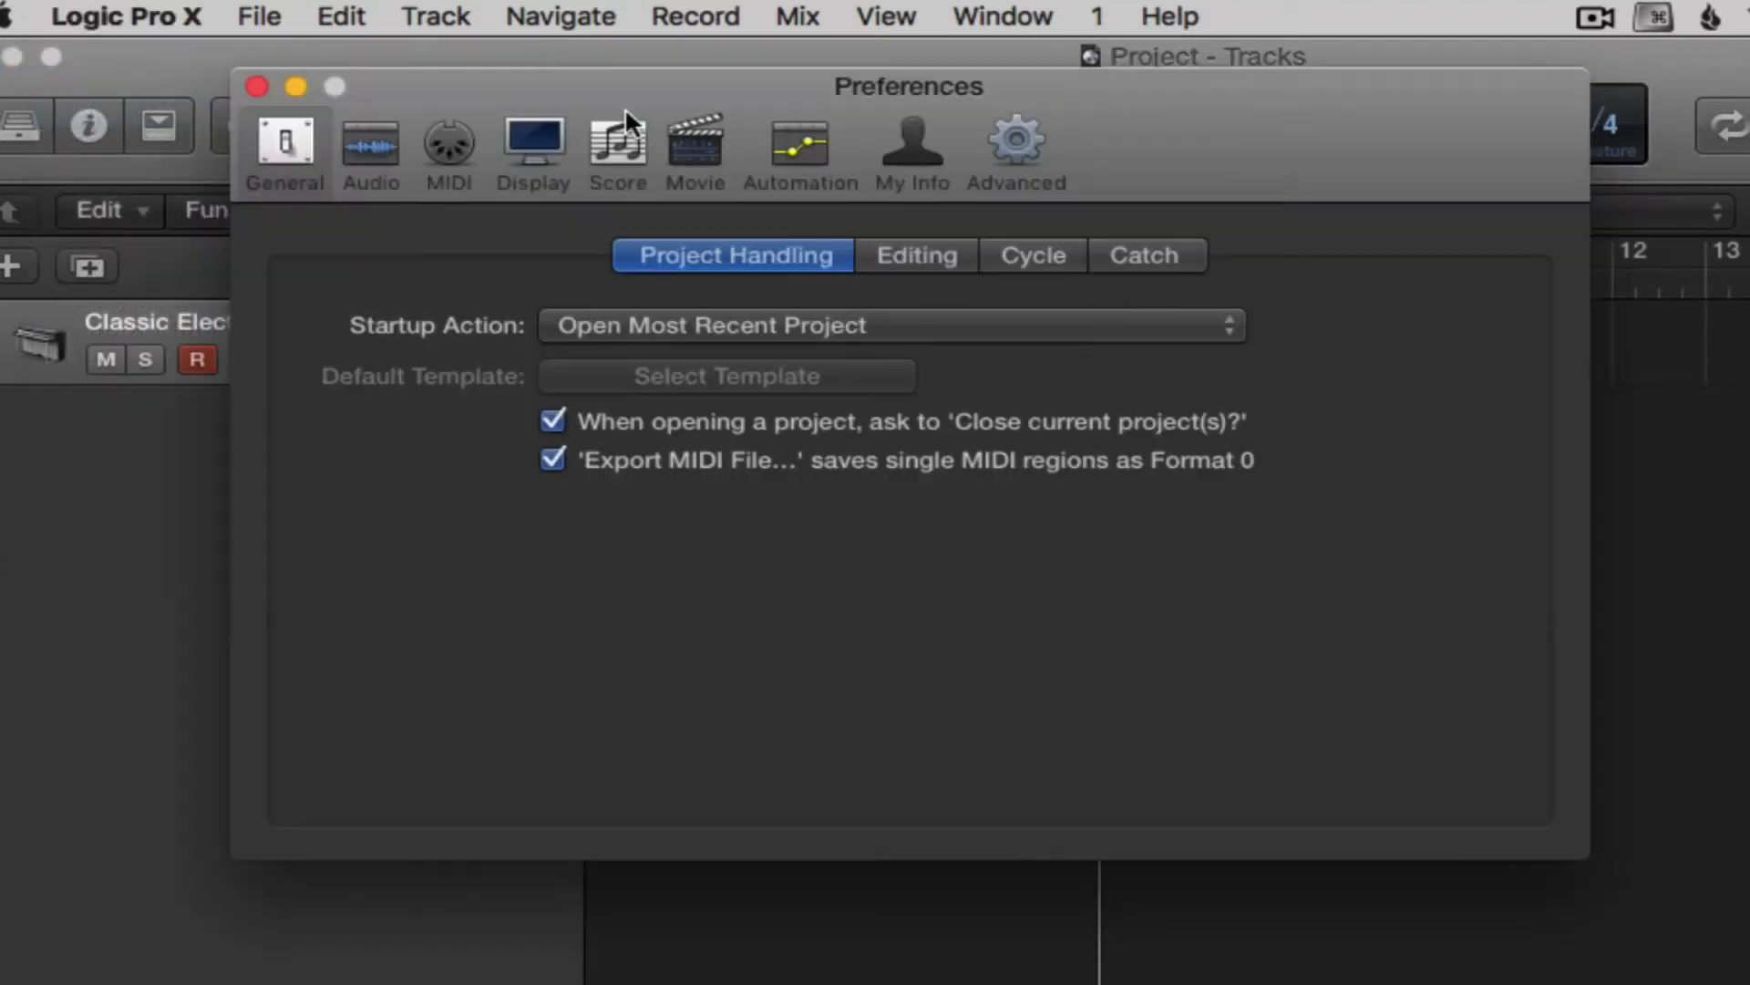
pyautogui.moveTo(474, 341)
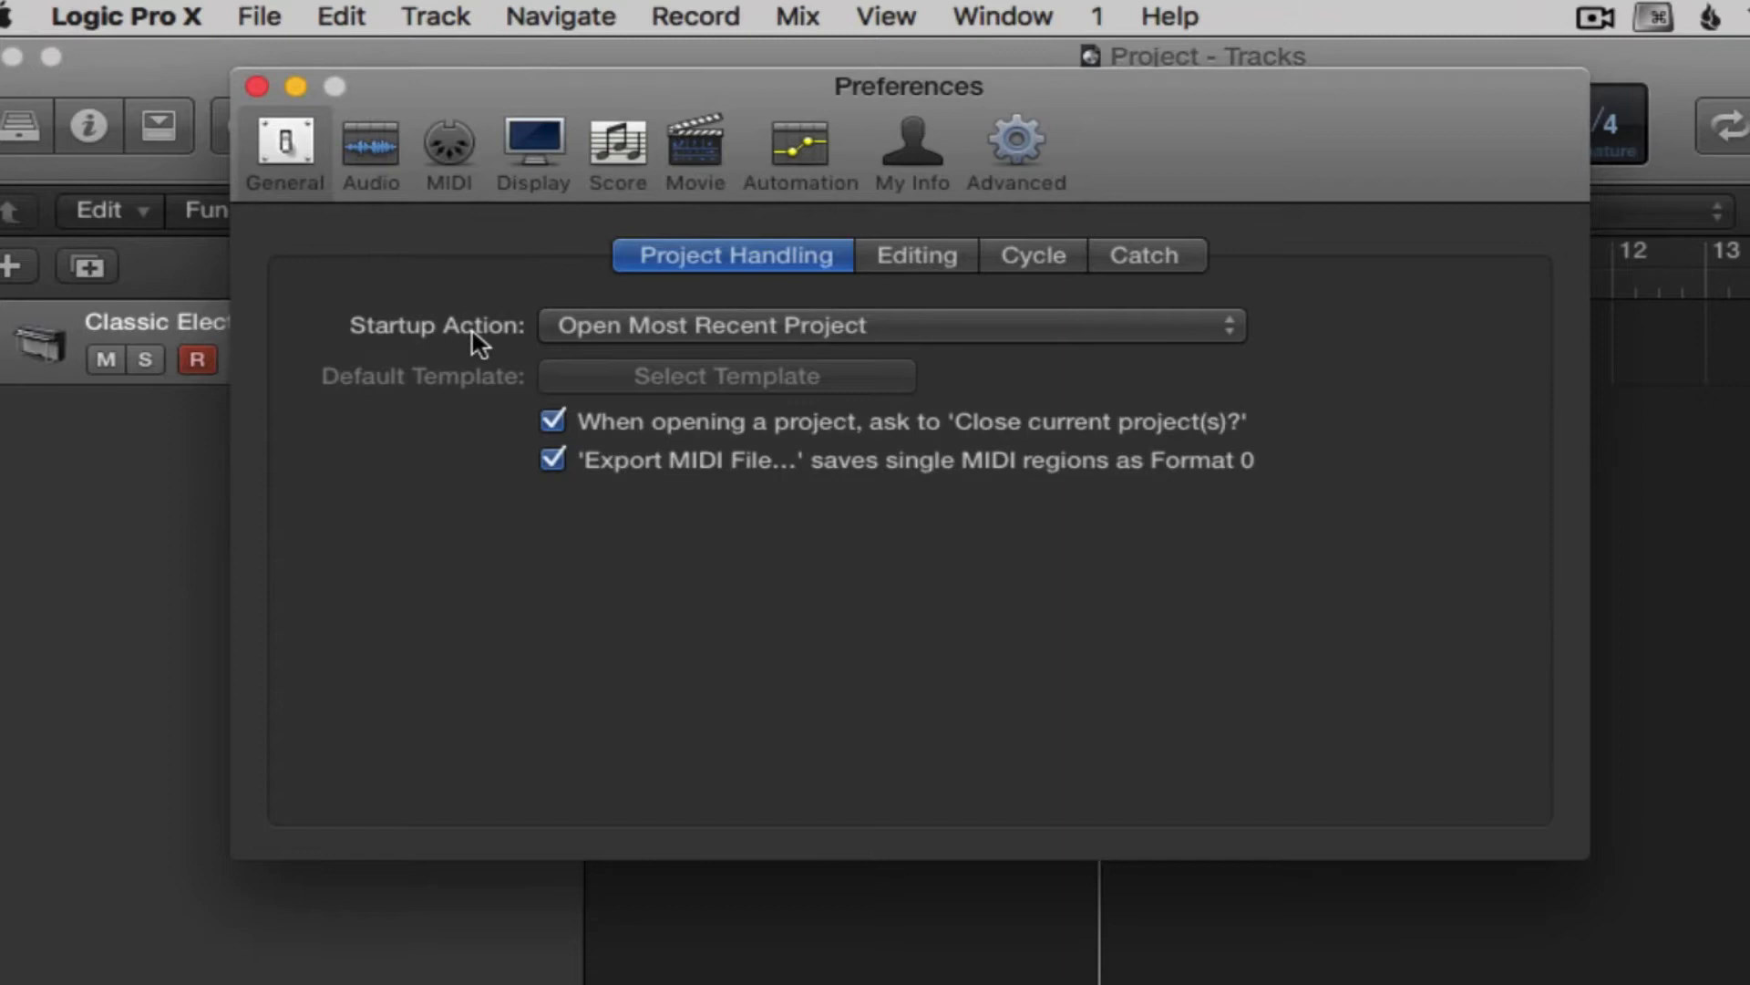
pyautogui.moveTo(479, 341)
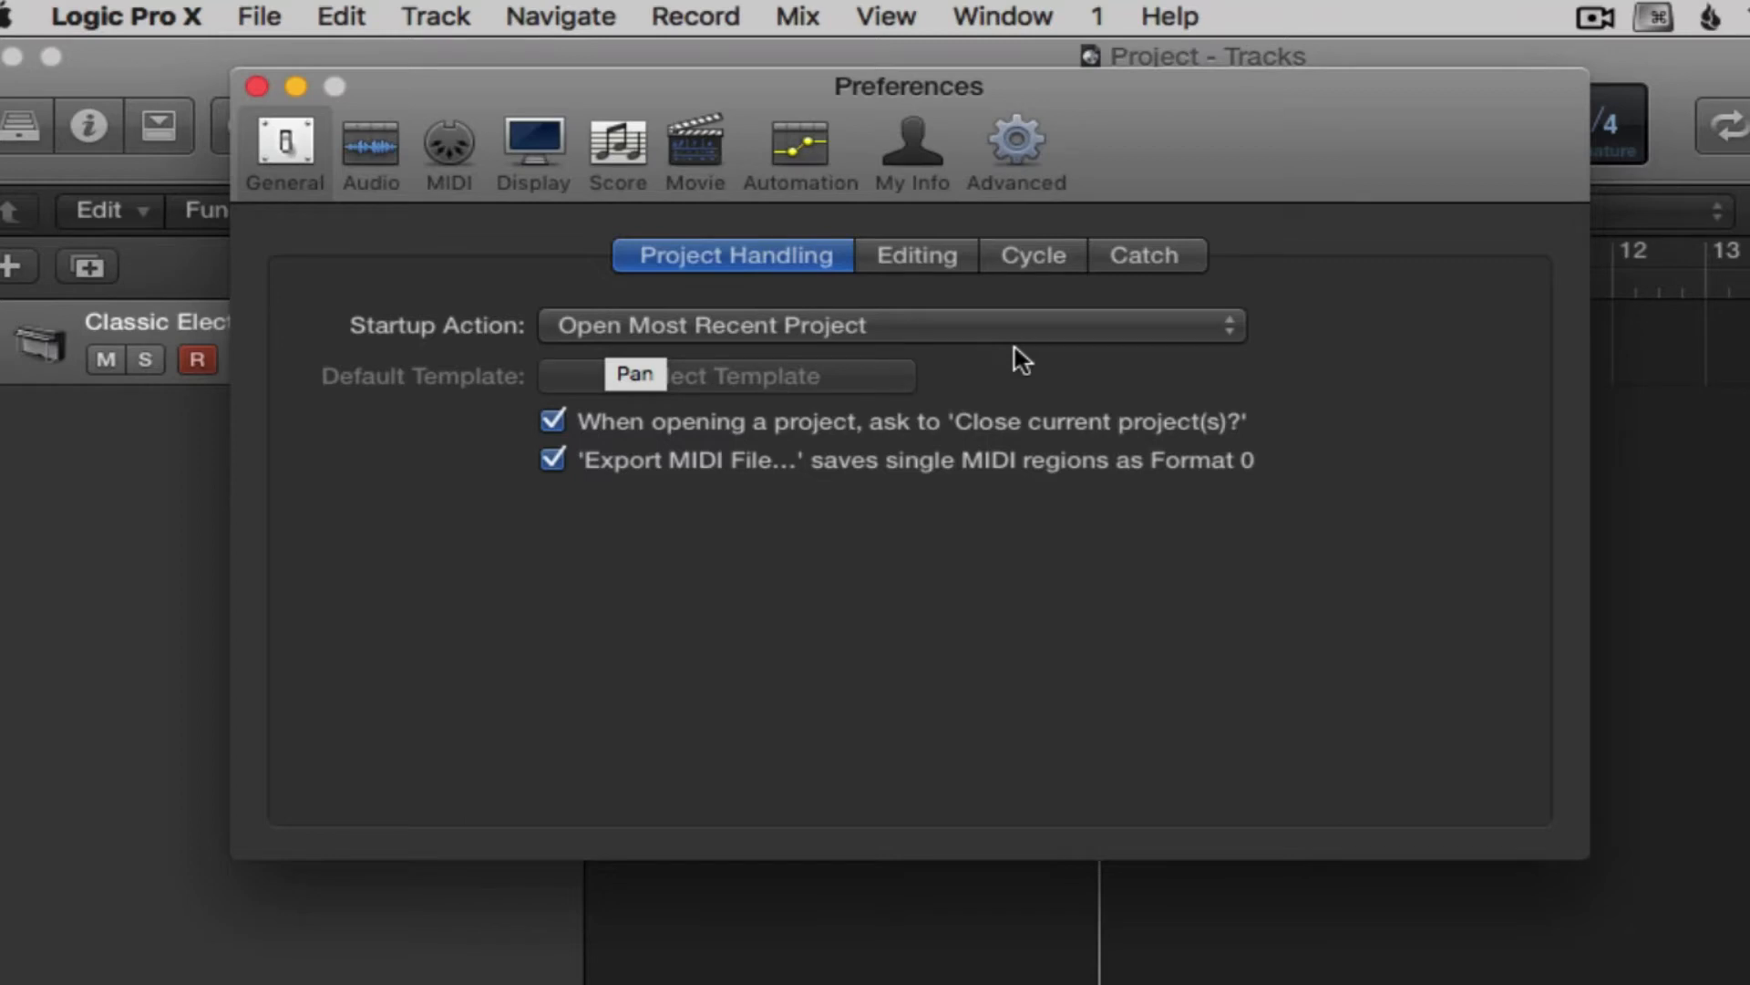
pyautogui.moveTo(1055, 366)
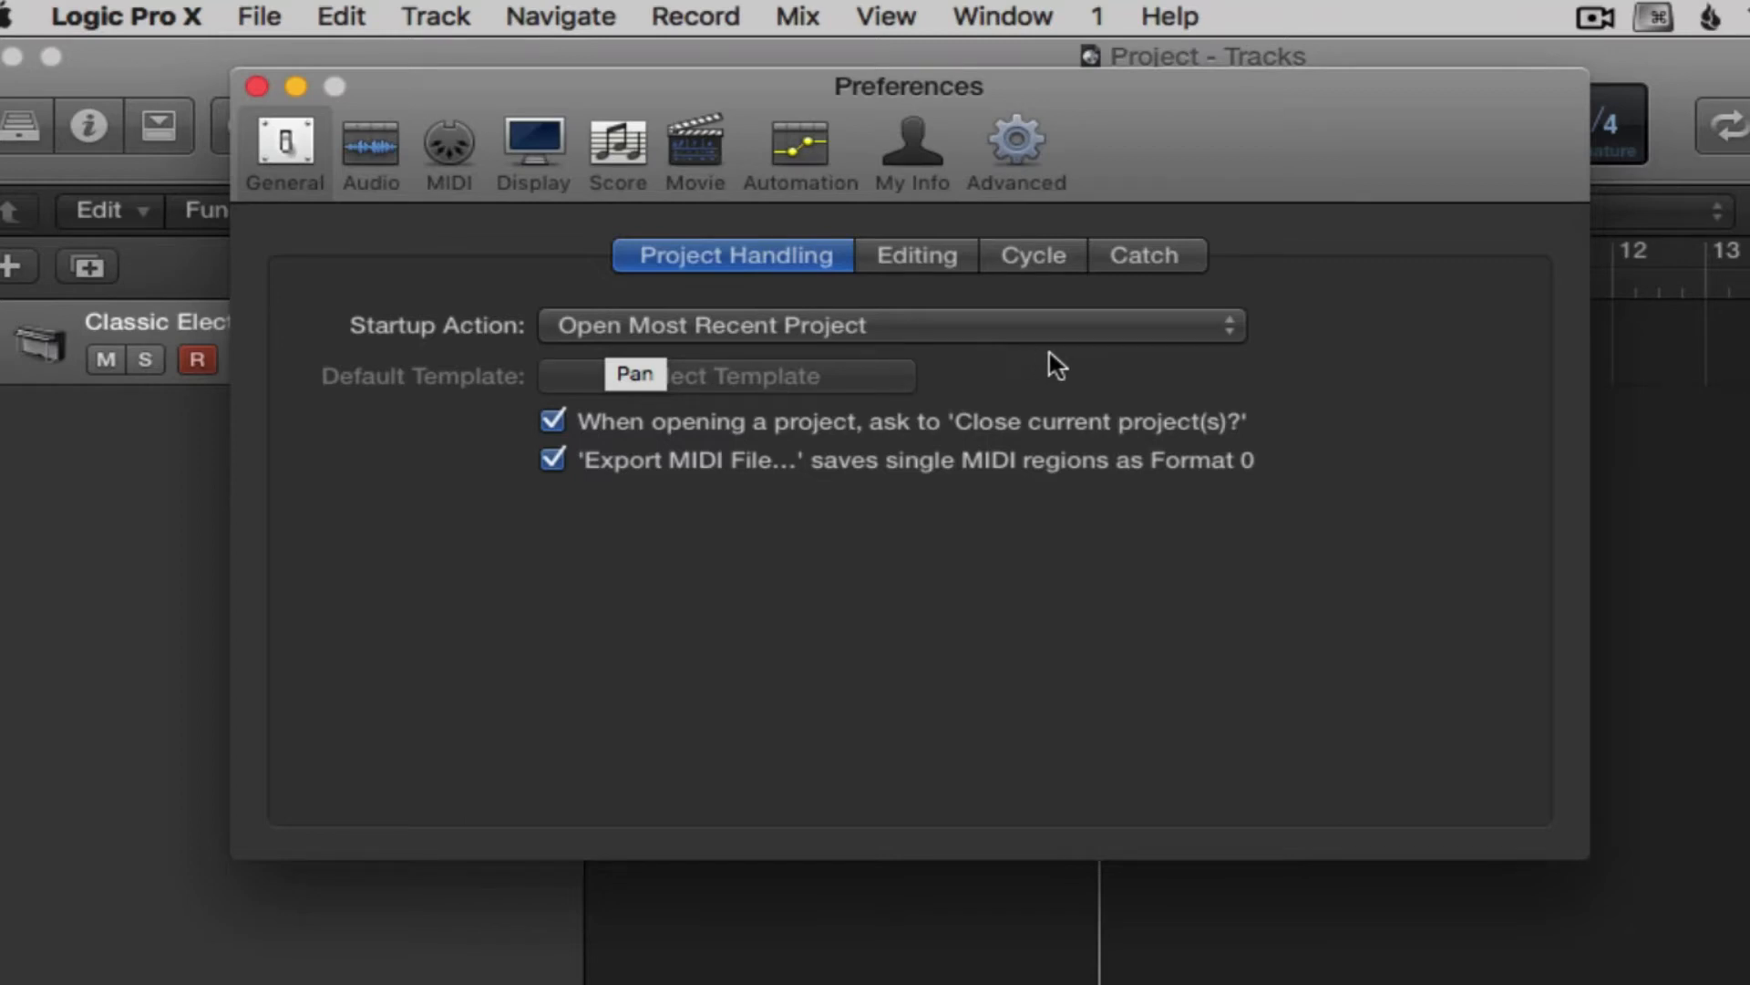
pyautogui.moveTo(1161, 361)
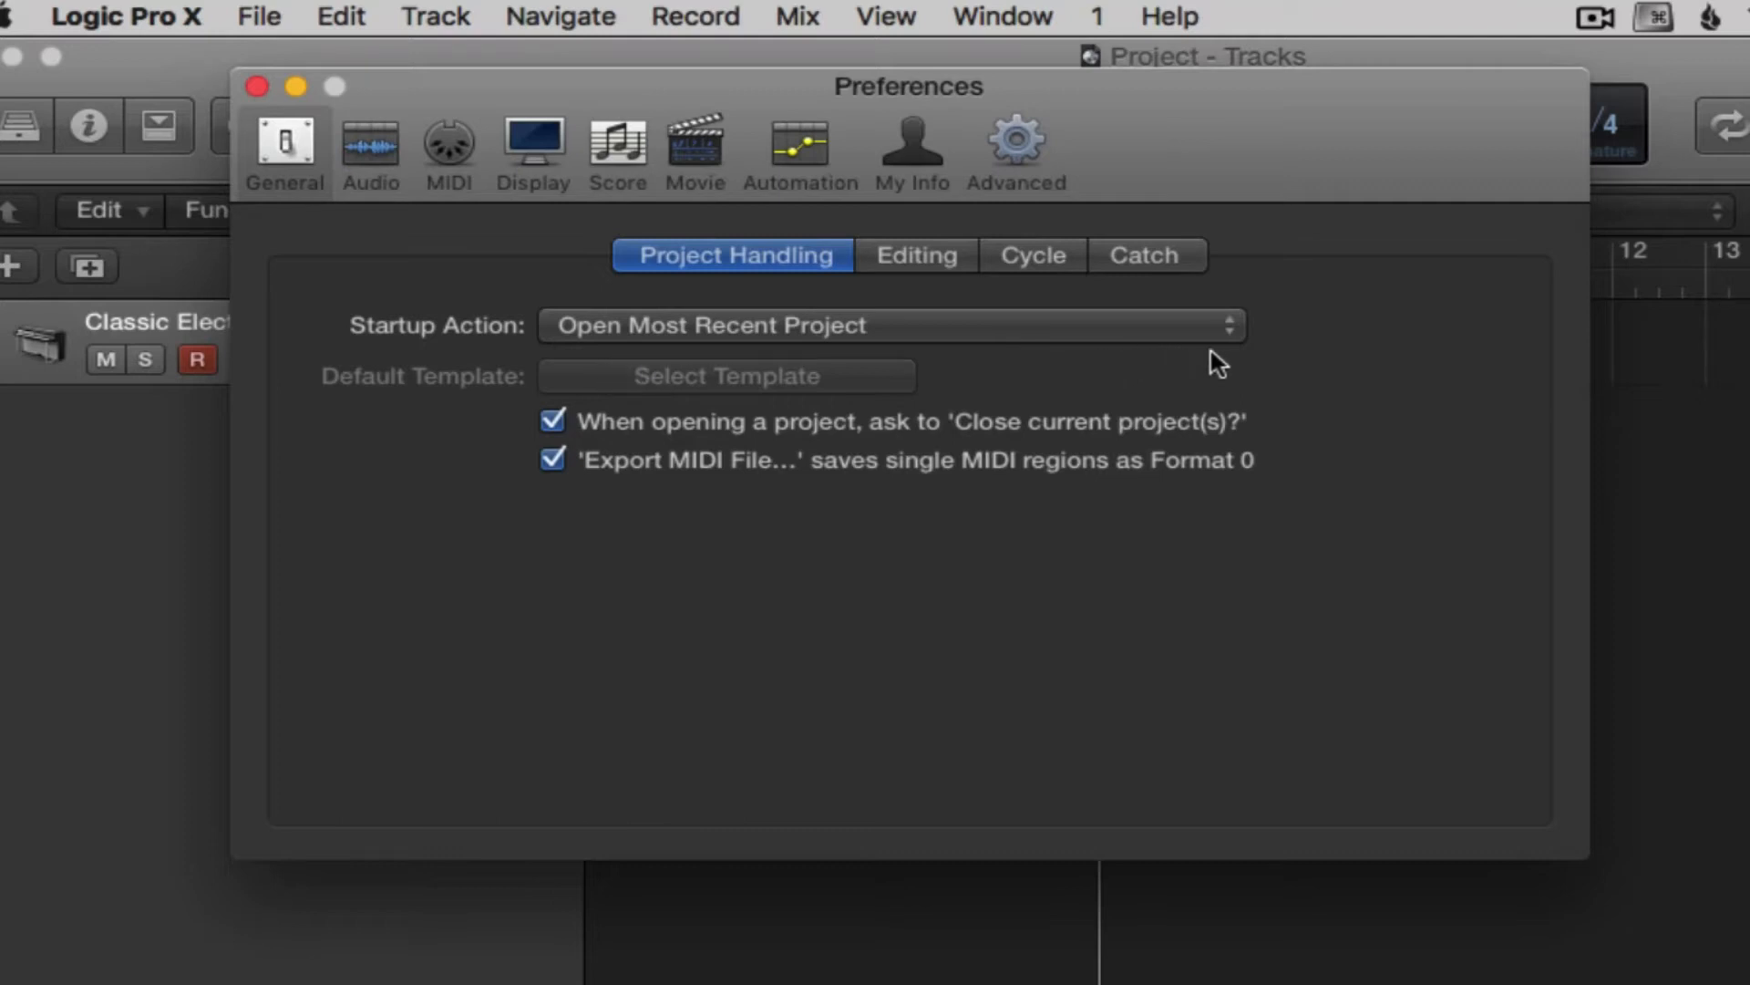
# Step: Show the Startup Action choices, keeping Open Most Recent Project selected
pyautogui.click(888, 325)
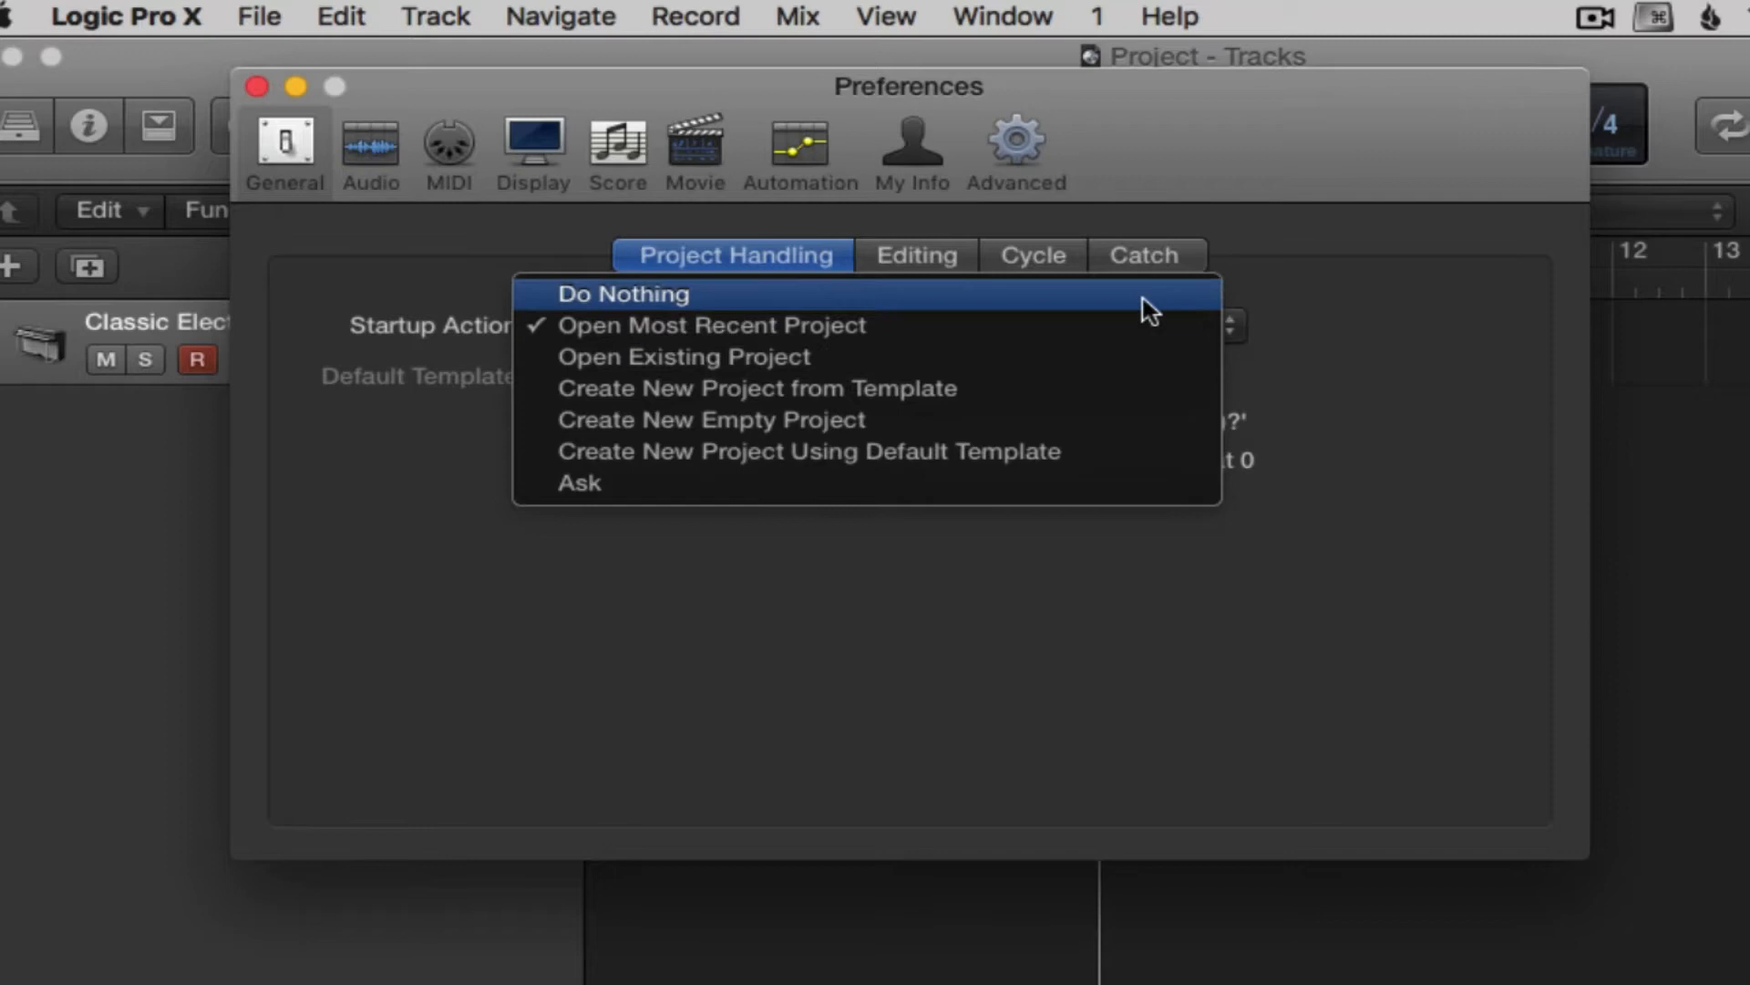
pyautogui.moveTo(1134, 310)
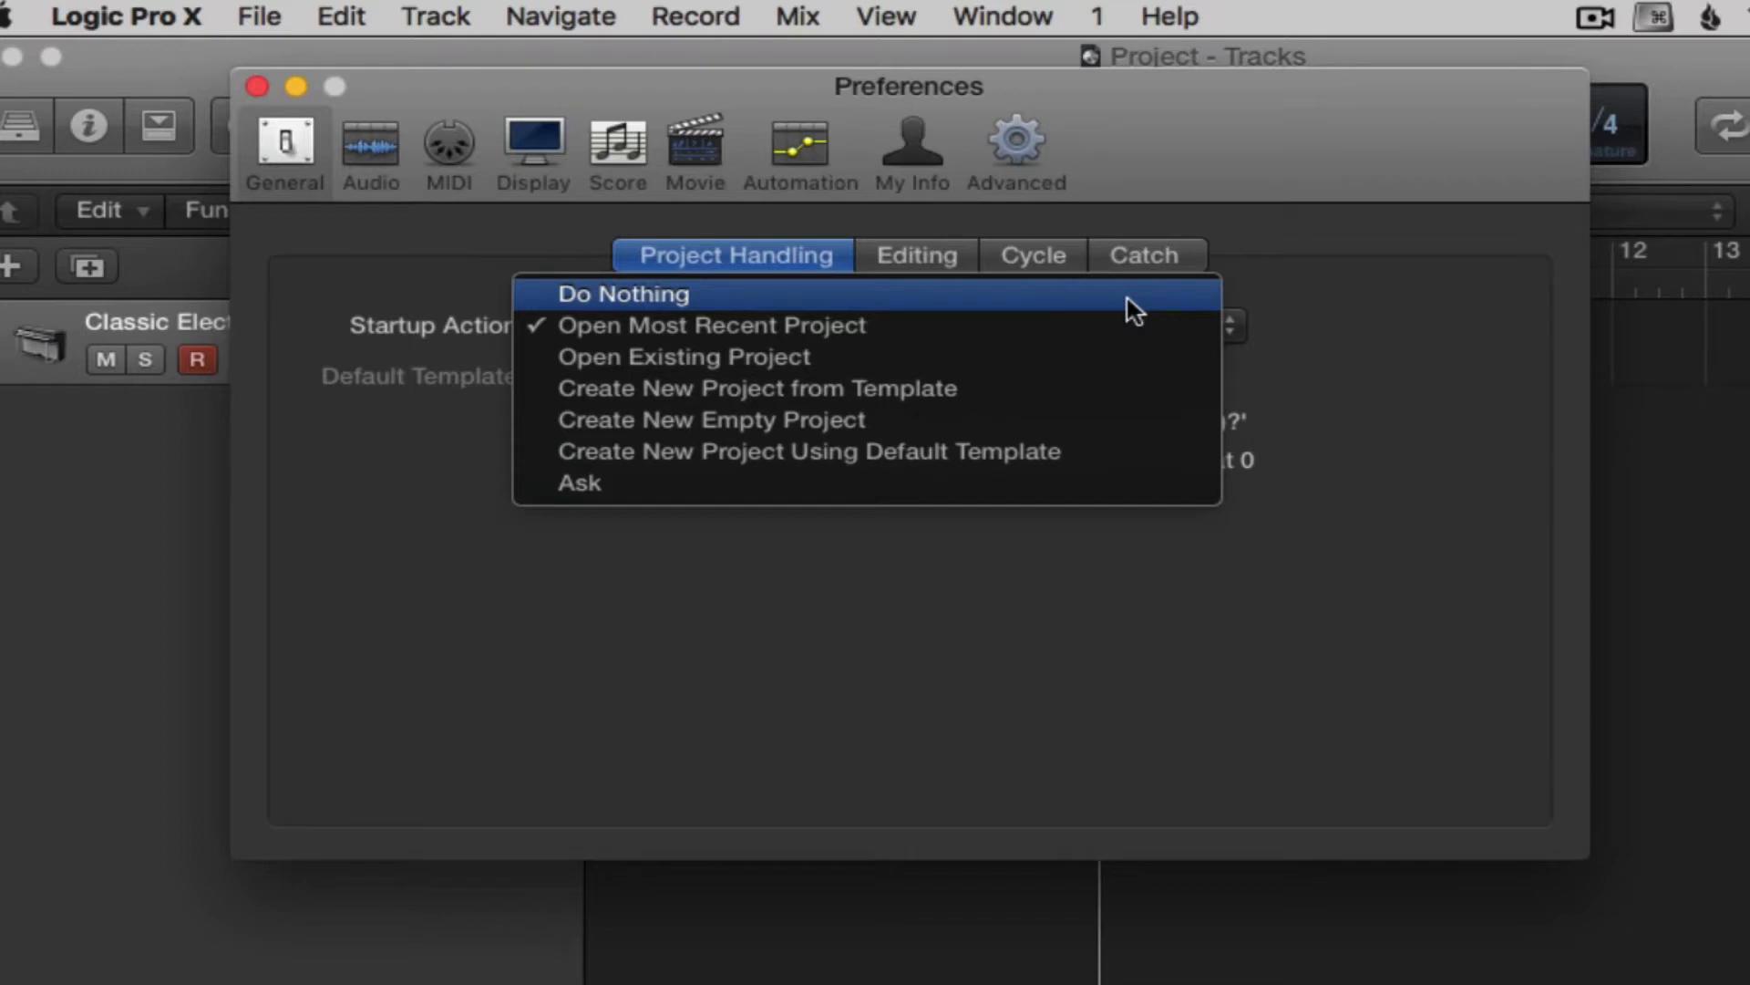
pyautogui.moveTo(1074, 362)
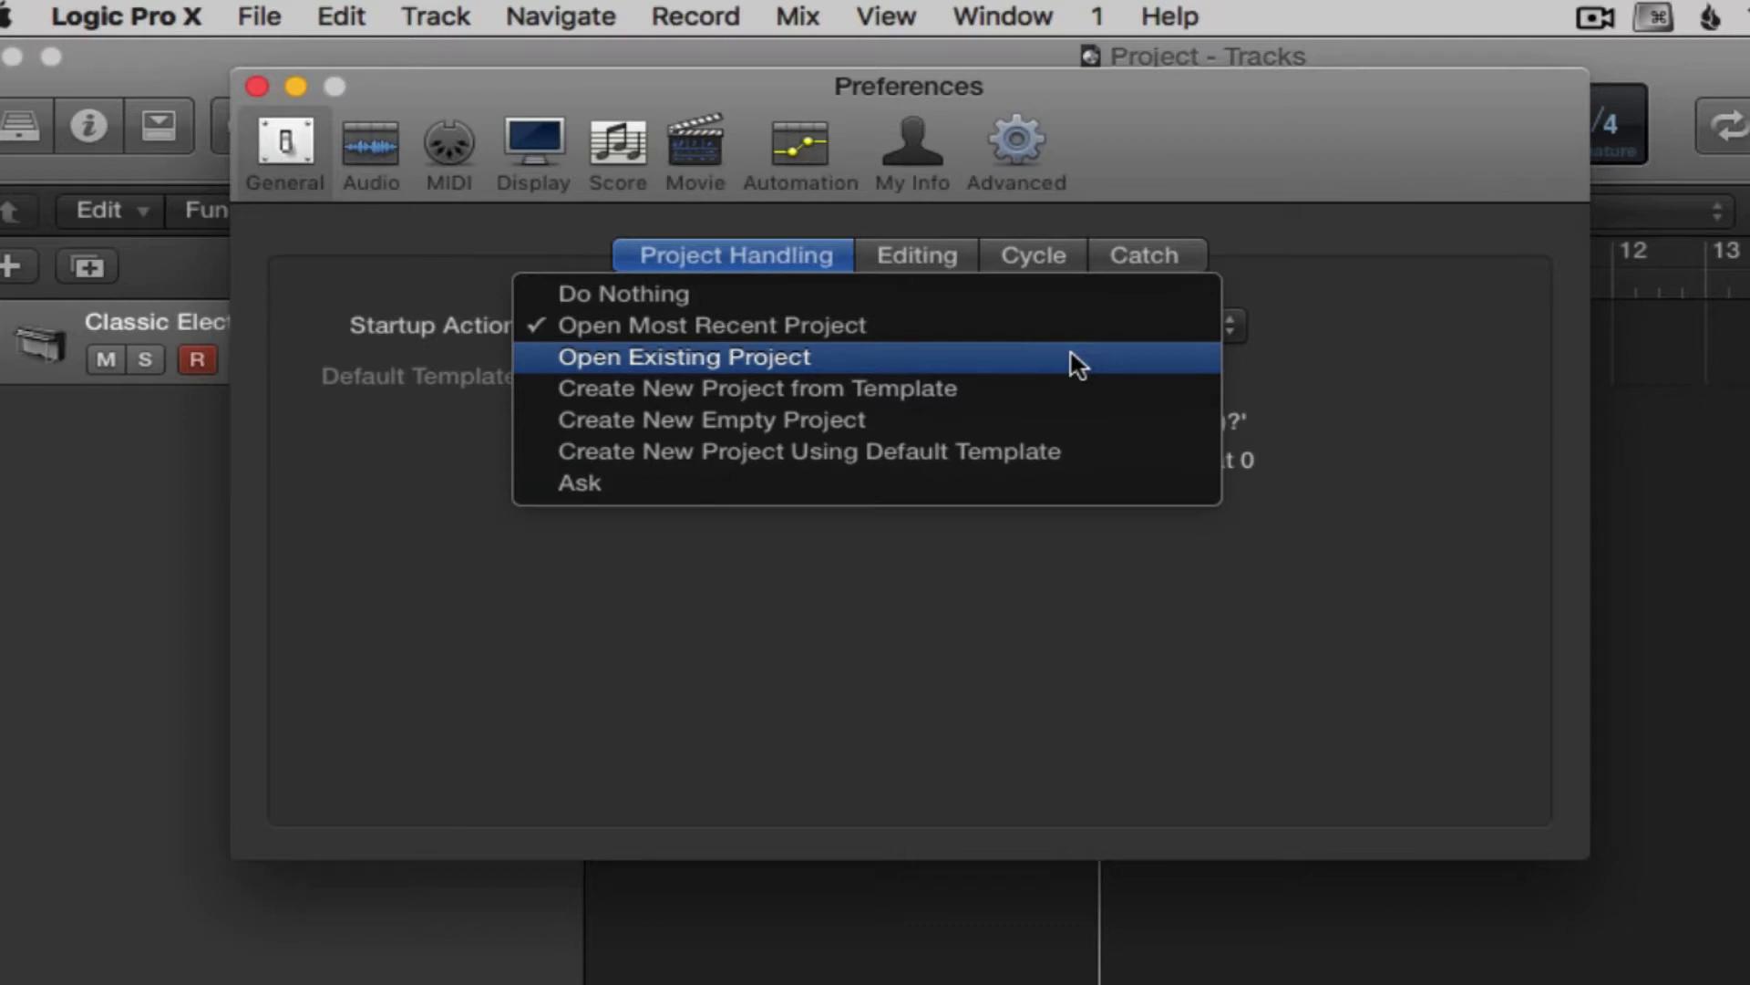
pyautogui.moveTo(1037, 389)
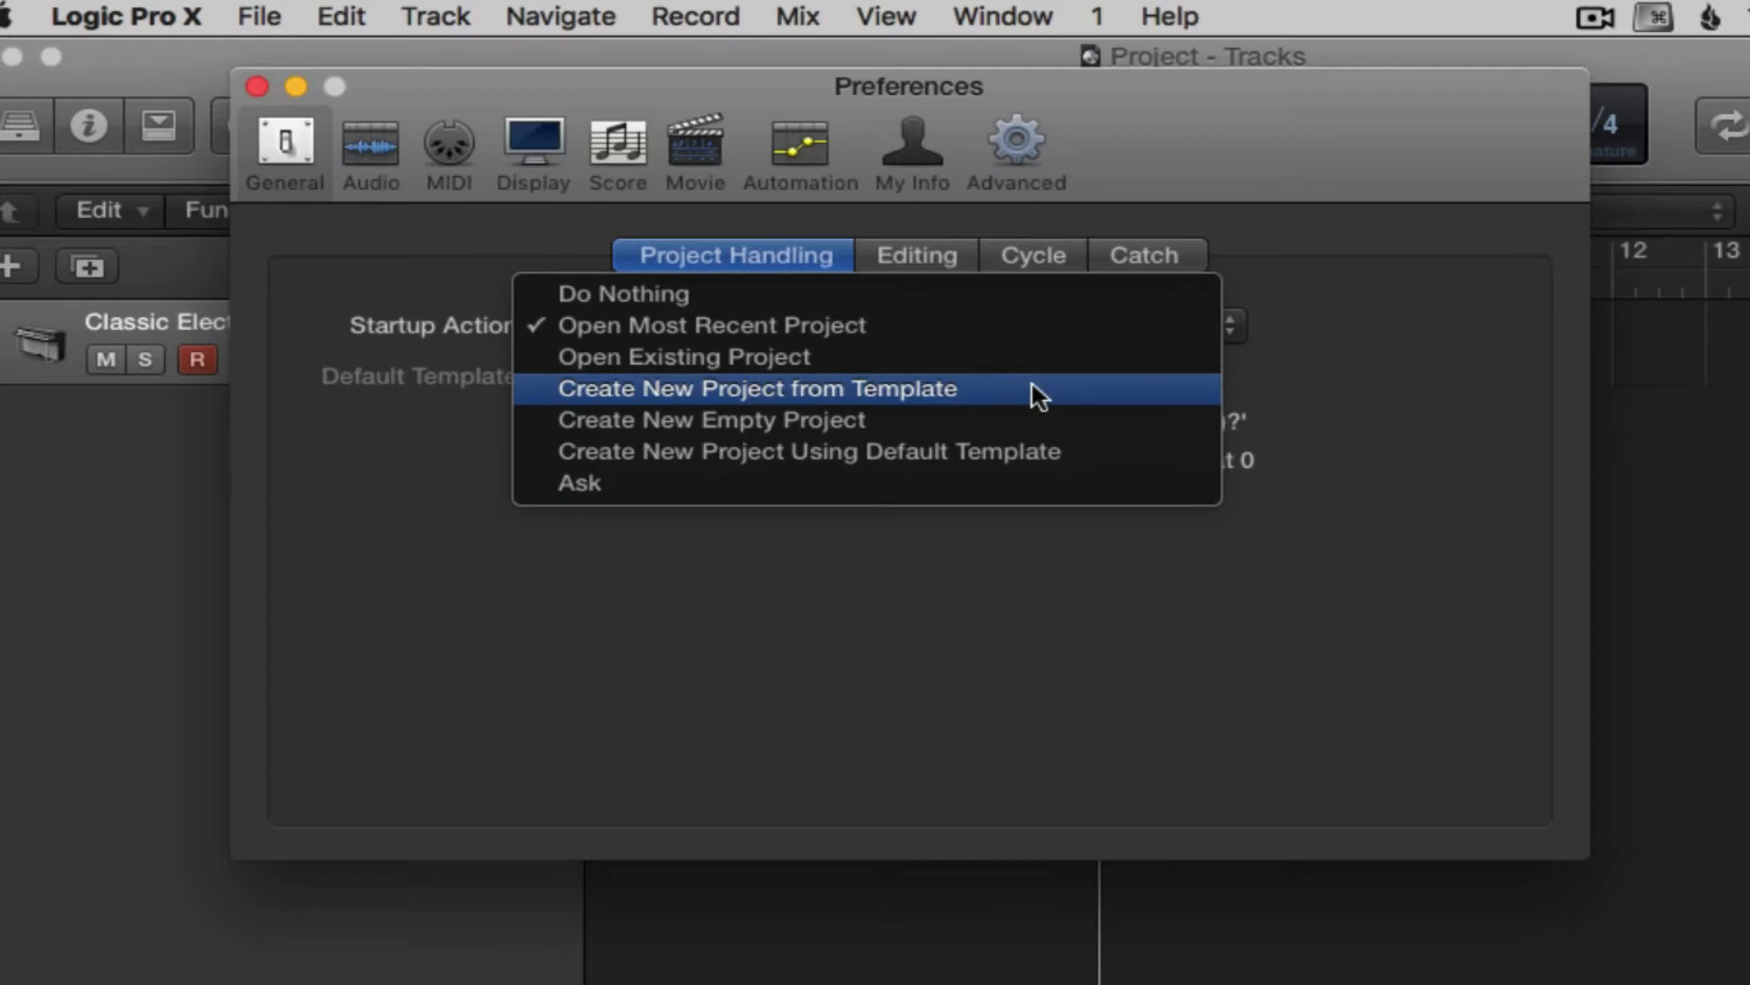
pyautogui.moveTo(1021, 407)
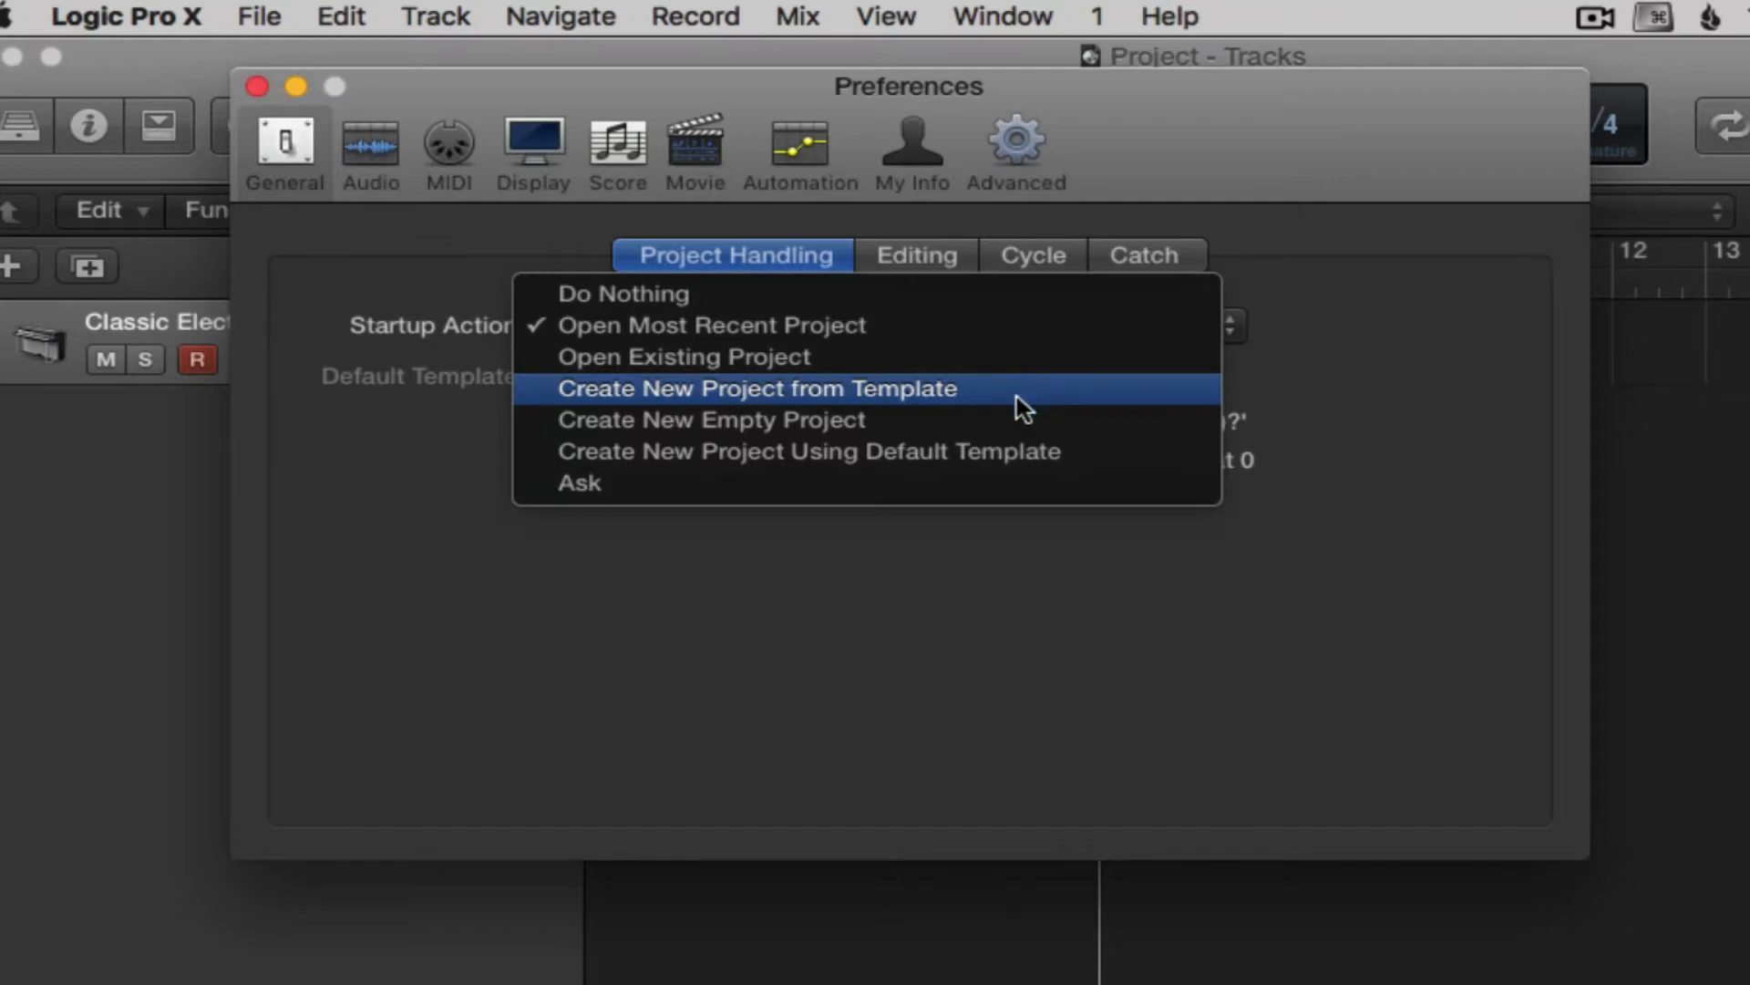
pyautogui.moveTo(993, 428)
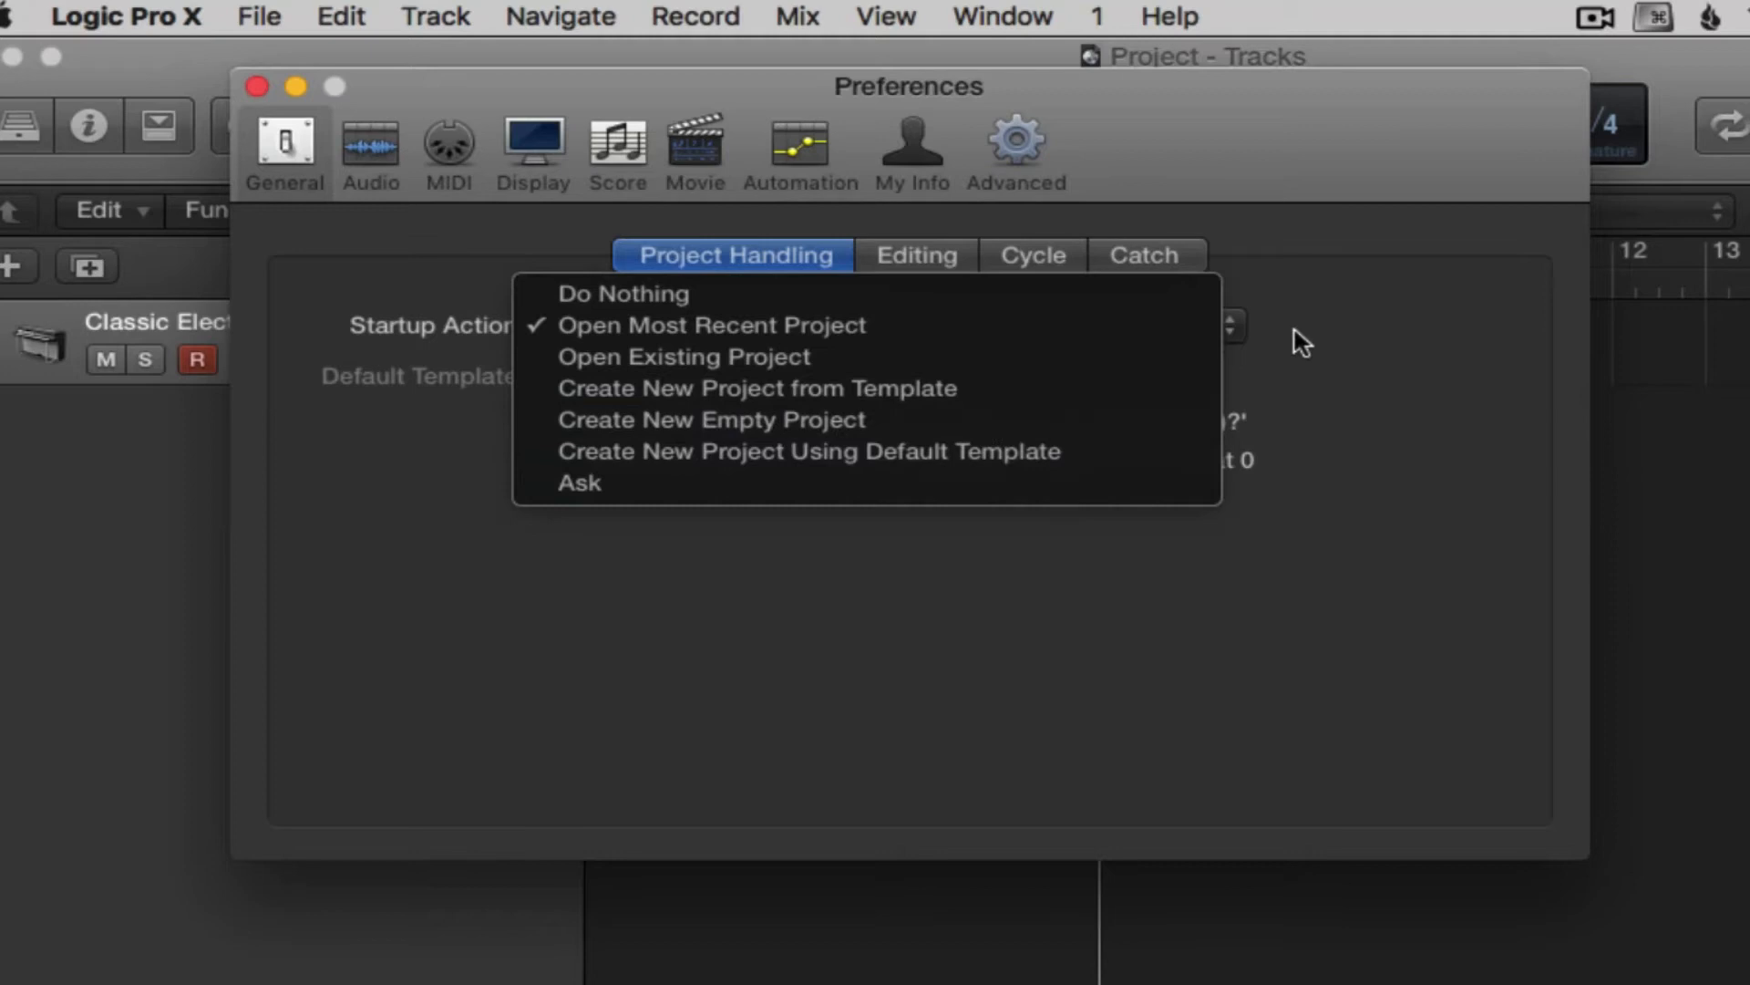
# Step: Switch to the Editing preferences showing 200 undo steps
pyautogui.click(915, 255)
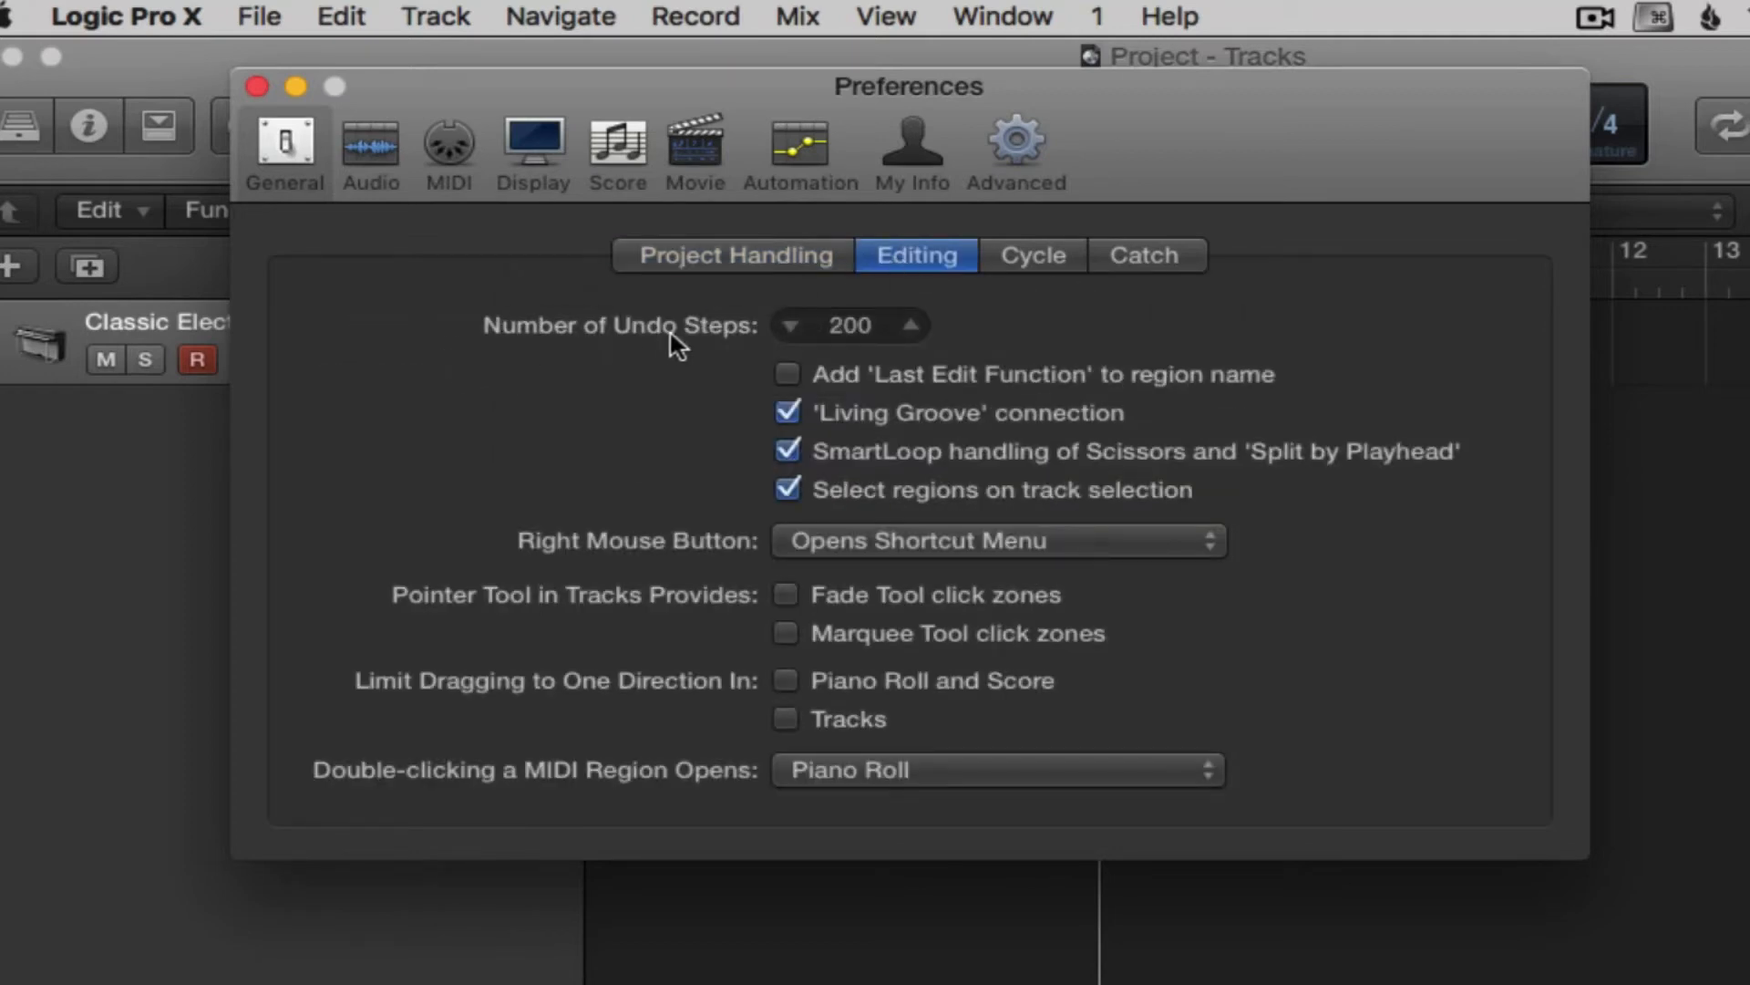
pyautogui.moveTo(725, 368)
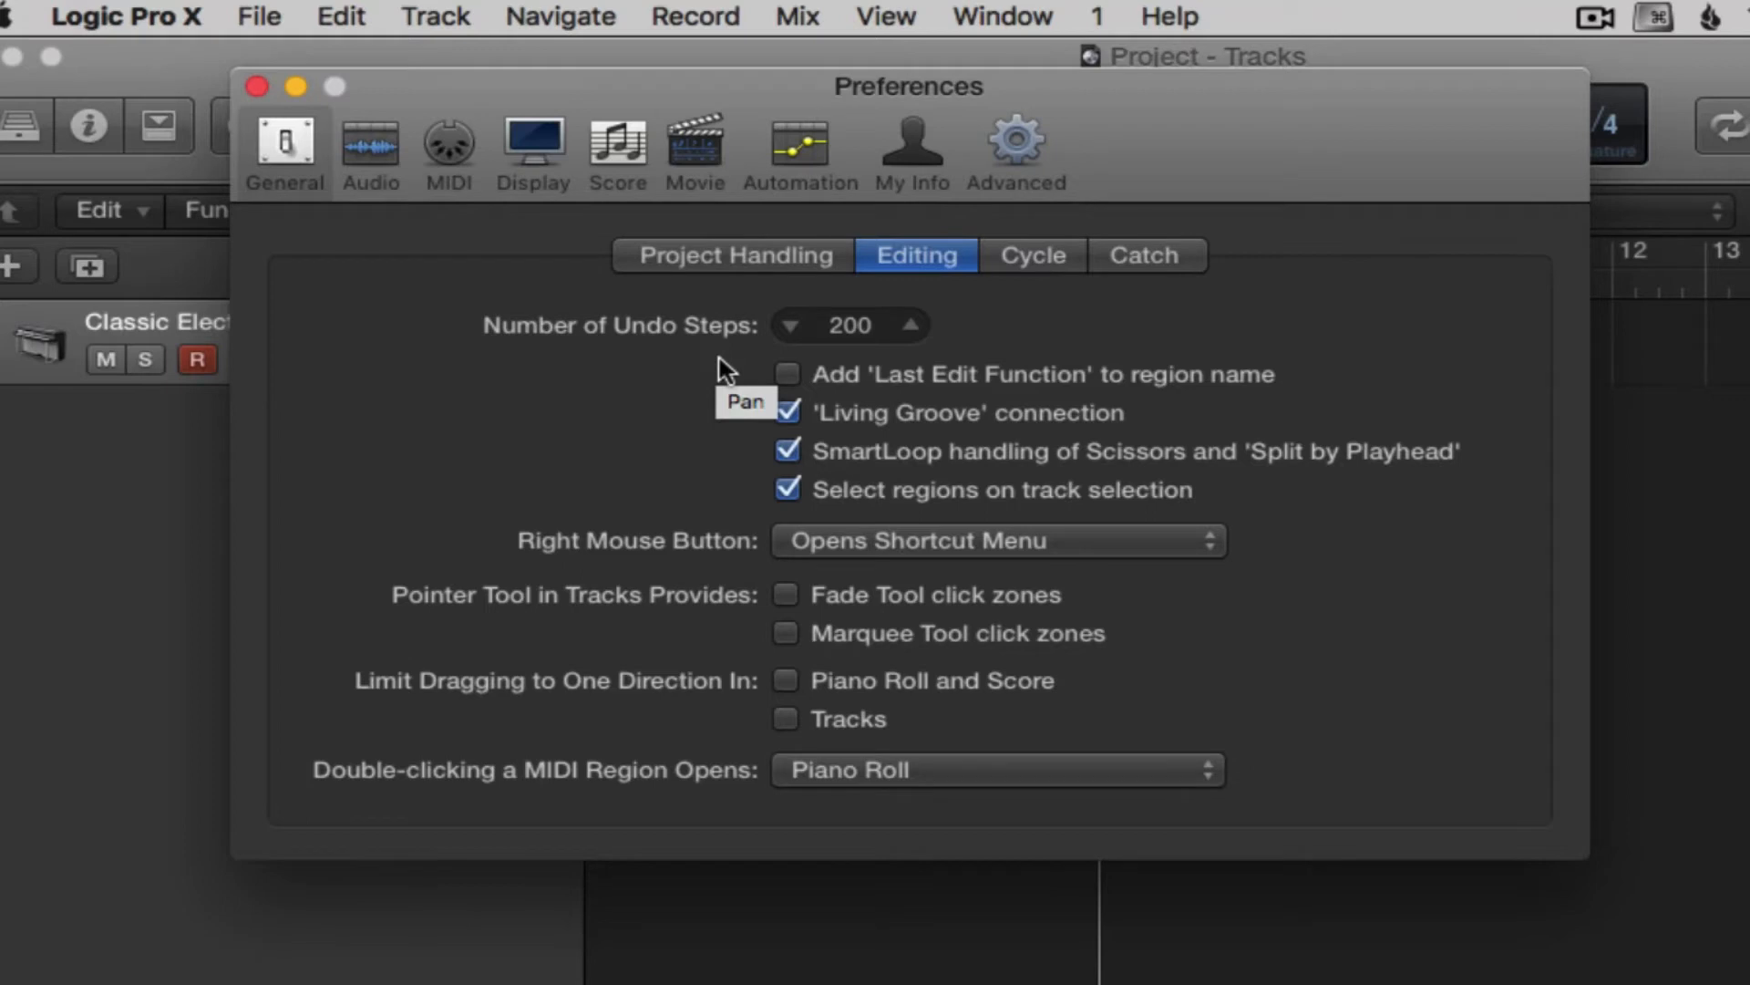
pyautogui.moveTo(675, 356)
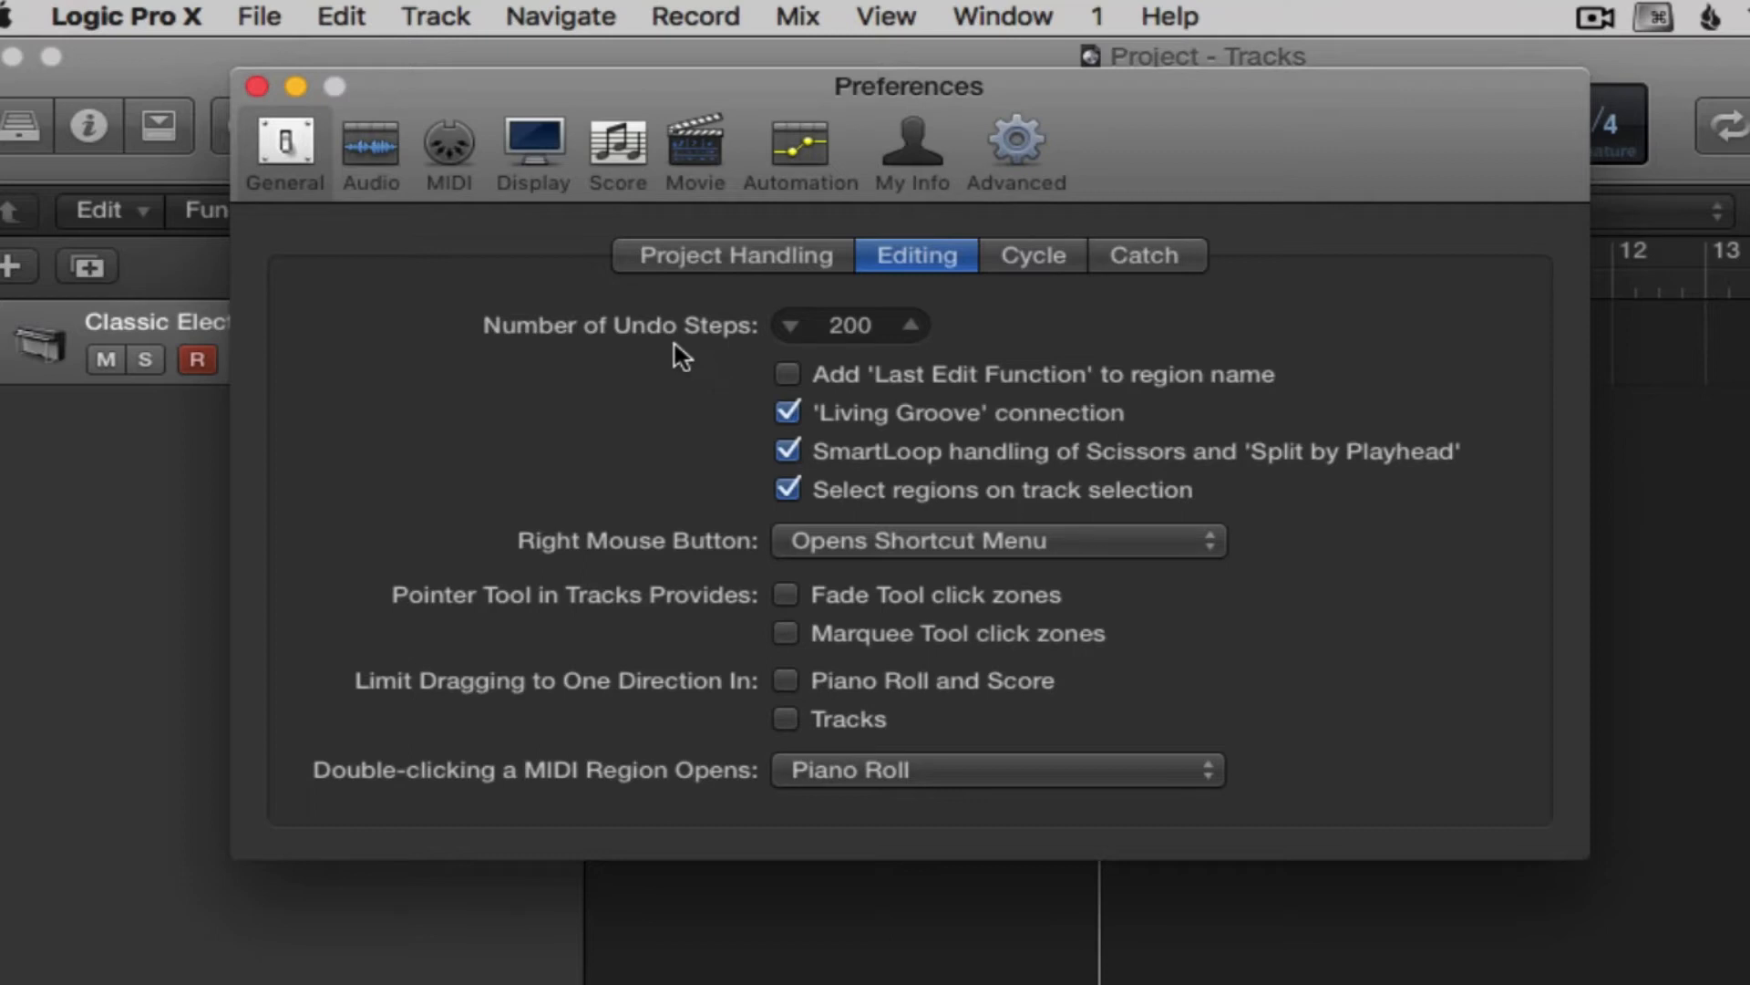
# Step: Show the Audio Devices preferences with Core Audio and a 128-sample buffer
pyautogui.click(371, 151)
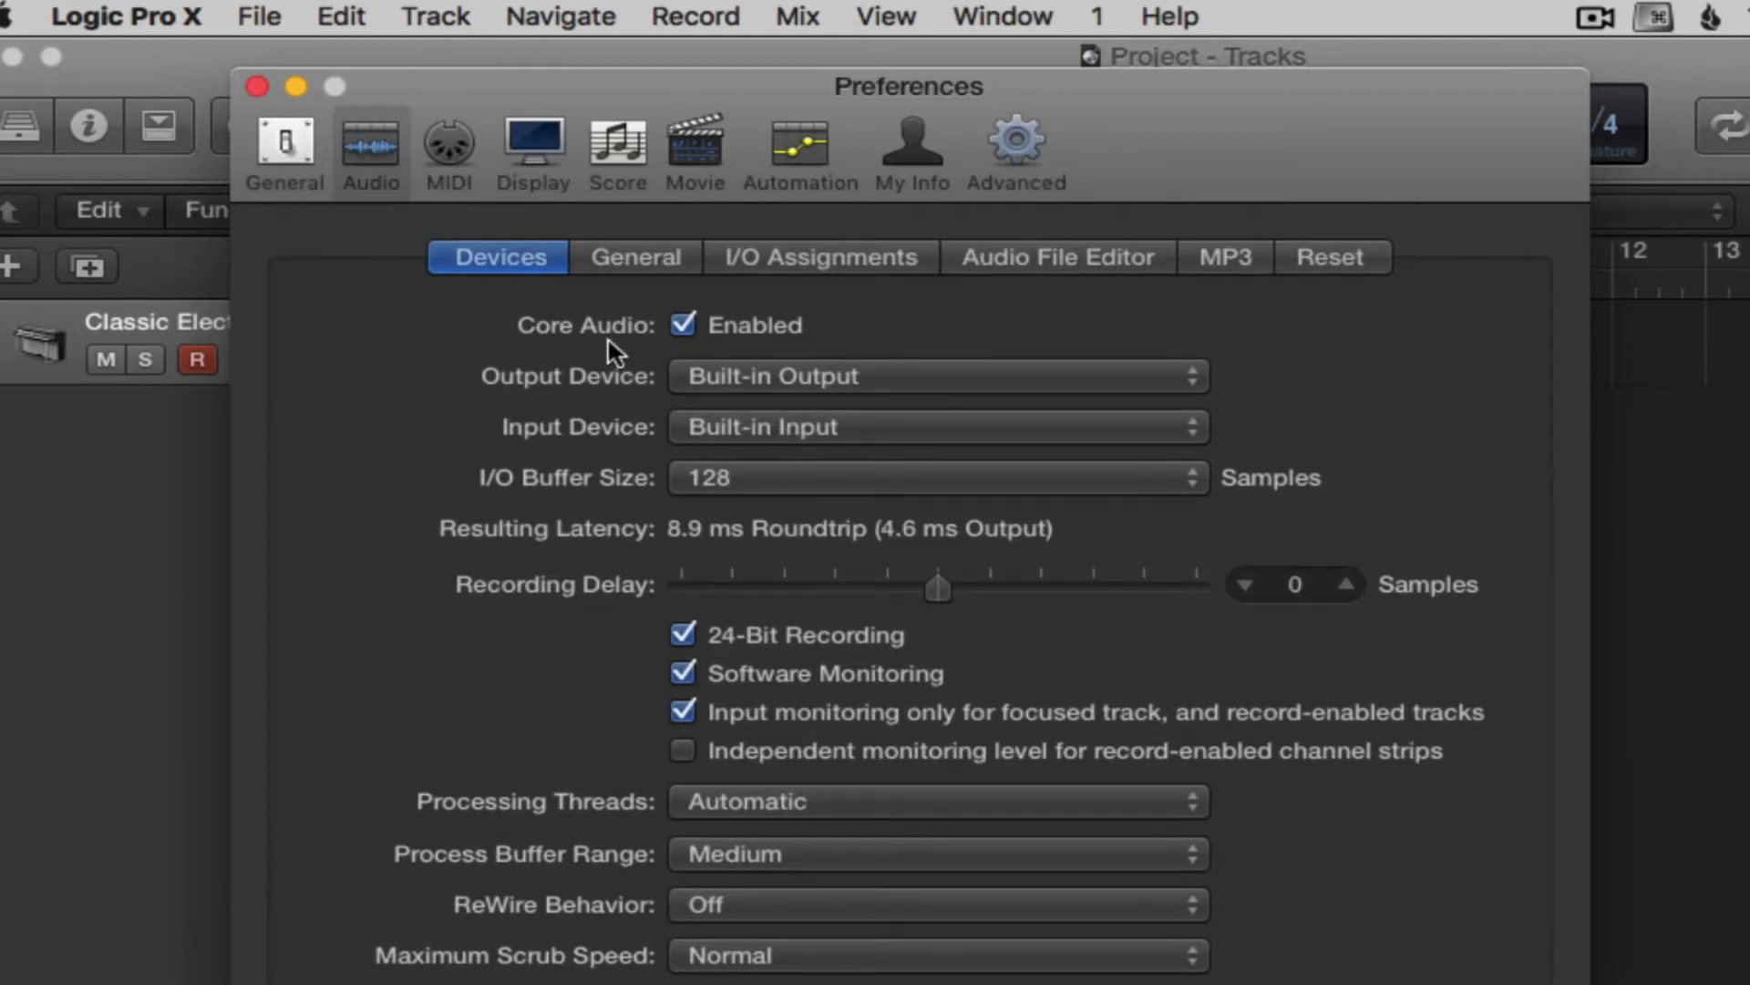
pyautogui.moveTo(612, 350)
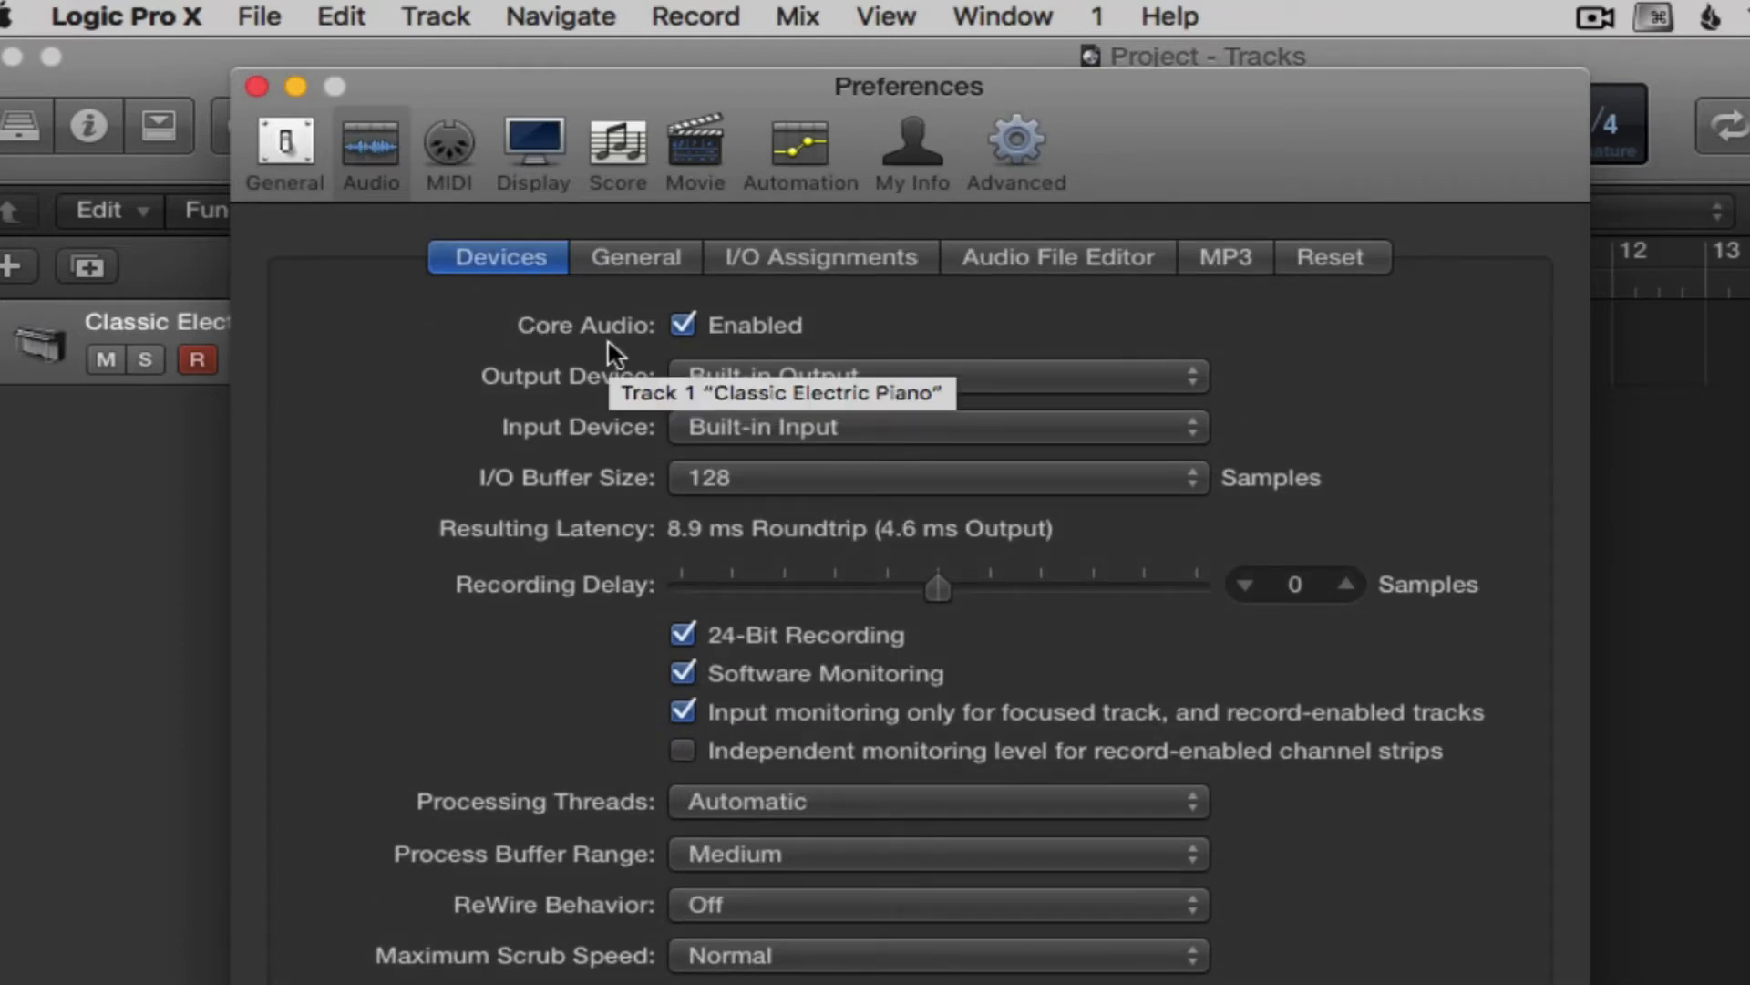
pyautogui.moveTo(514, 358)
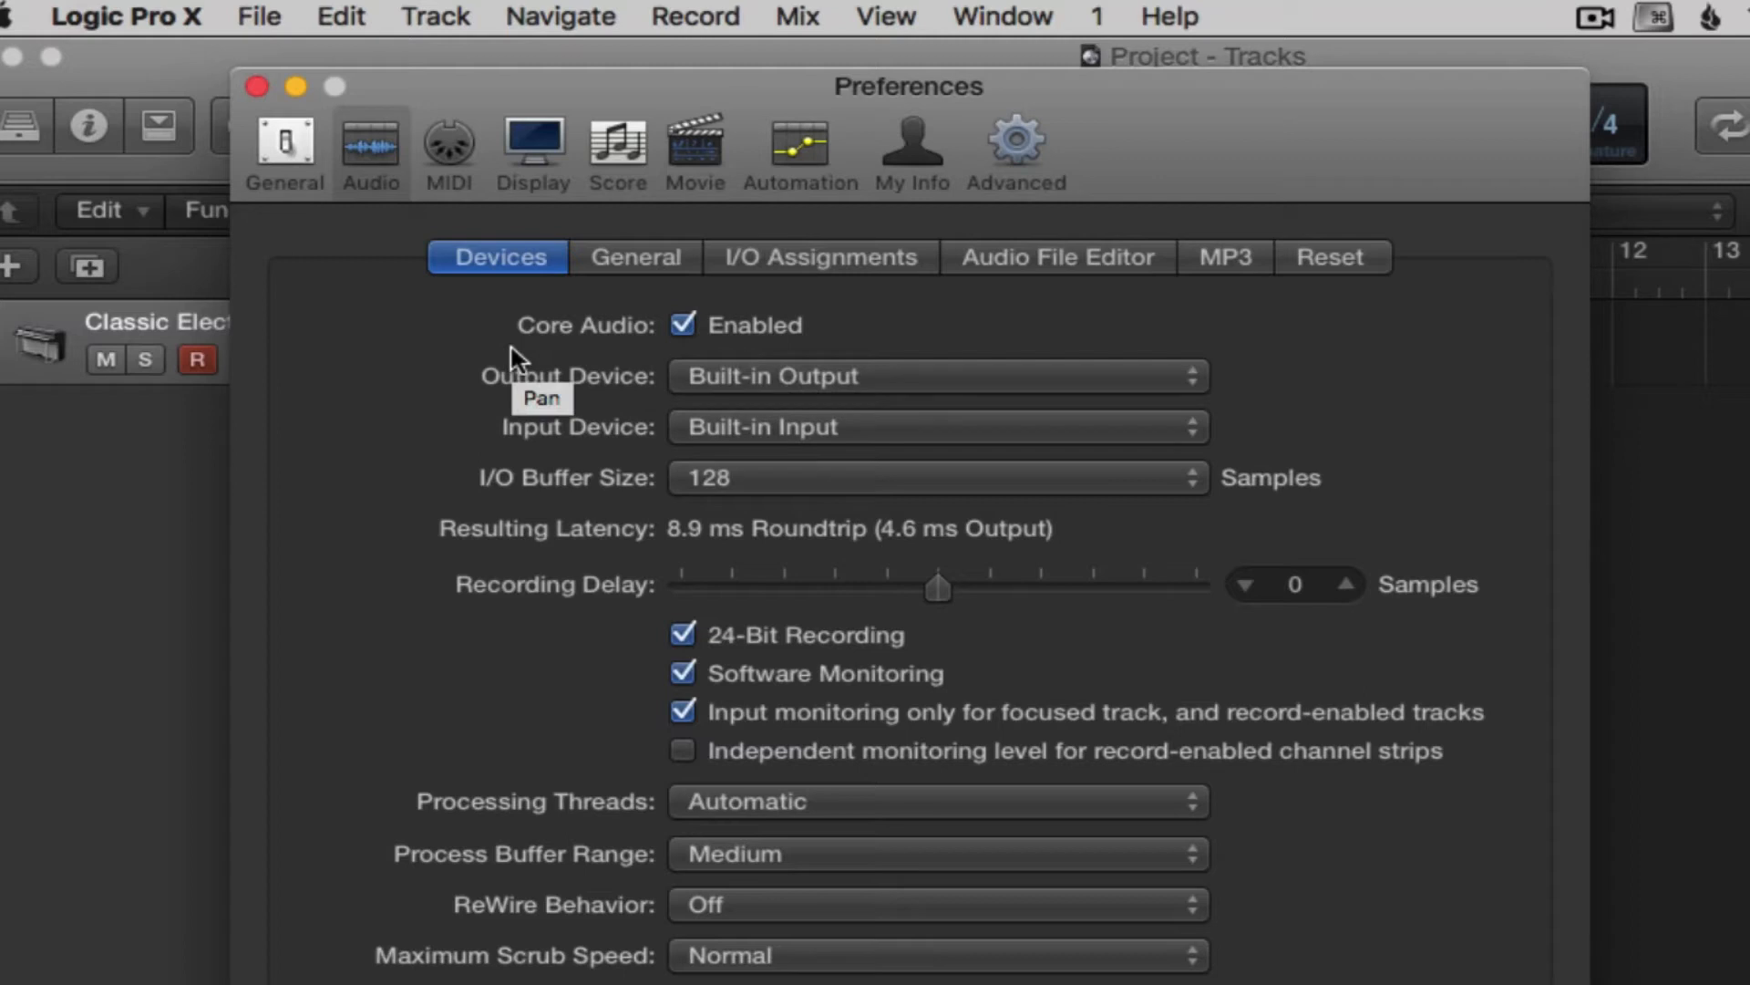
pyautogui.moveTo(556, 465)
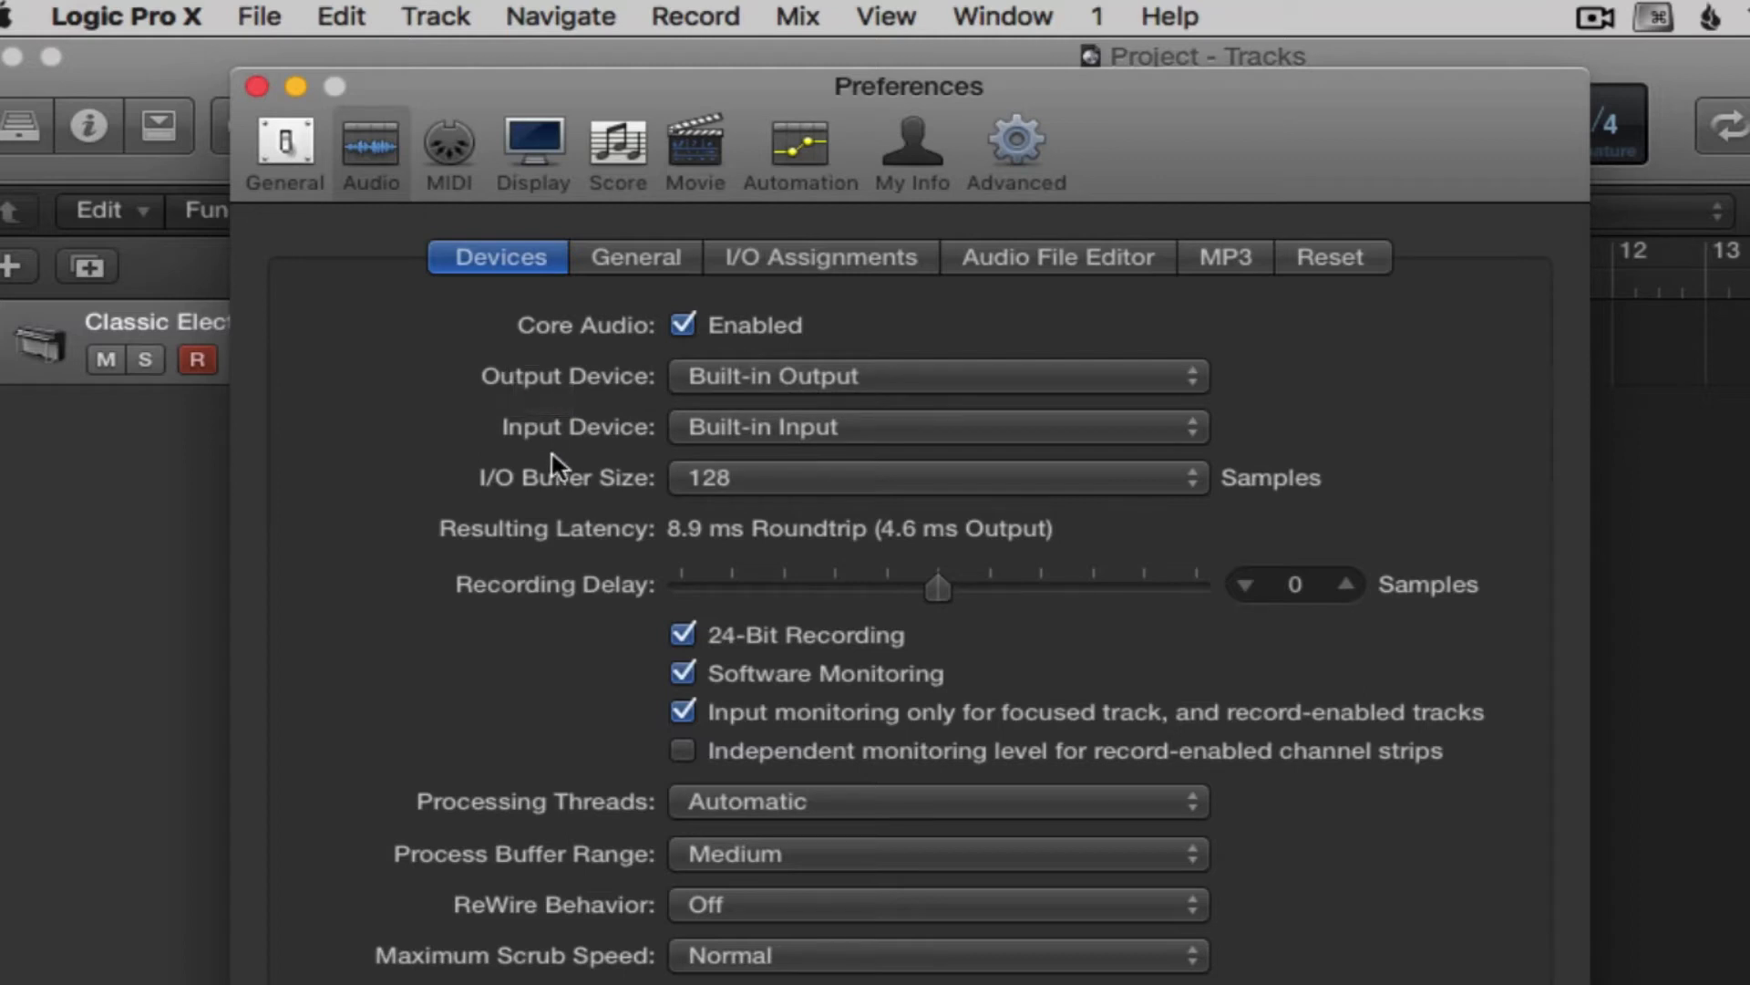
pyautogui.moveTo(547, 446)
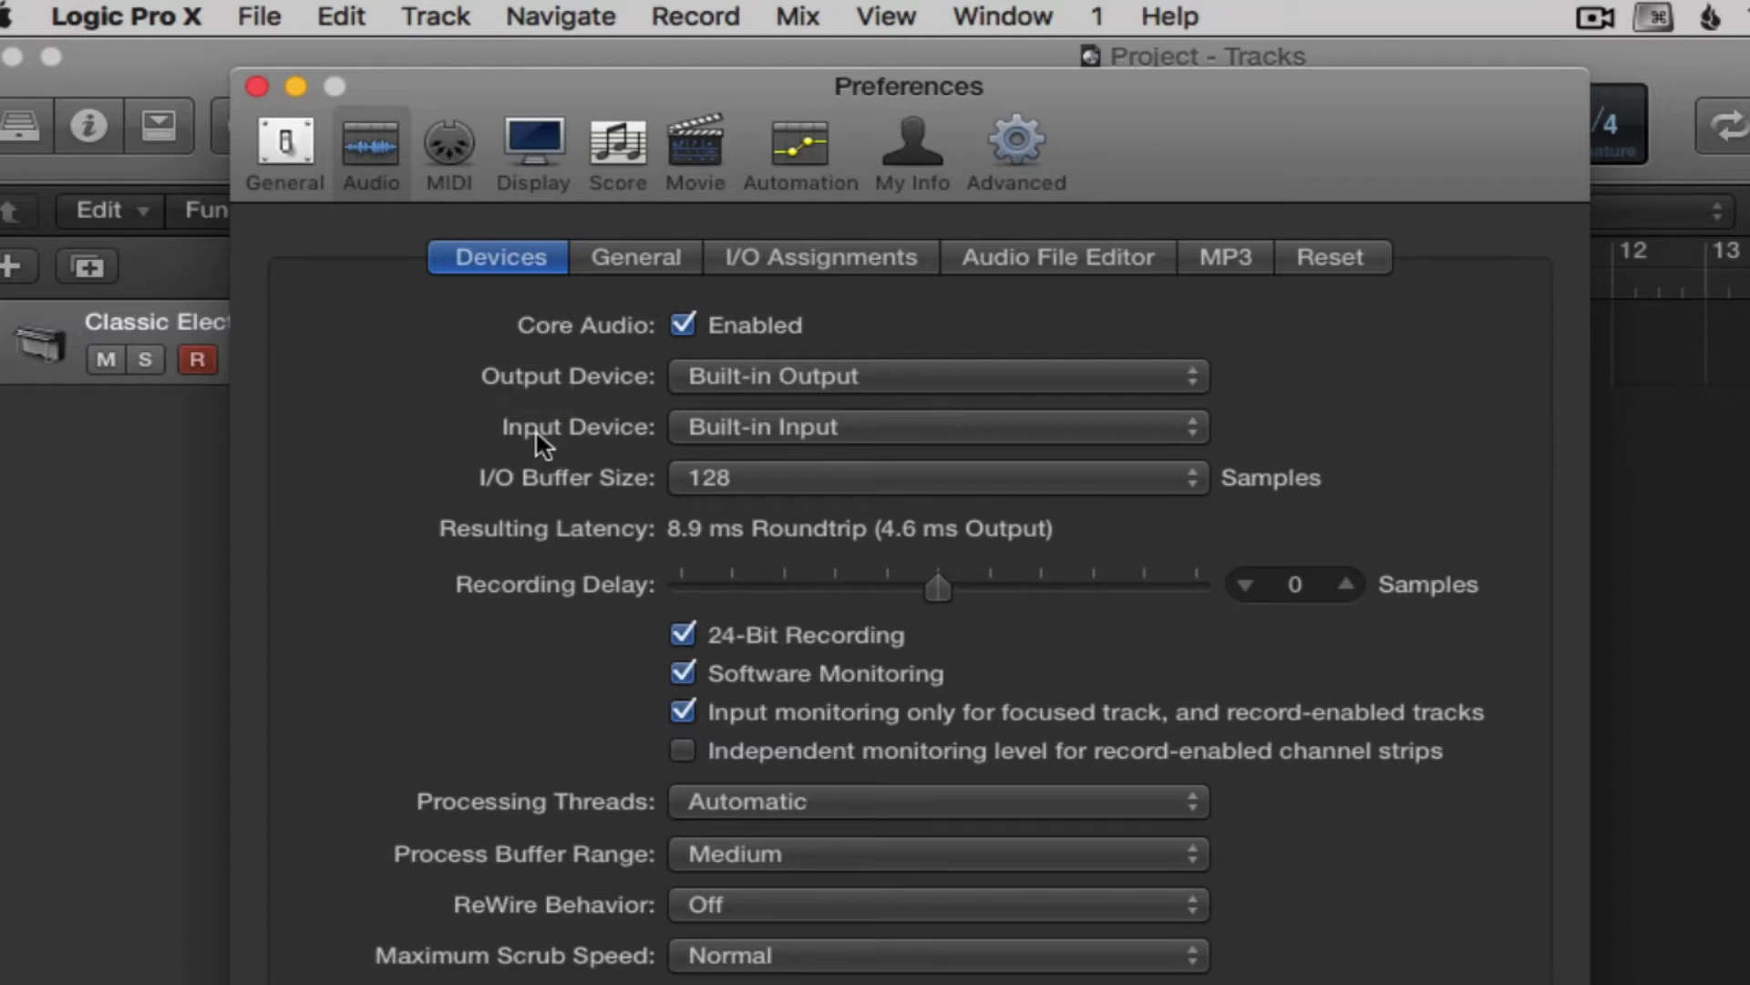
pyautogui.moveTo(600, 445)
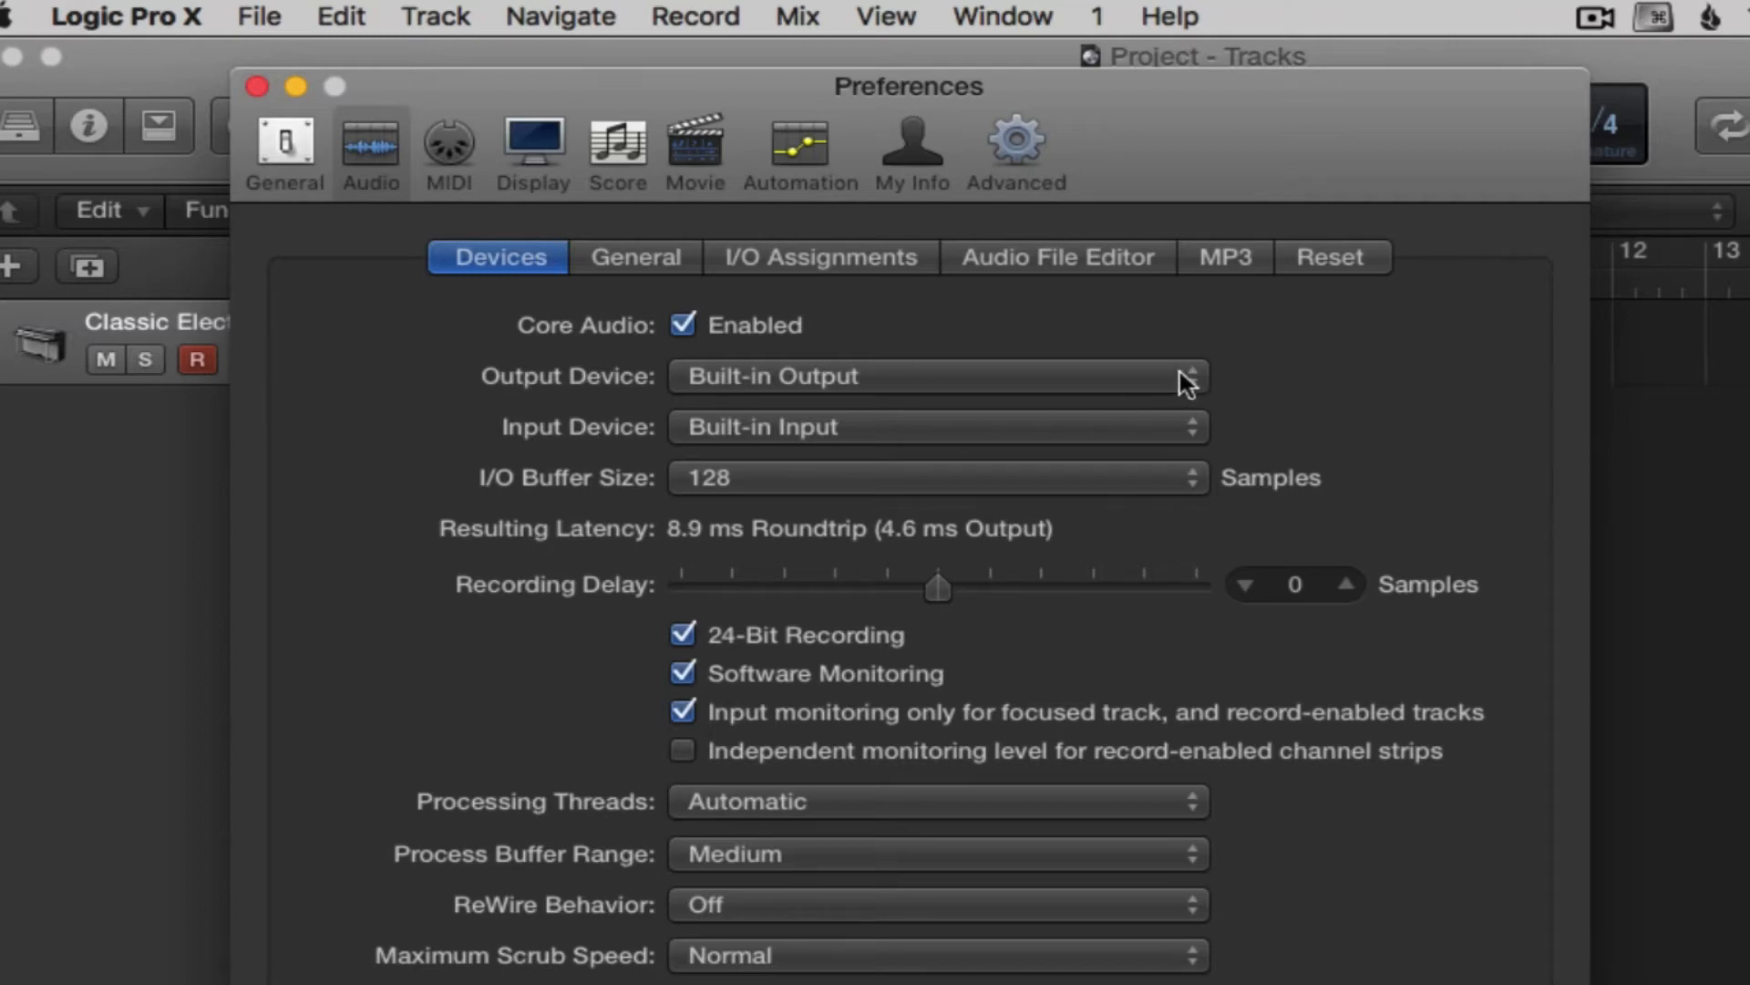
pyautogui.moveTo(1178, 379)
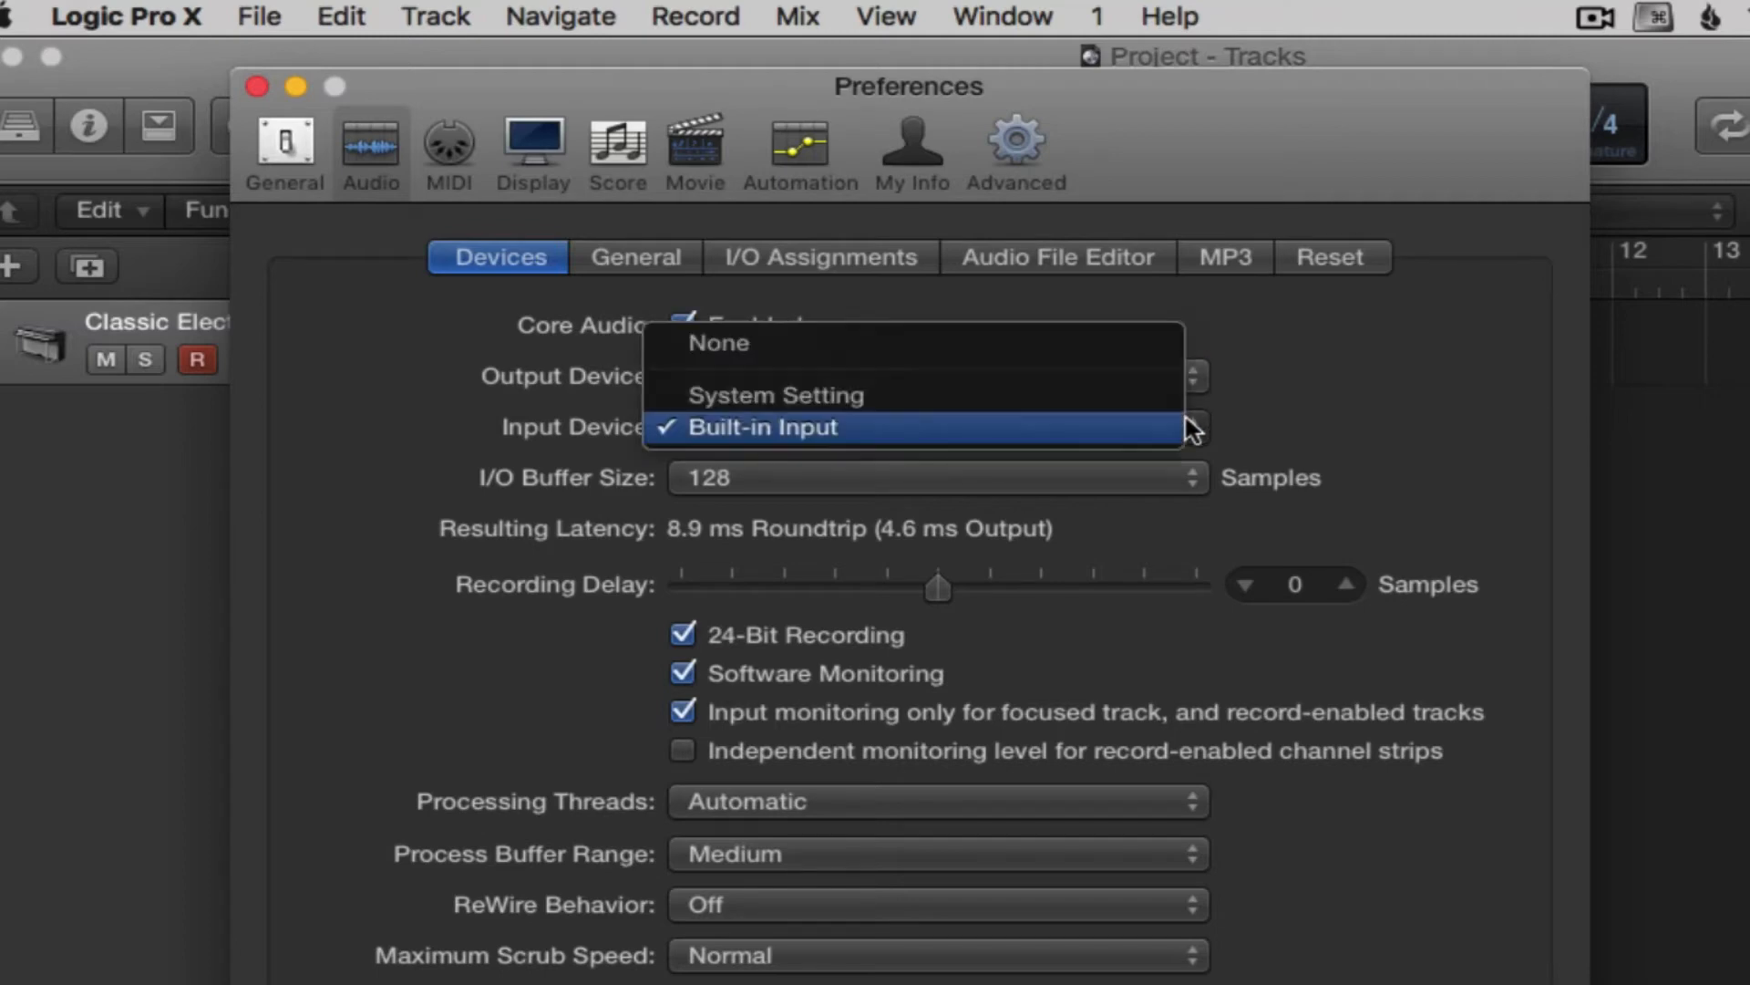
# Step: Keep Built-in Input, try 32 and 1024 buffers, then settle on 128 samples (8.9 ms latency)
pyautogui.click(758, 427)
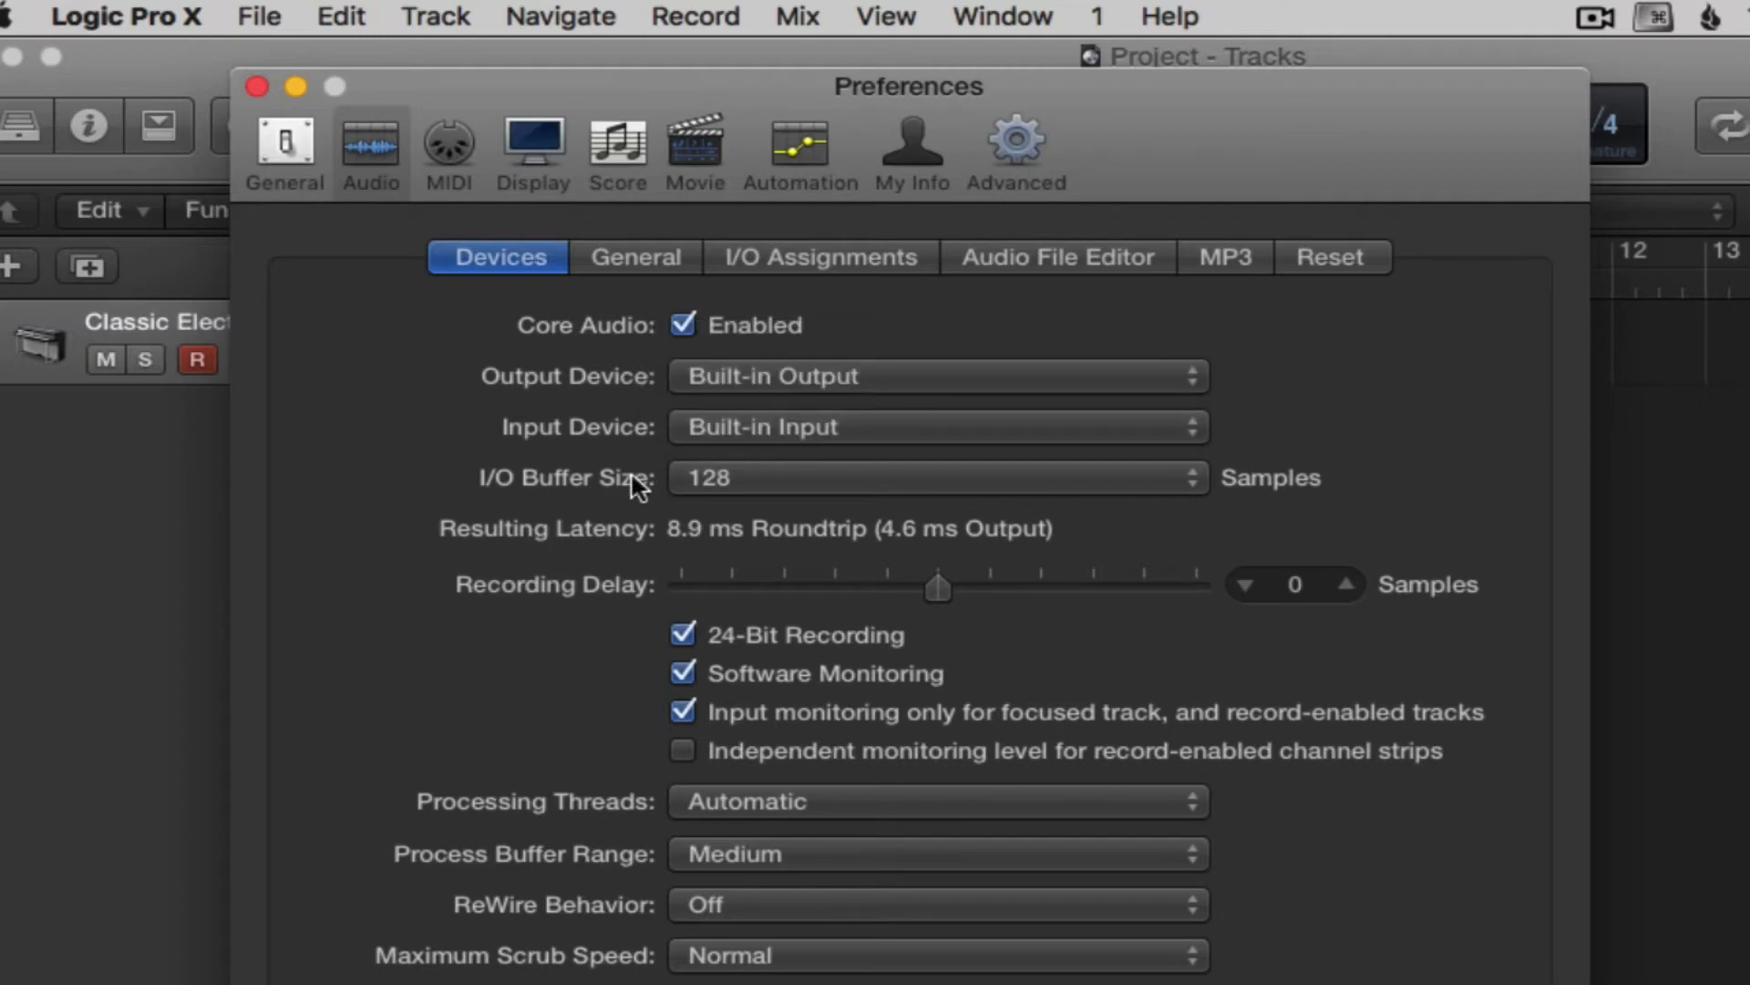
pyautogui.moveTo(713, 508)
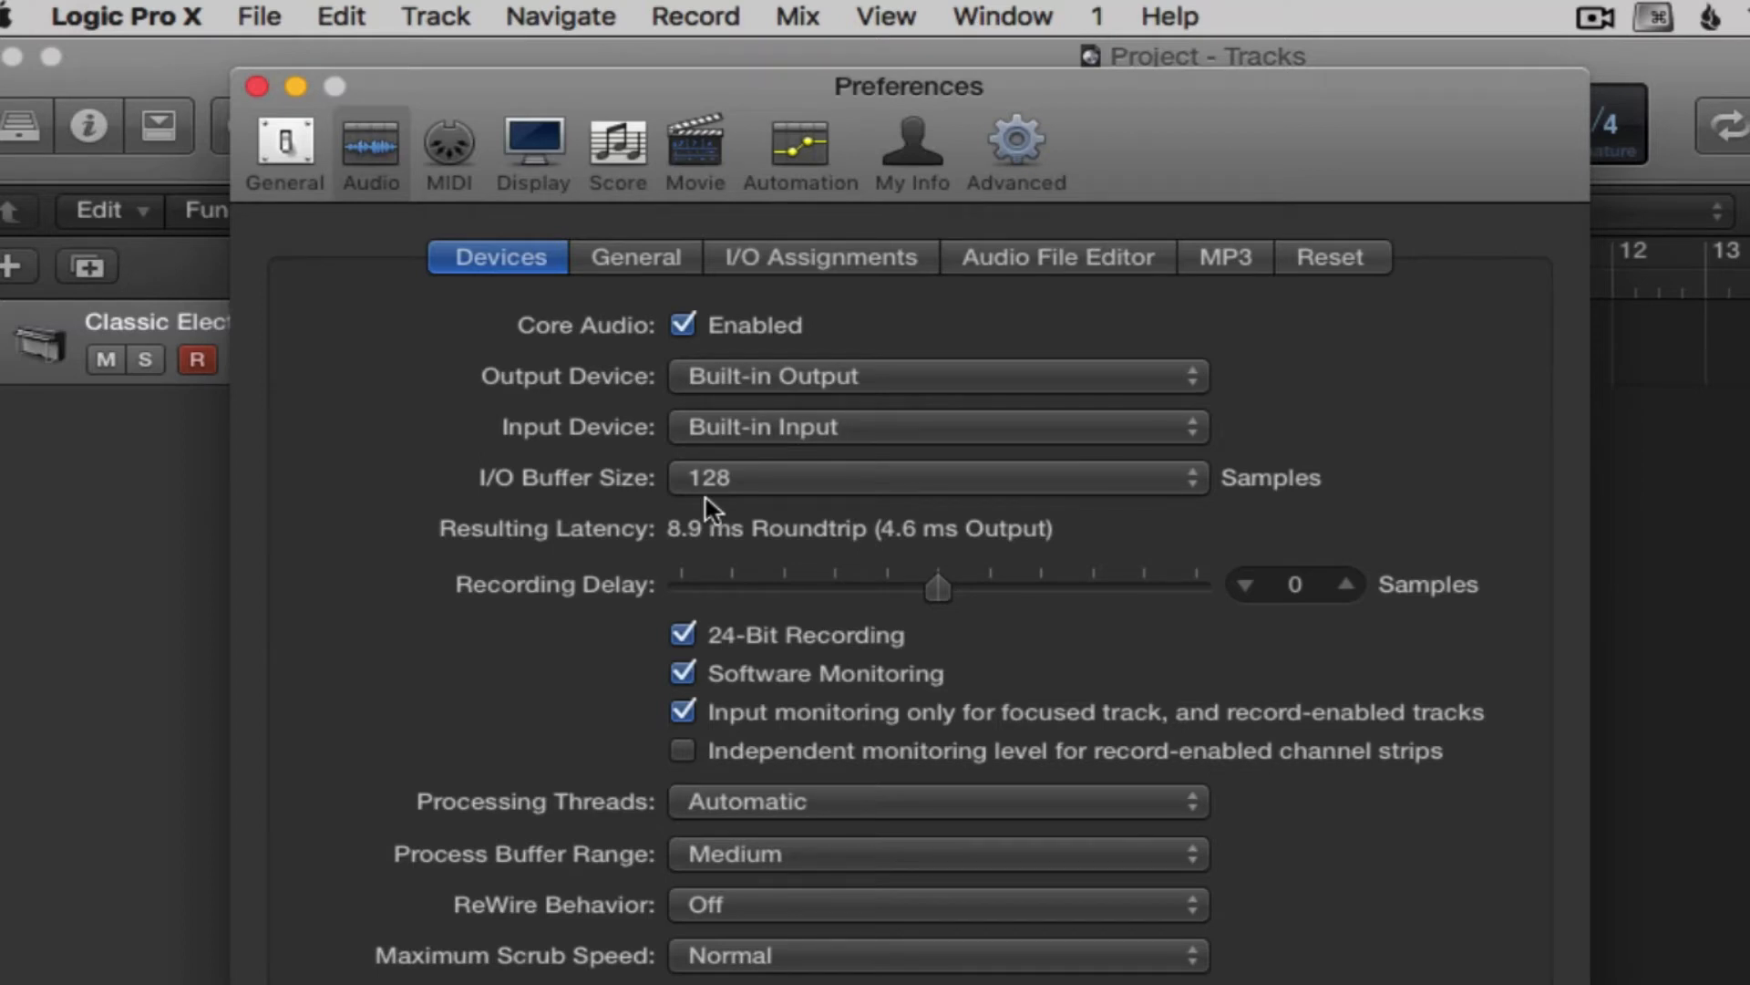
pyautogui.click(936, 478)
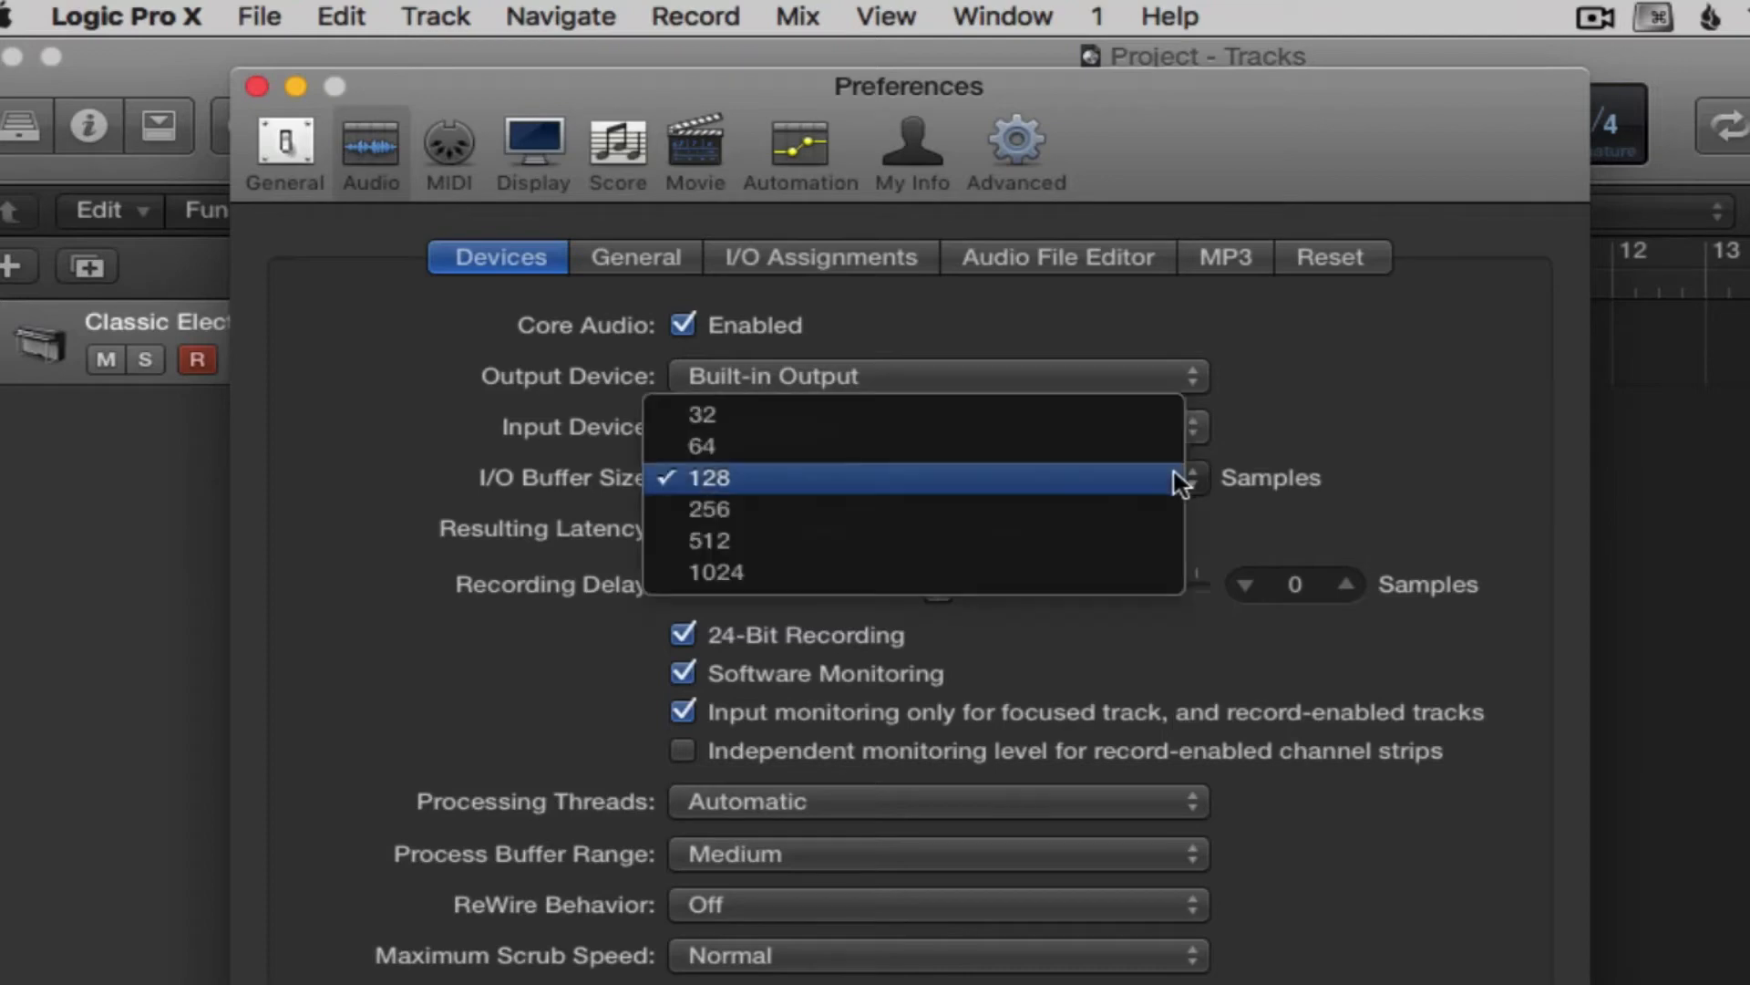
pyautogui.click(701, 414)
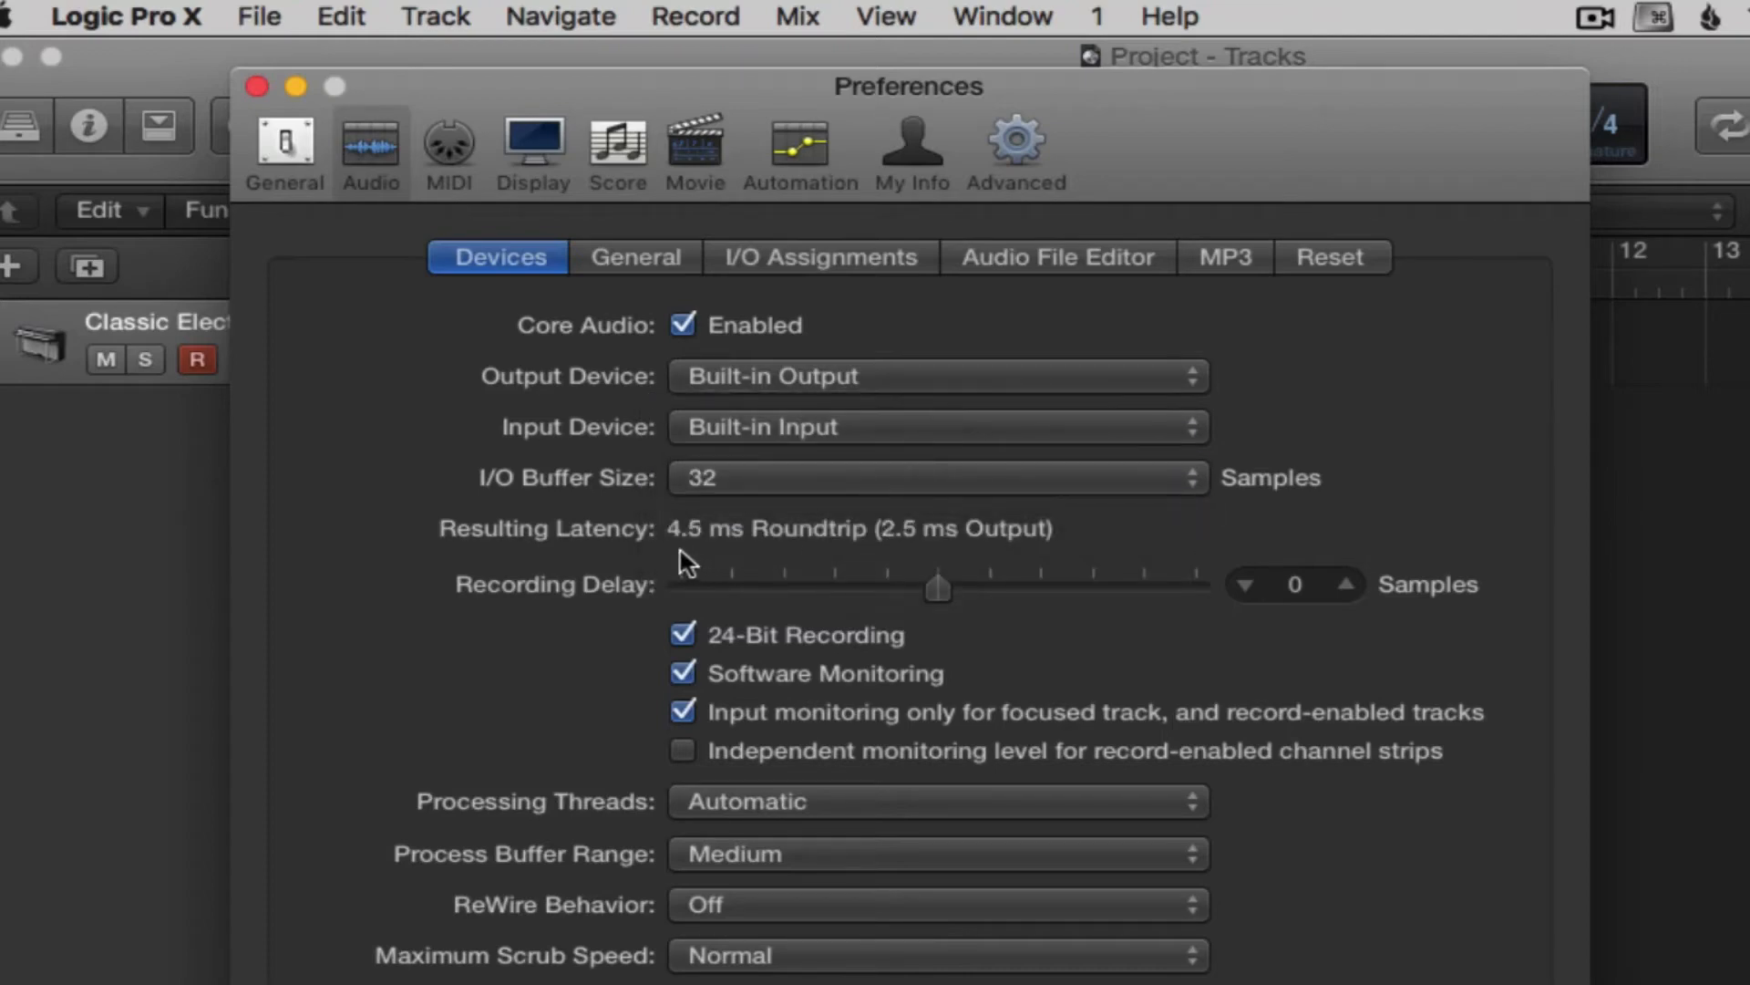
pyautogui.click(937, 476)
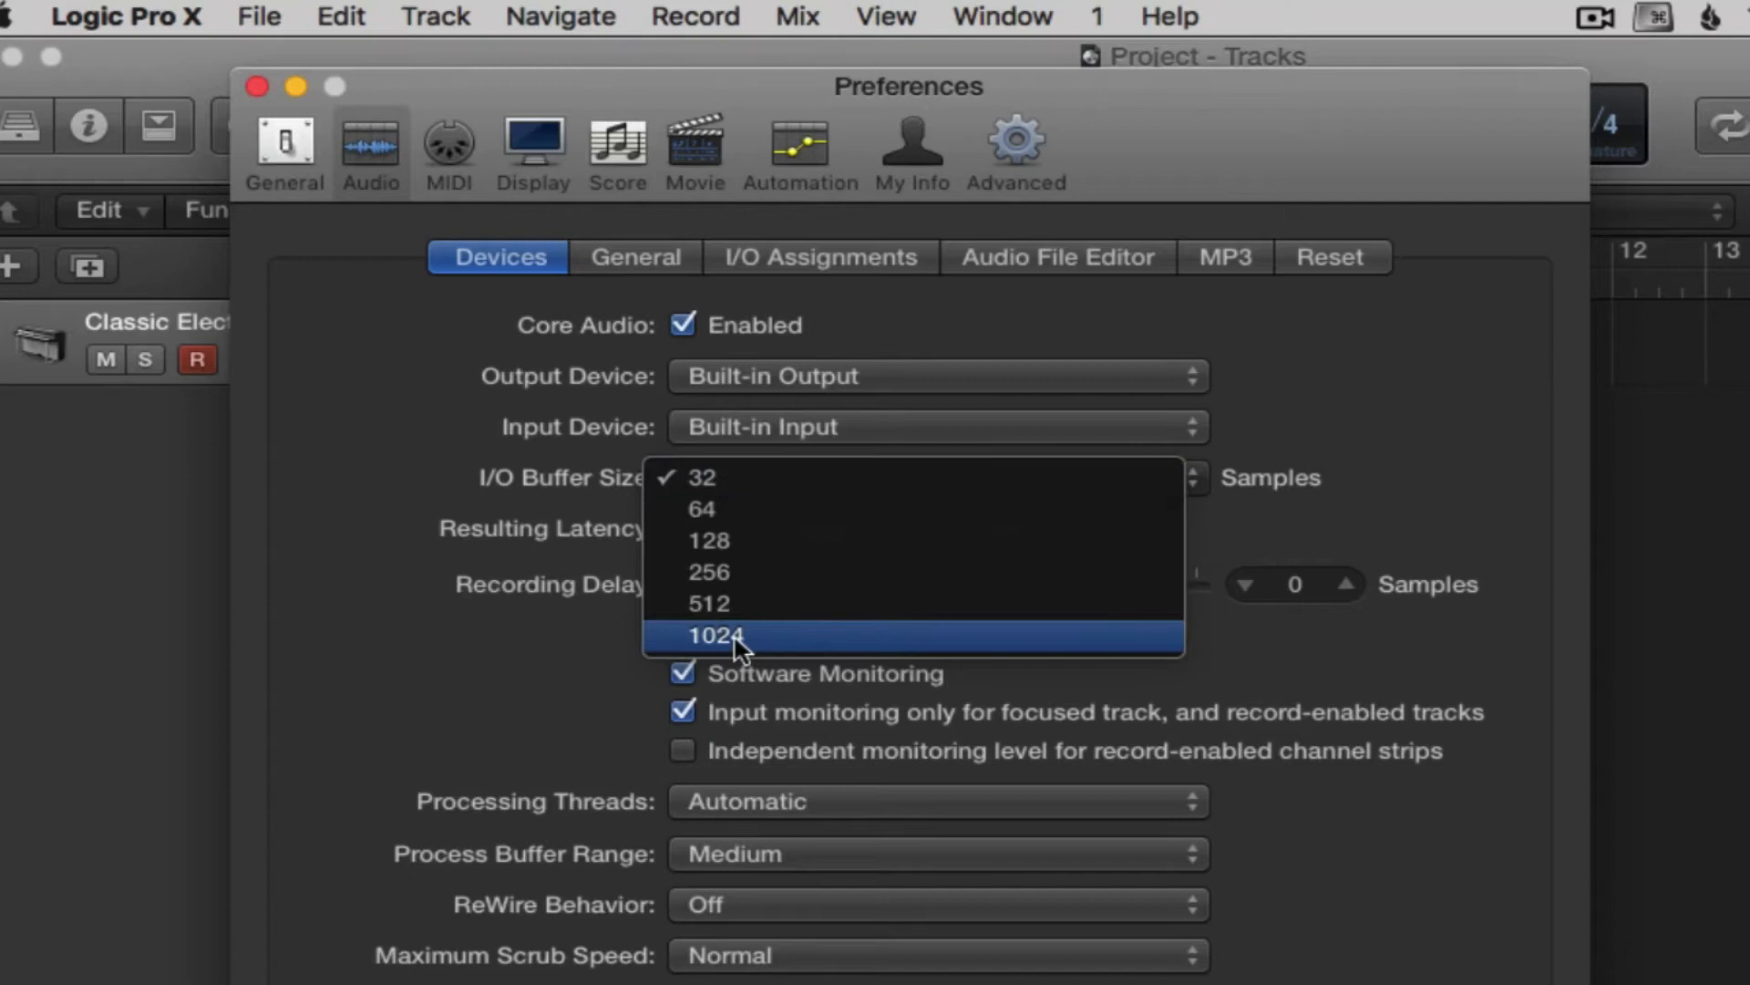
pyautogui.click(715, 635)
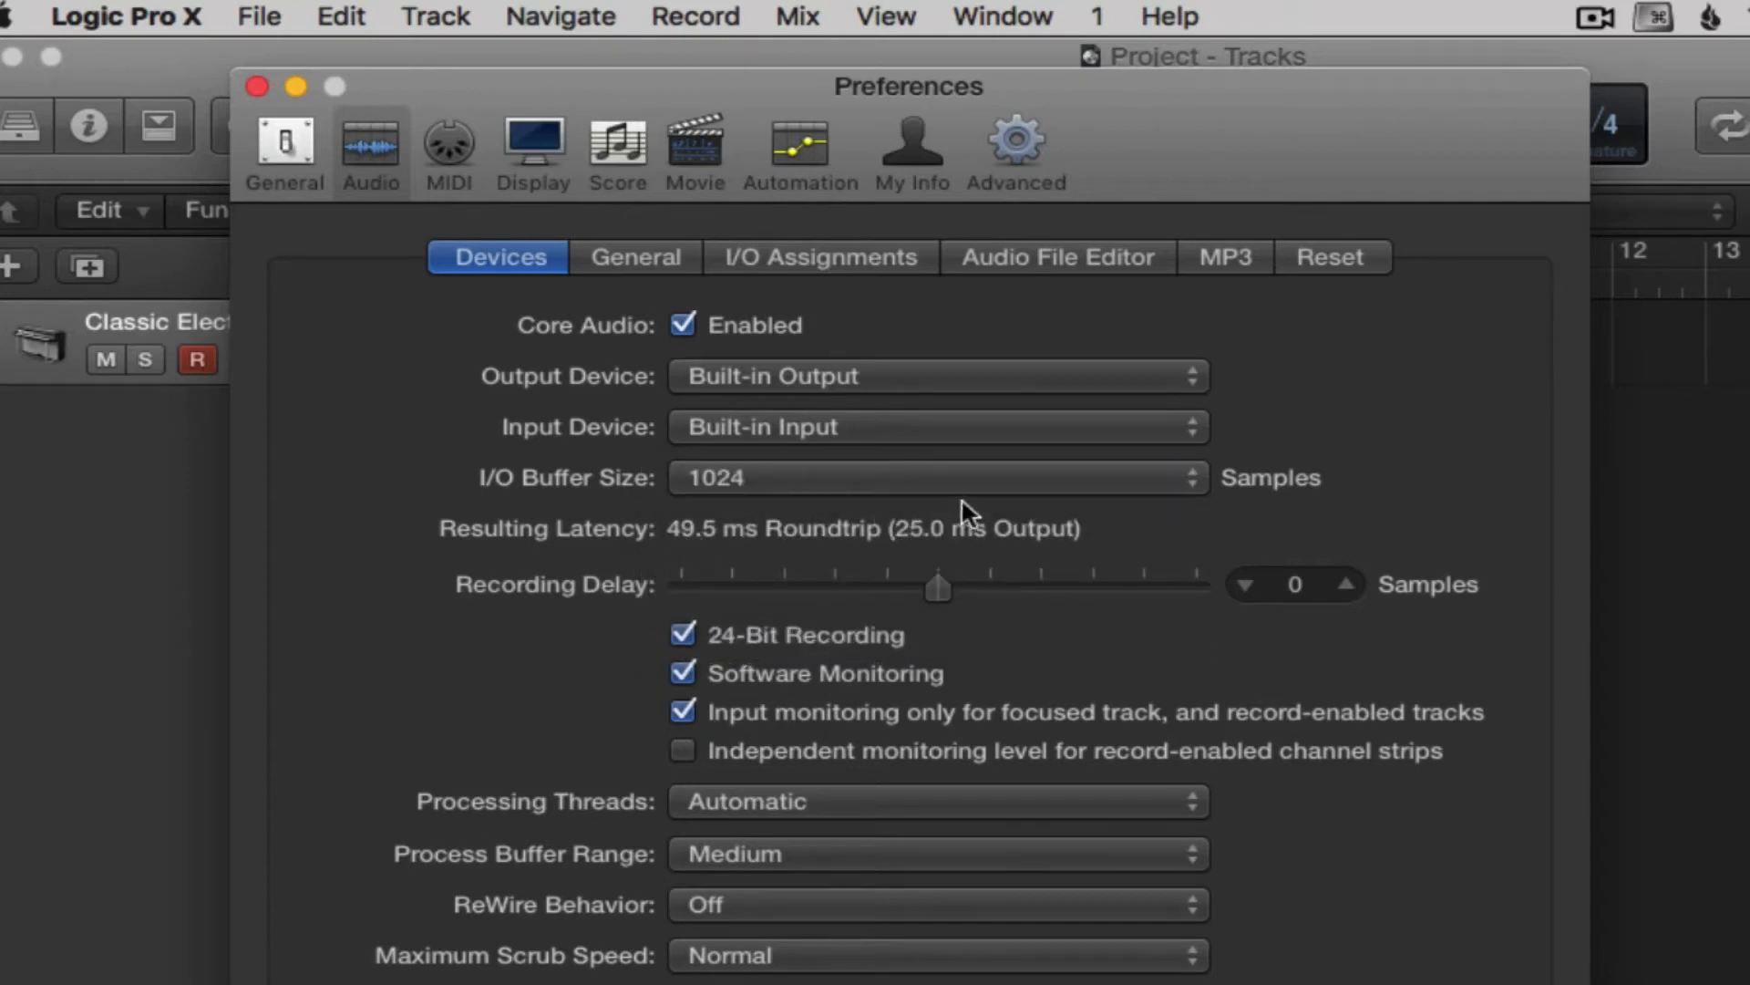
pyautogui.click(936, 478)
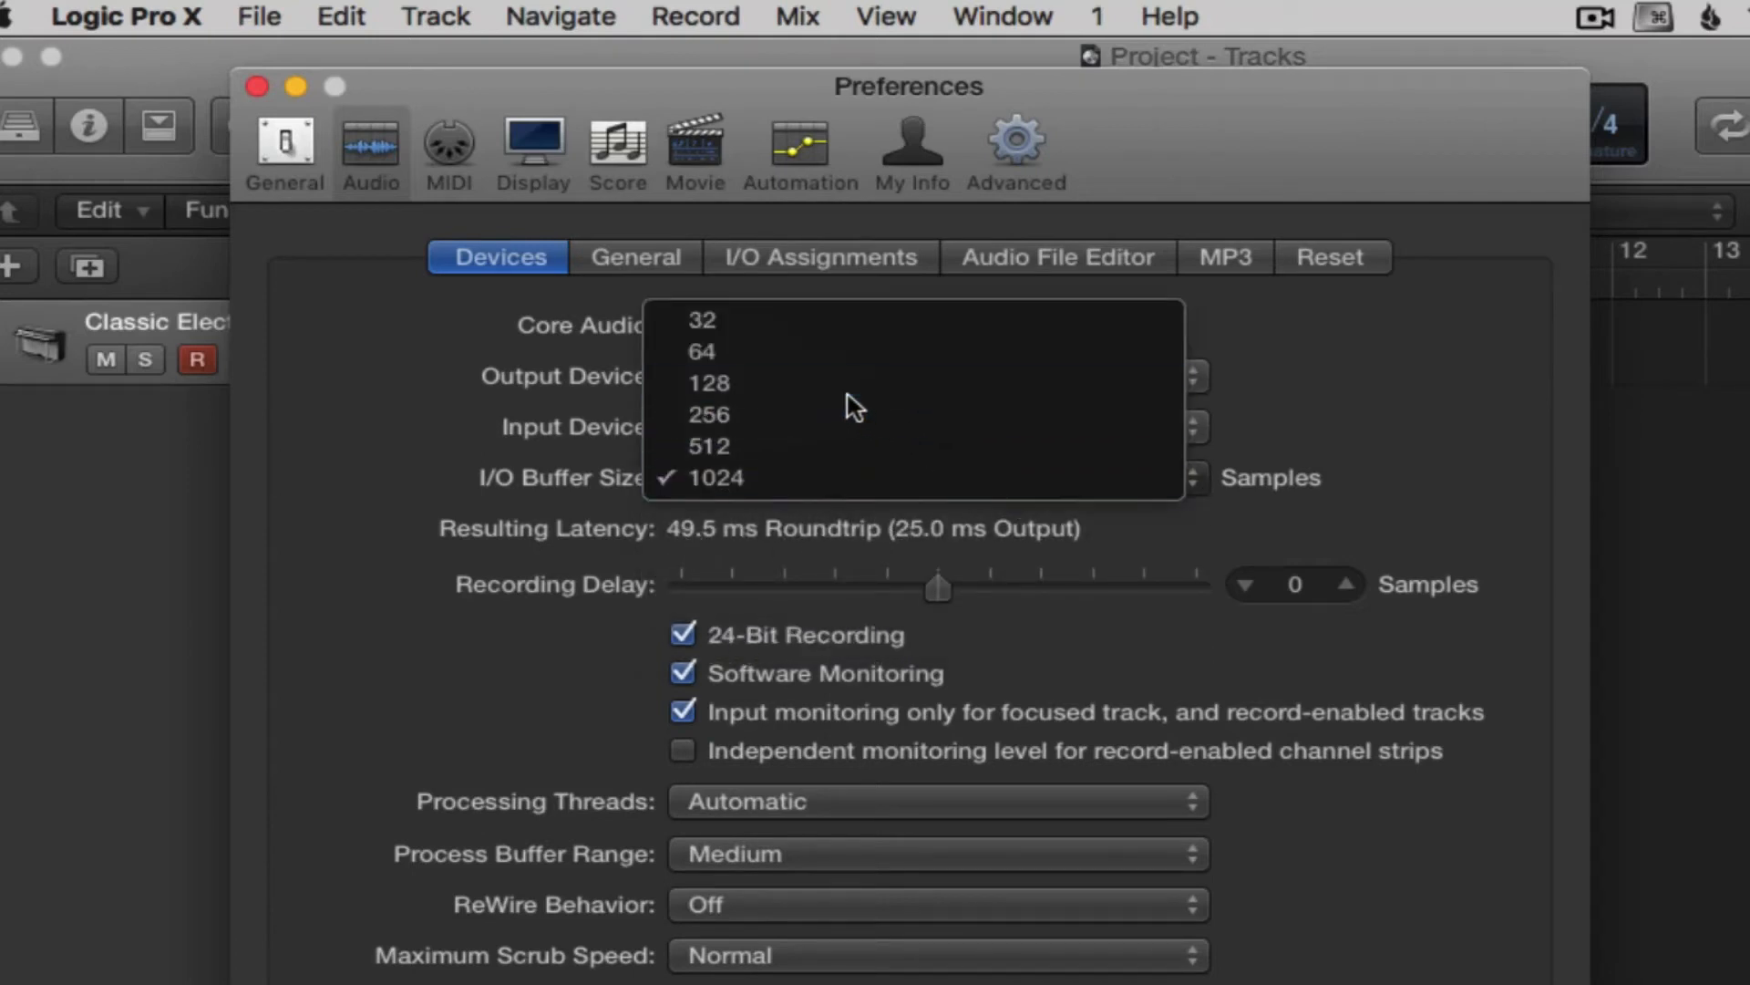
pyautogui.click(709, 383)
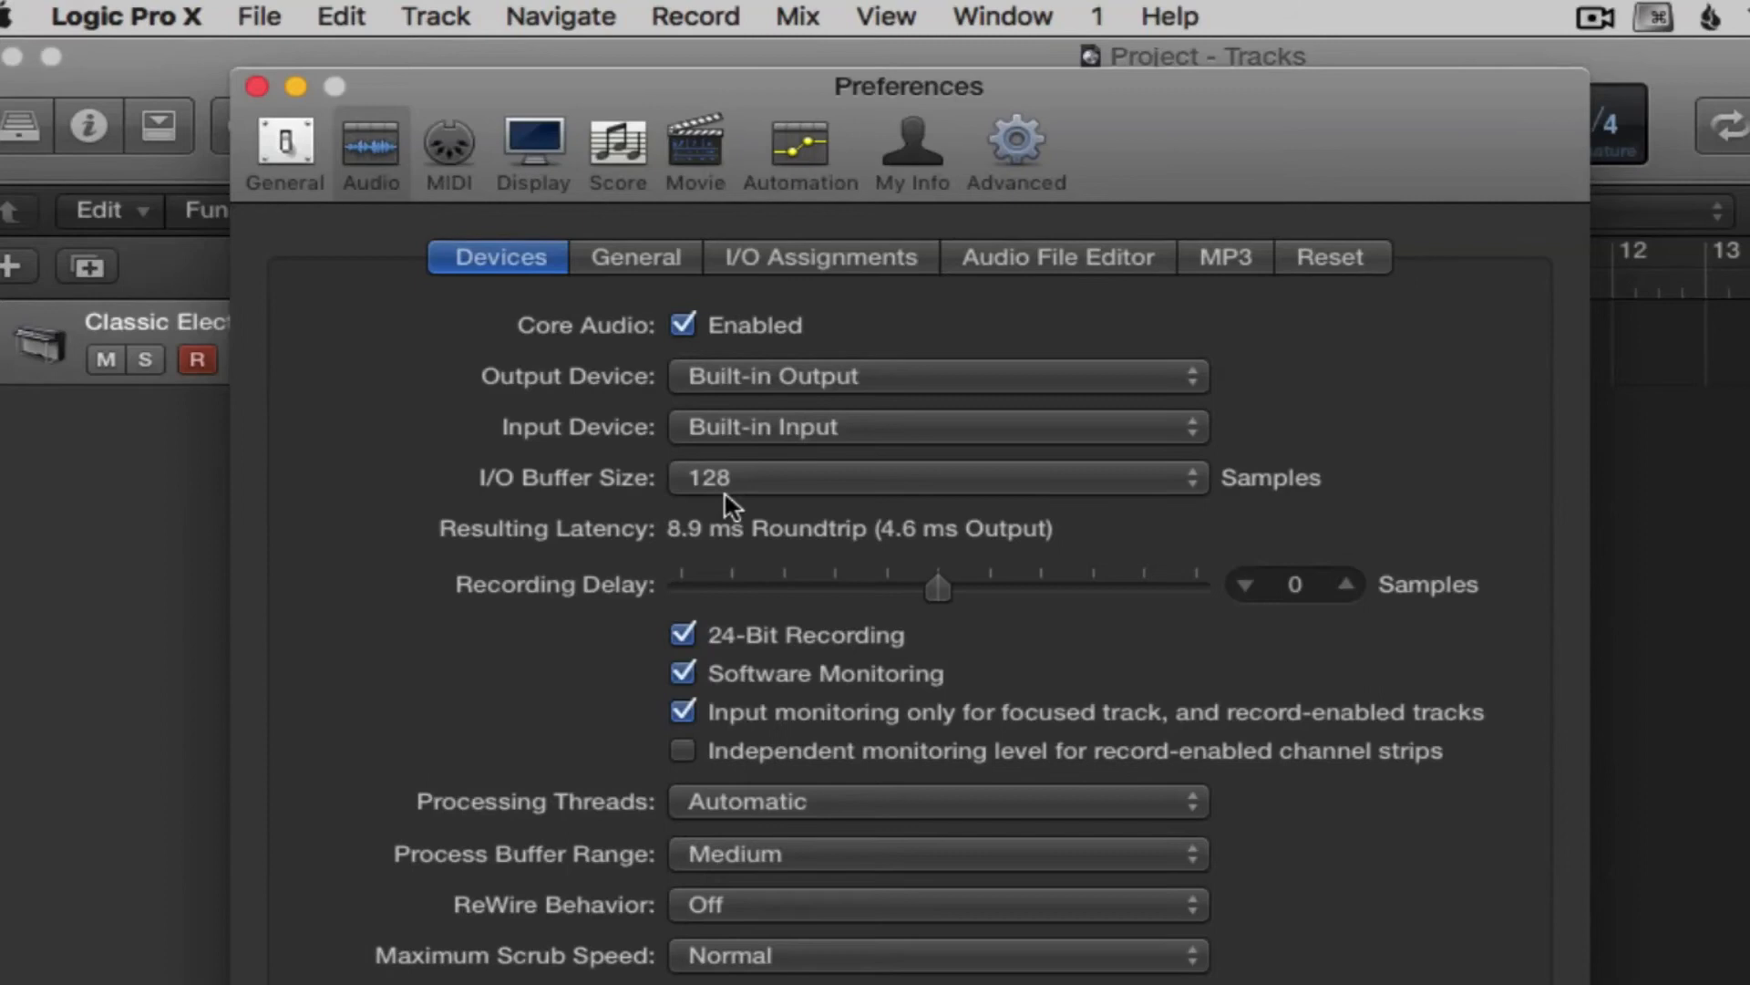
pyautogui.moveTo(657, 639)
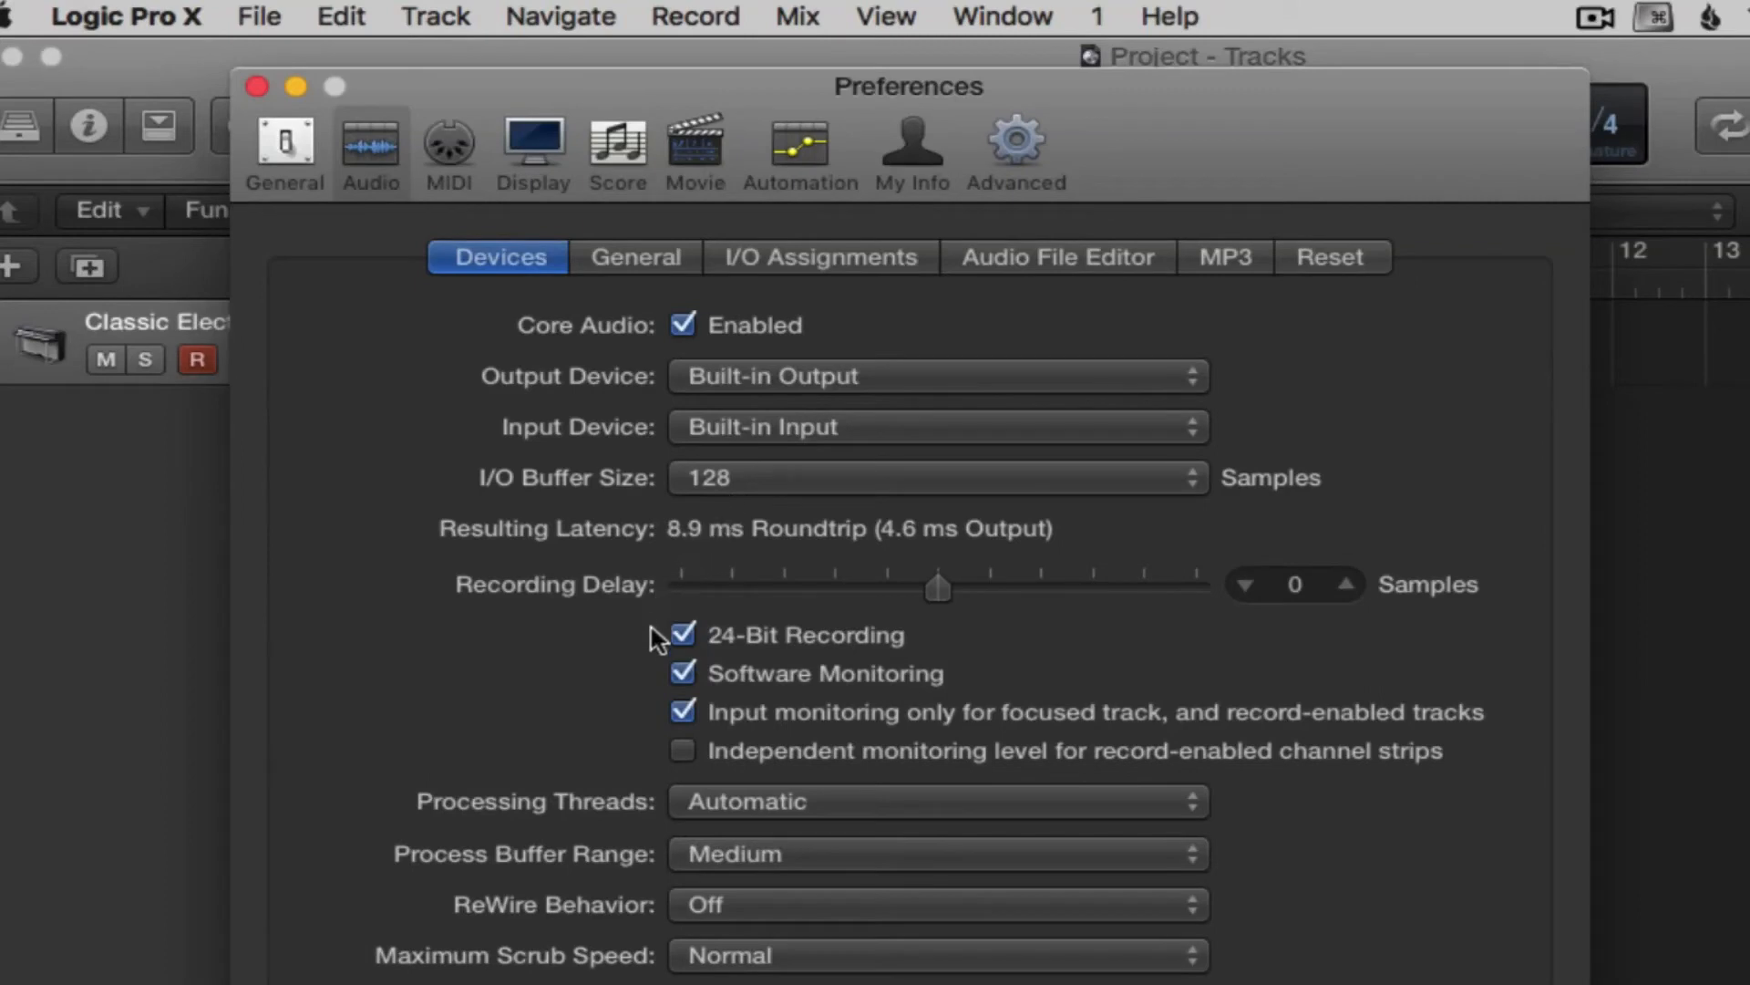
pyautogui.moveTo(907, 662)
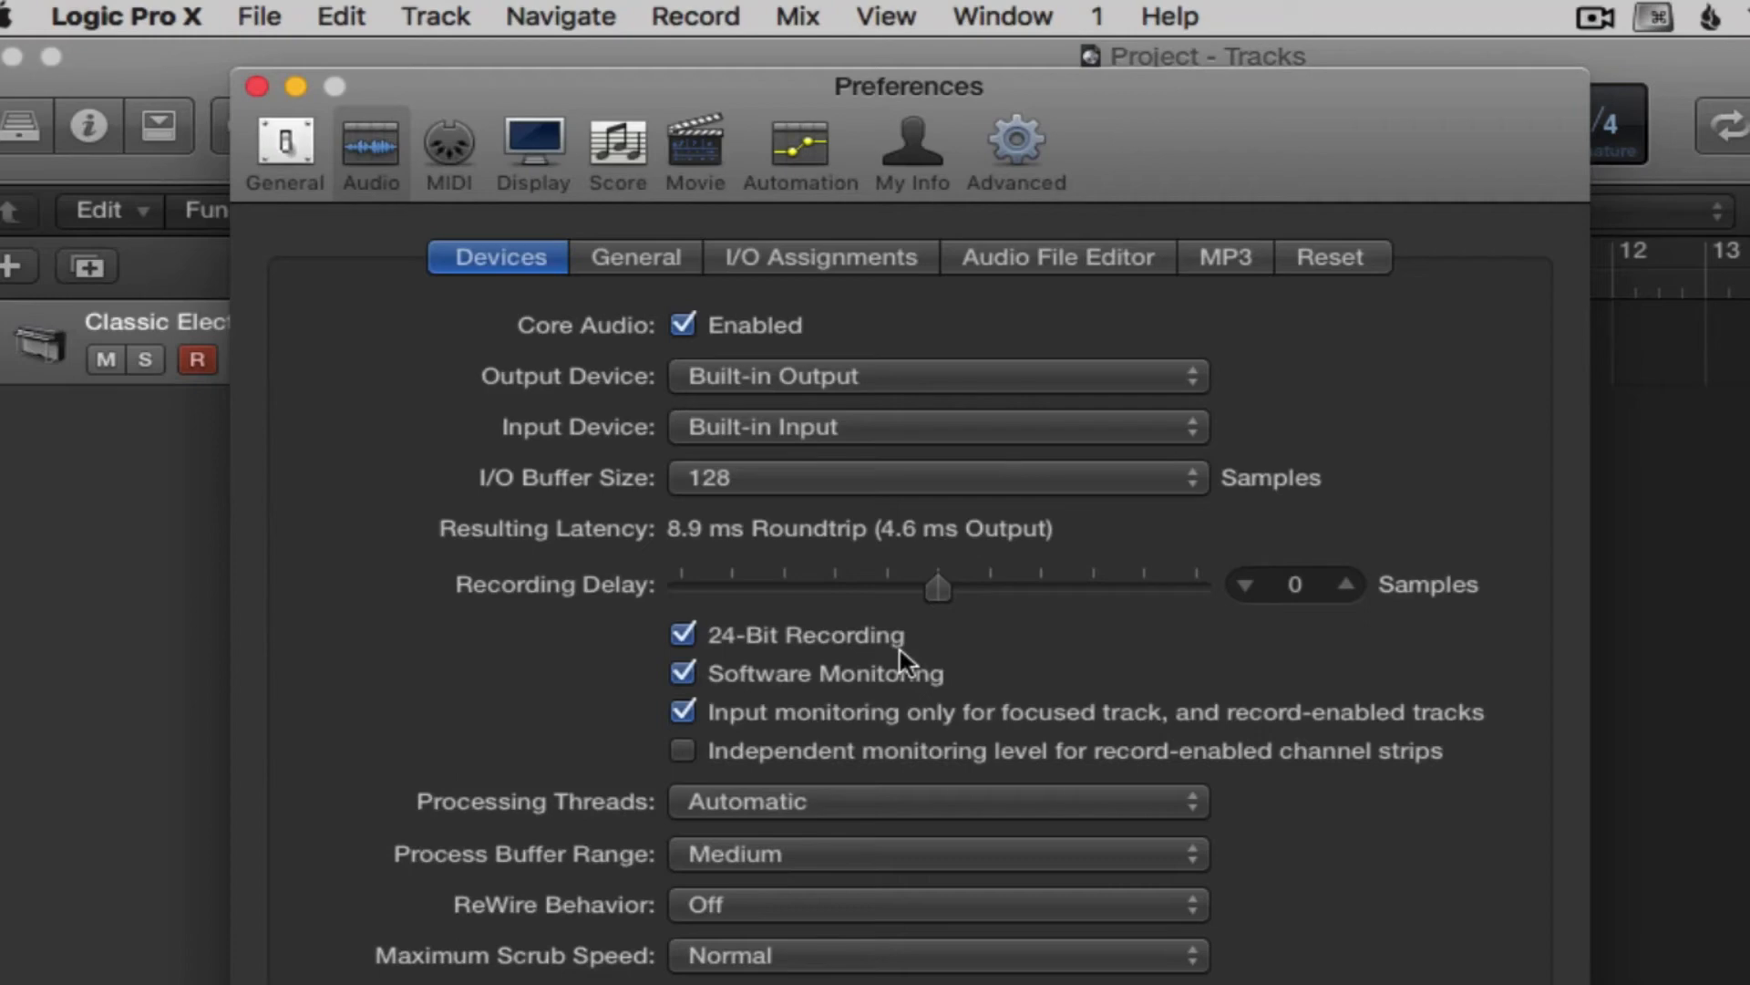
pyautogui.moveTo(720, 699)
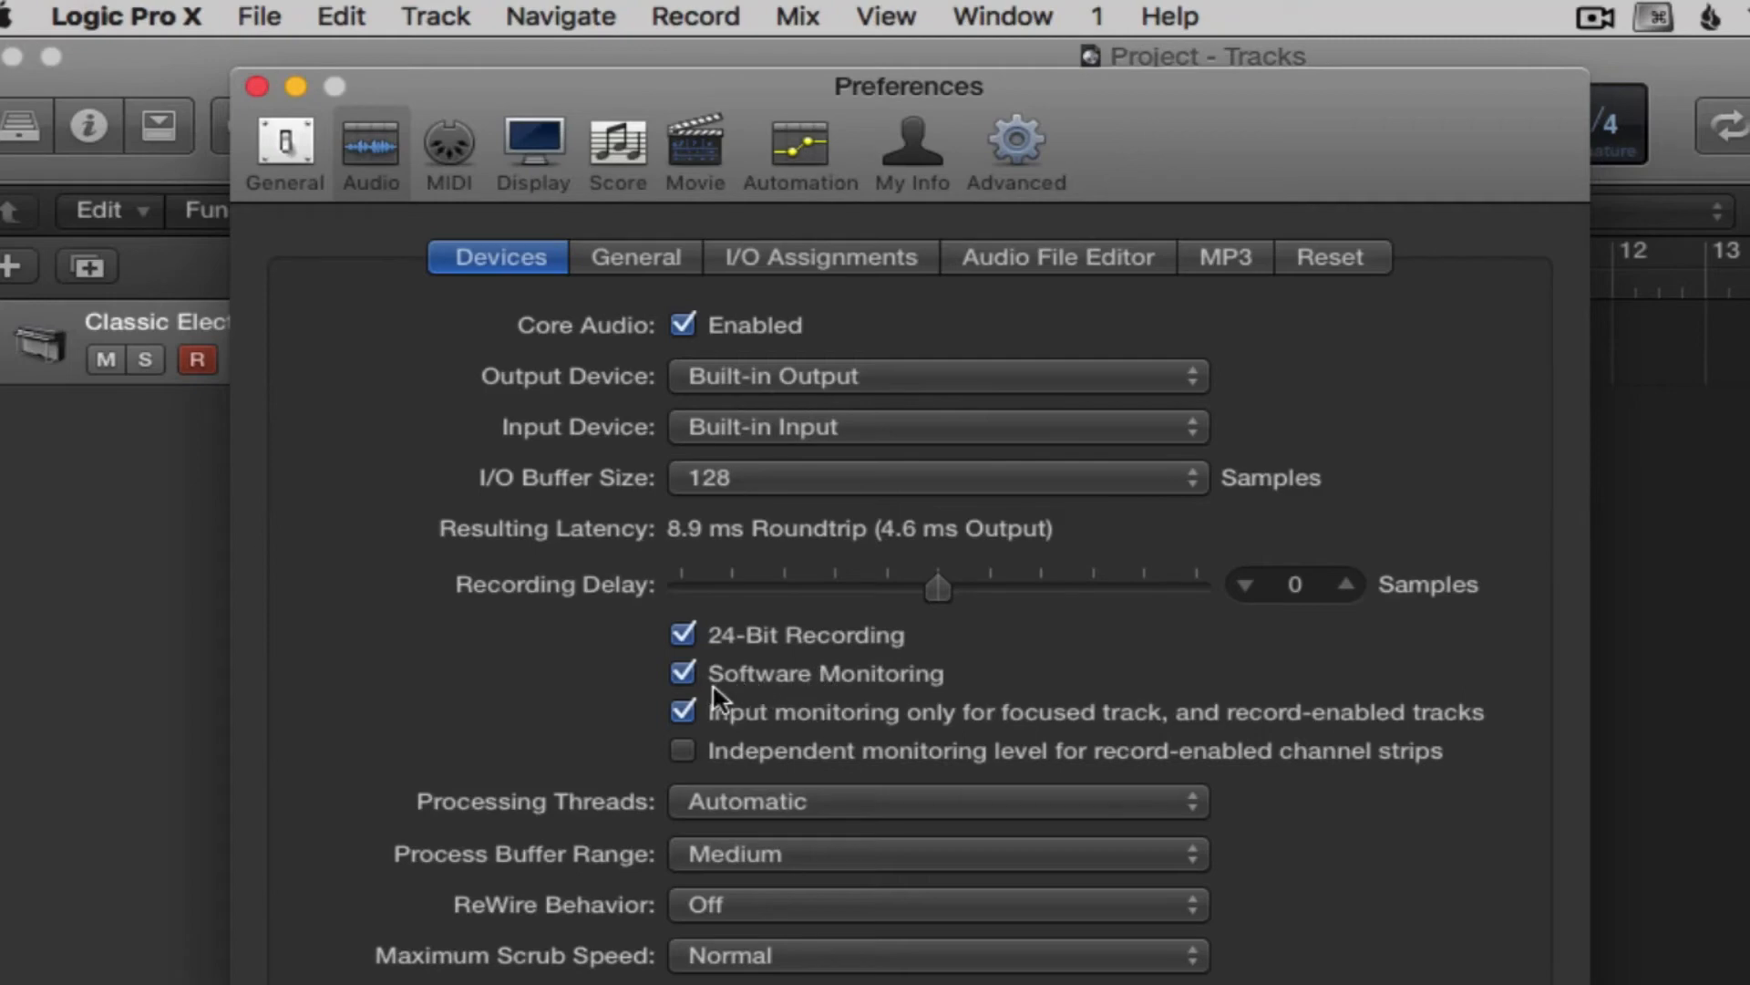
pyautogui.moveTo(887, 698)
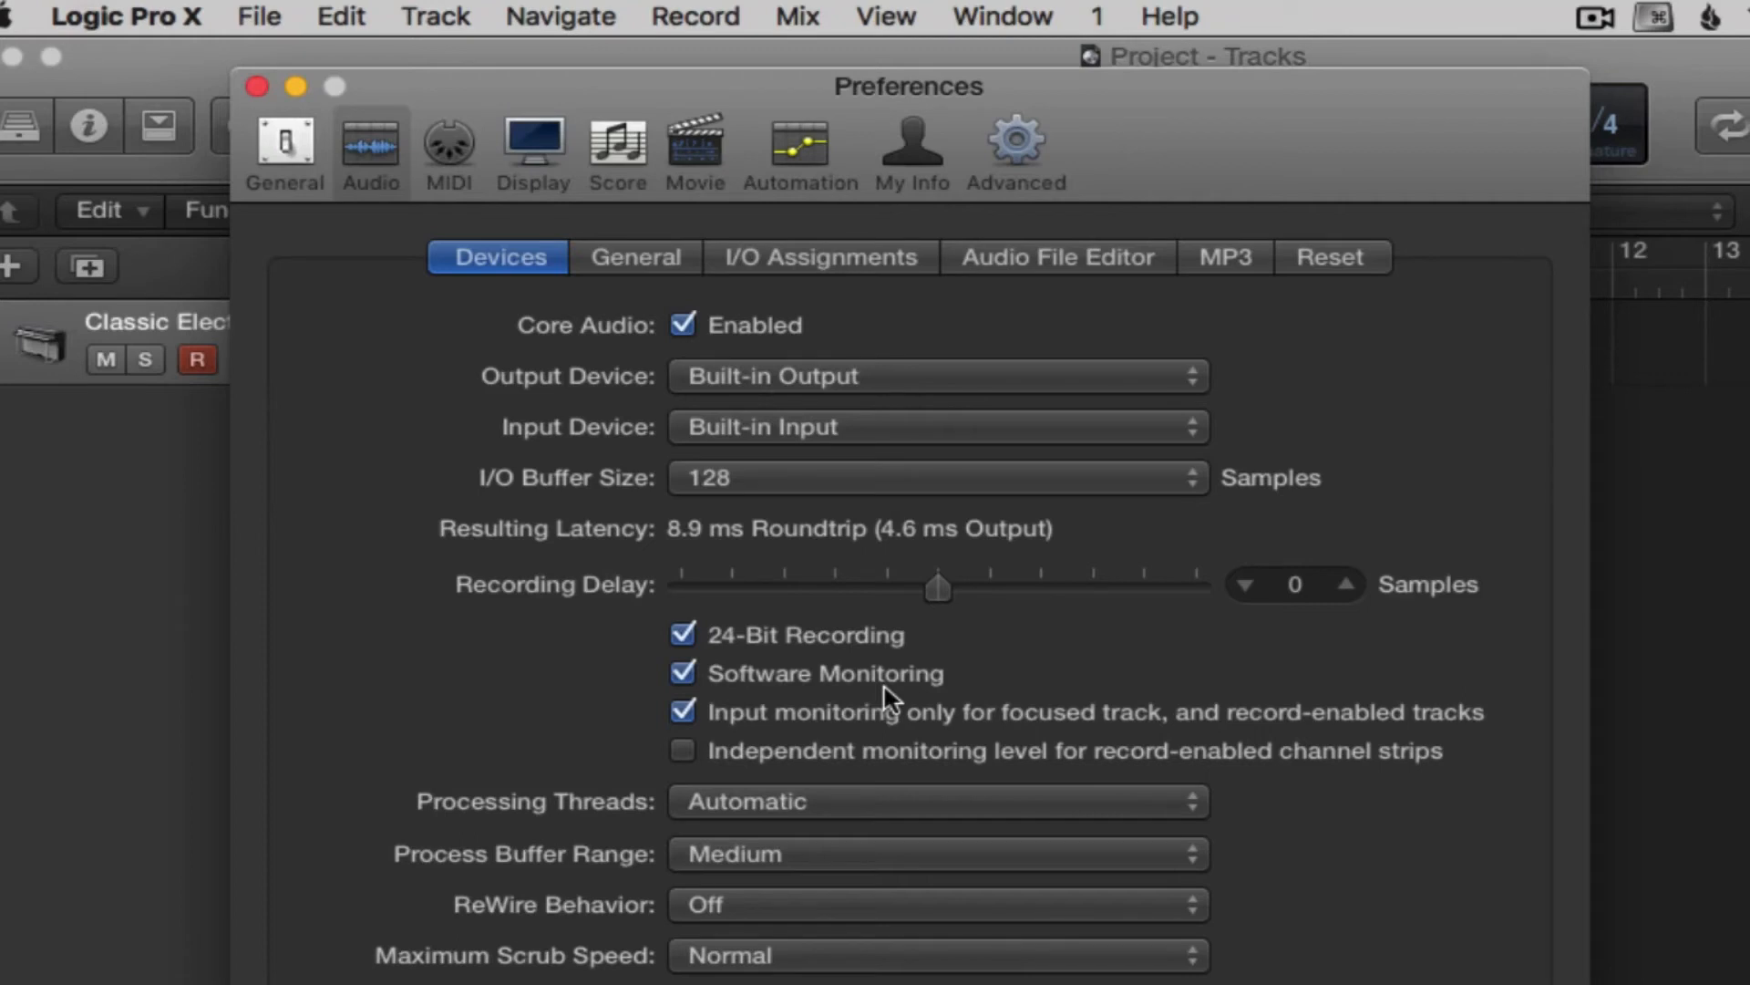
pyautogui.moveTo(883, 698)
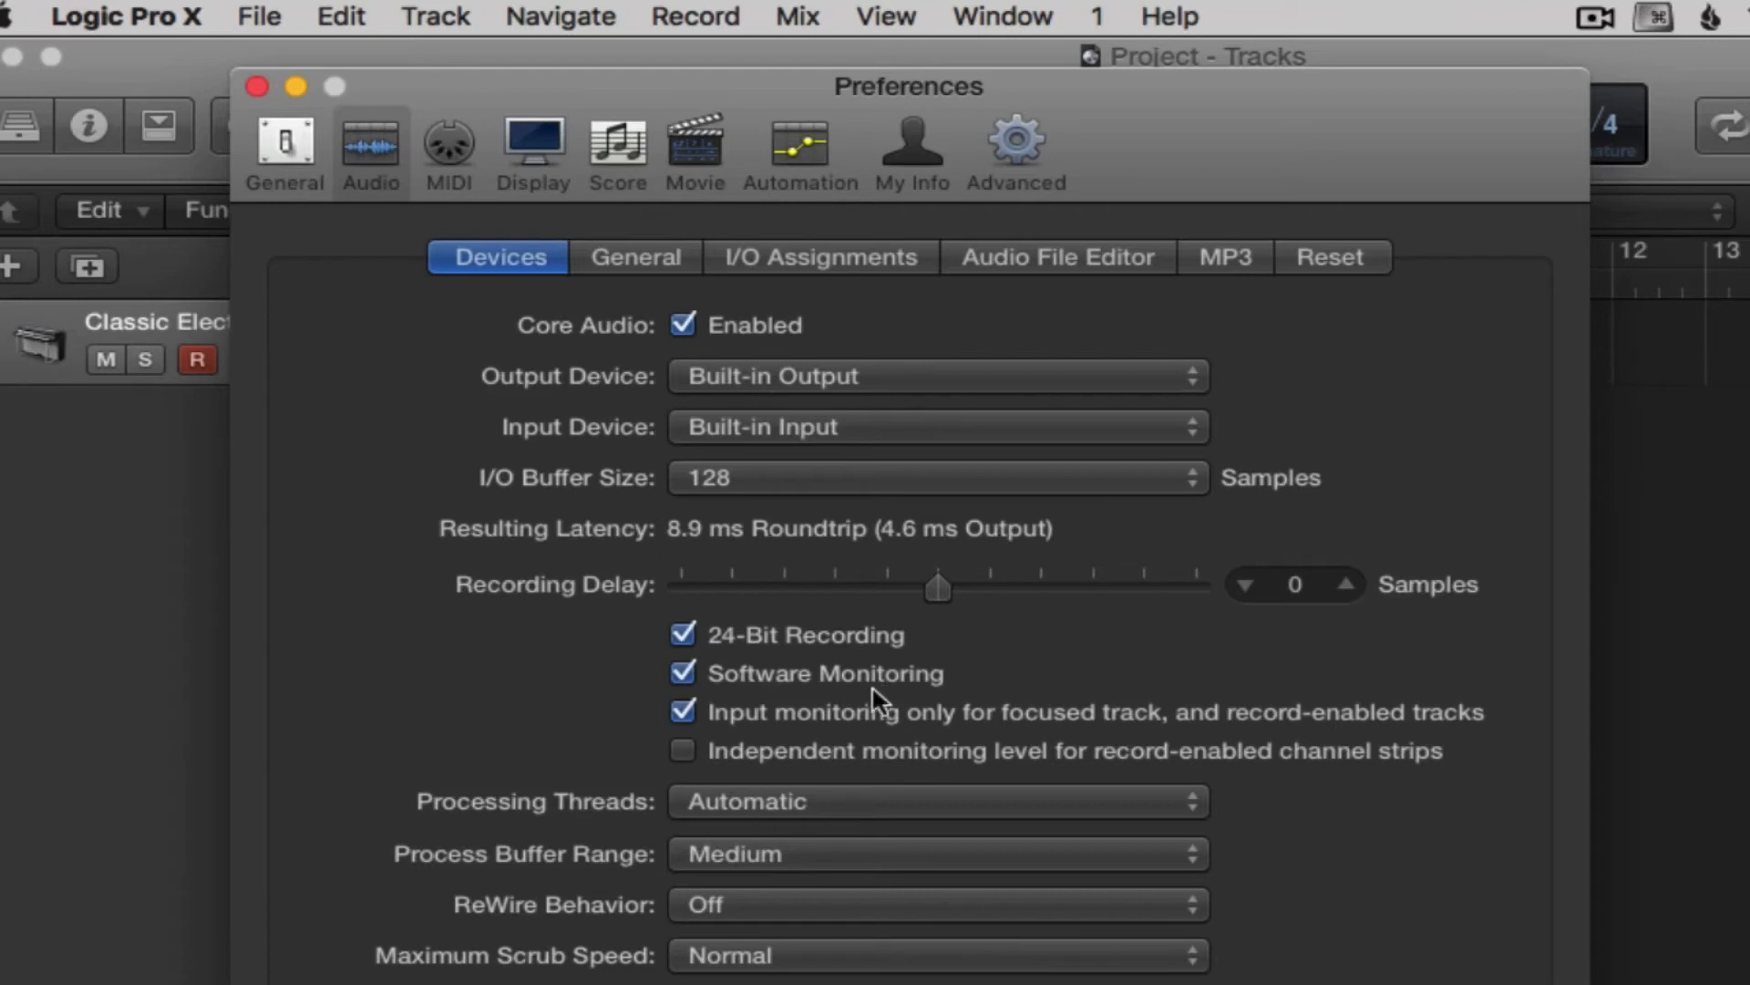
pyautogui.moveTo(1089, 732)
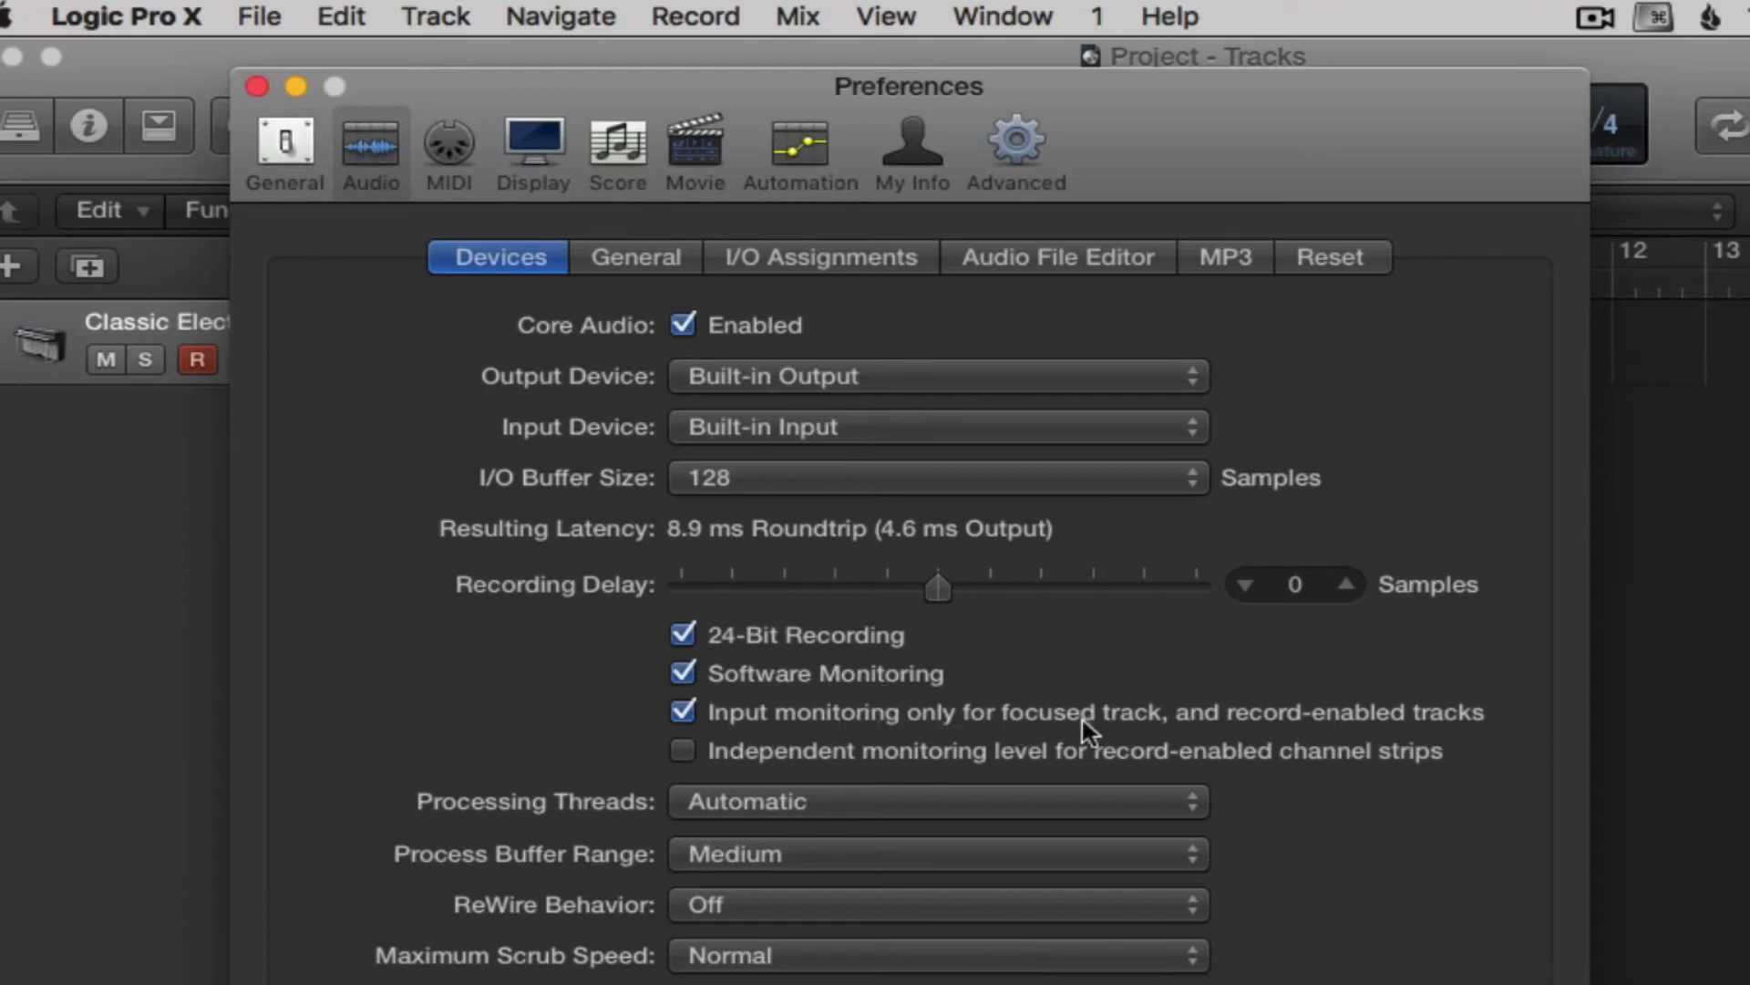
pyautogui.moveTo(1482, 748)
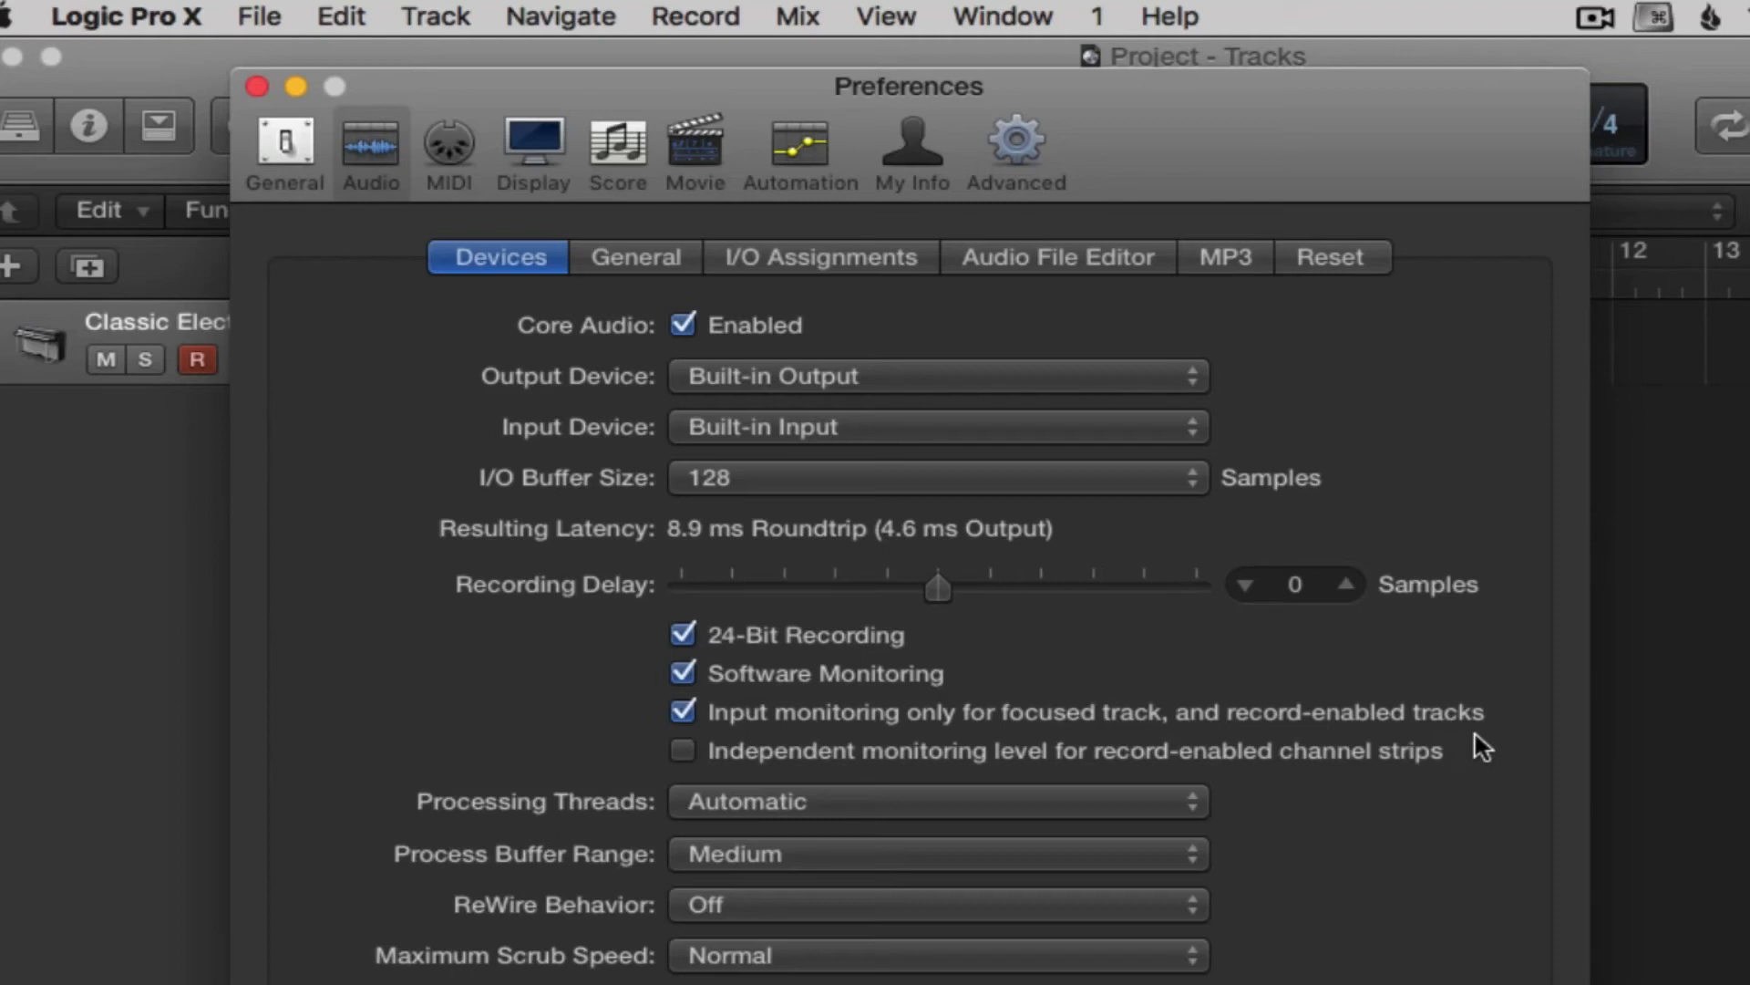
pyautogui.moveTo(799, 770)
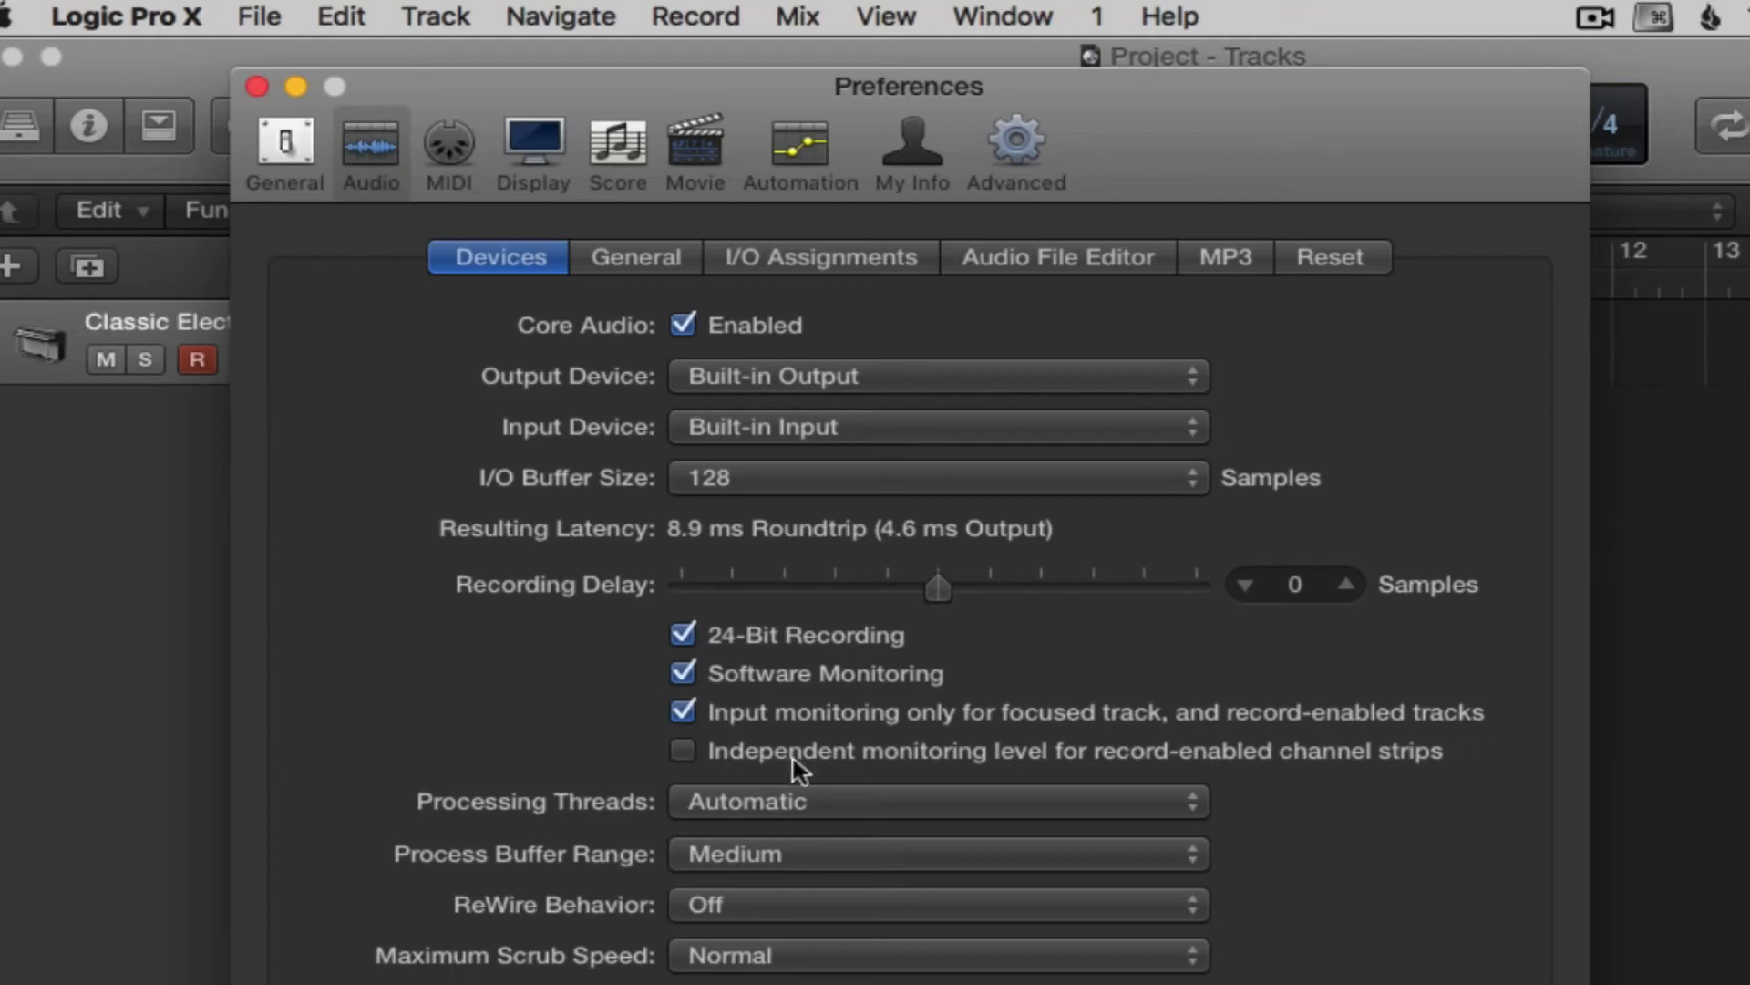
pyautogui.moveTo(1363, 778)
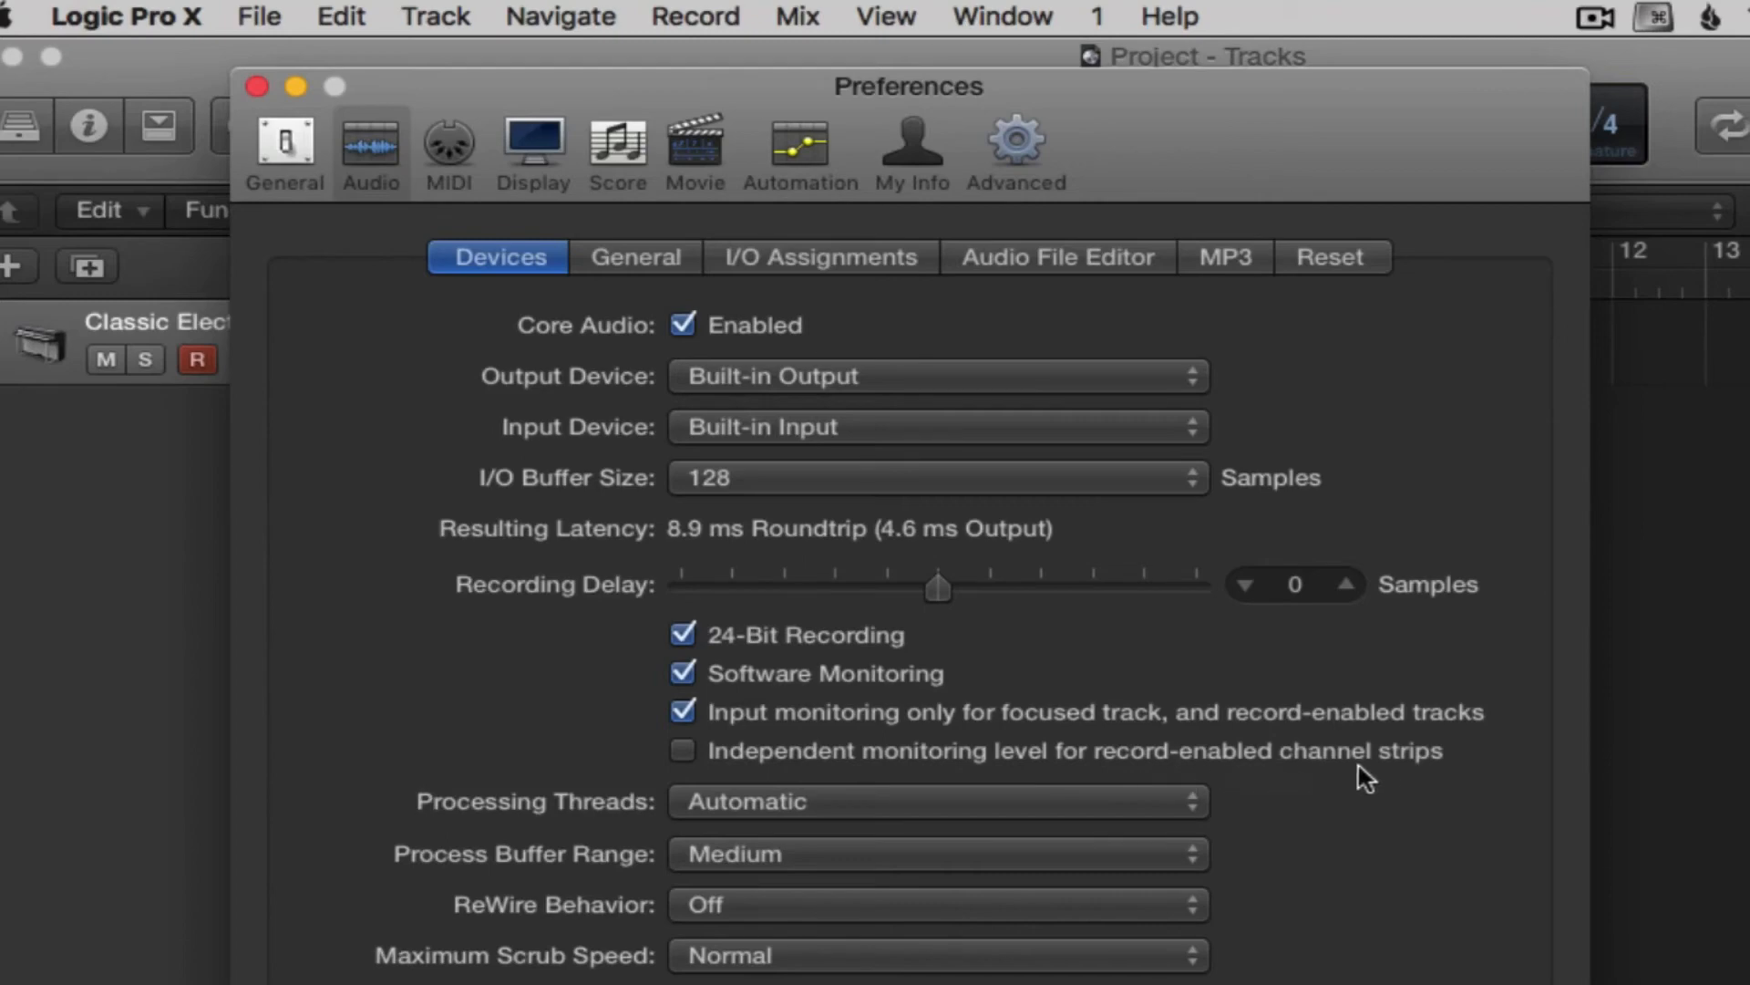
pyautogui.moveTo(1411, 784)
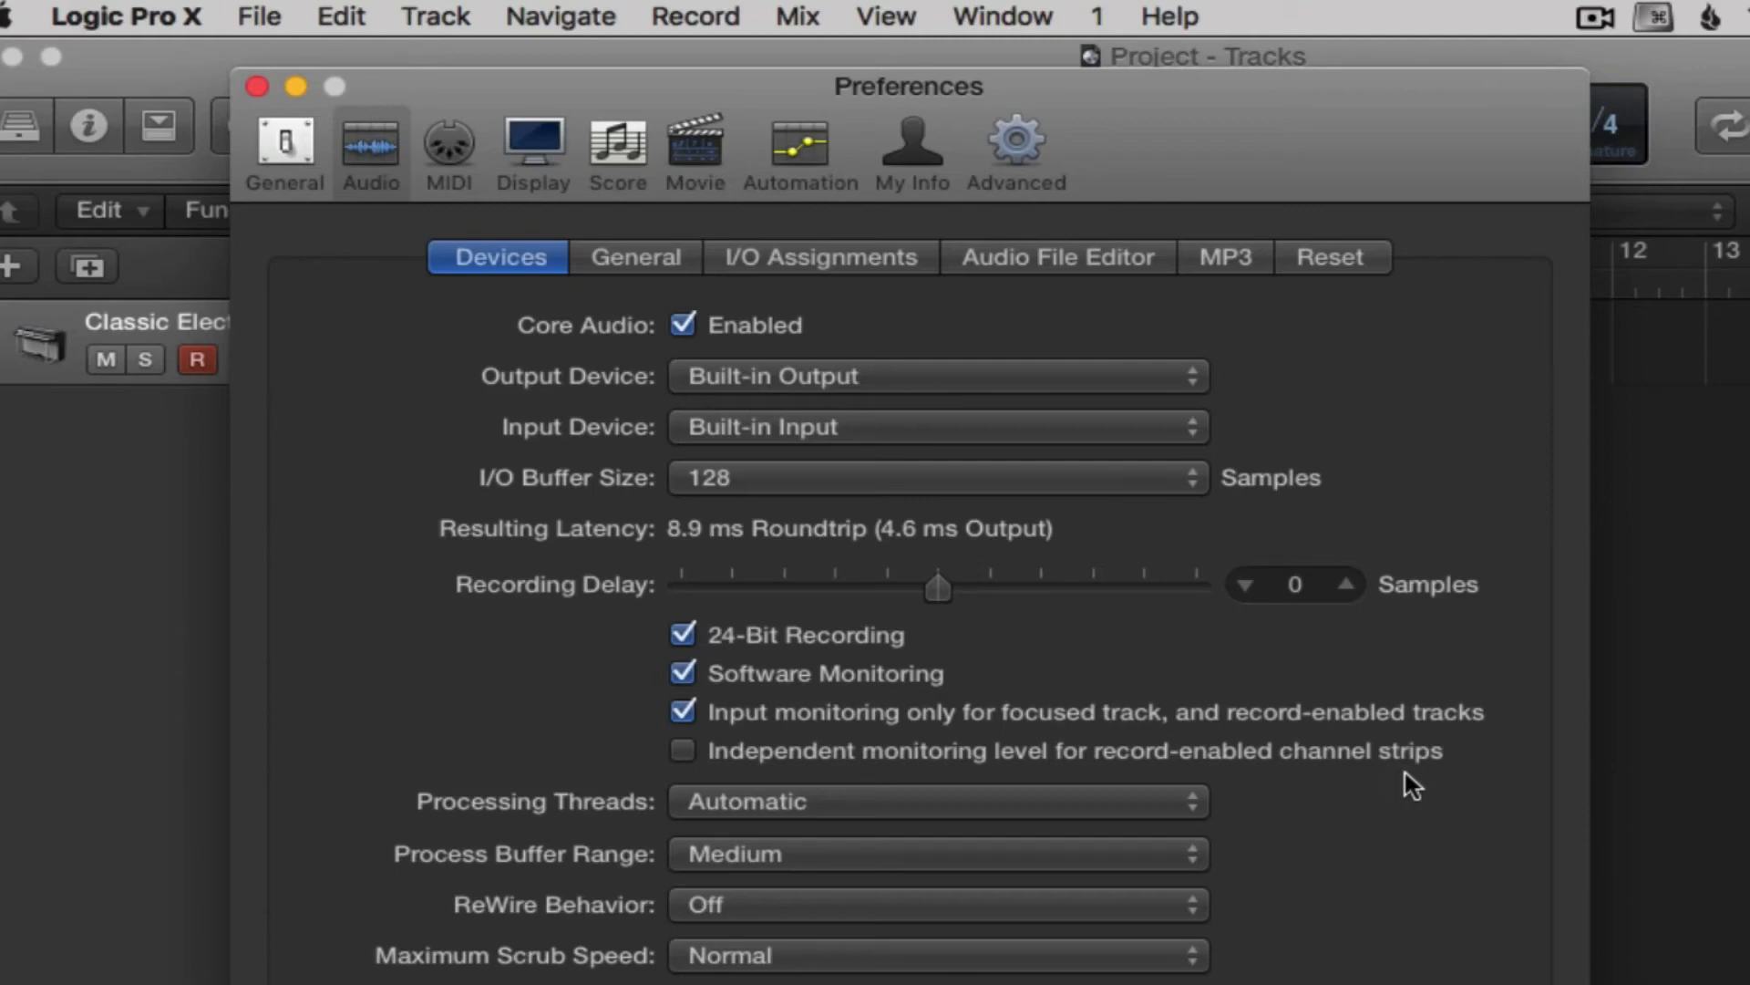
pyautogui.moveTo(1371, 802)
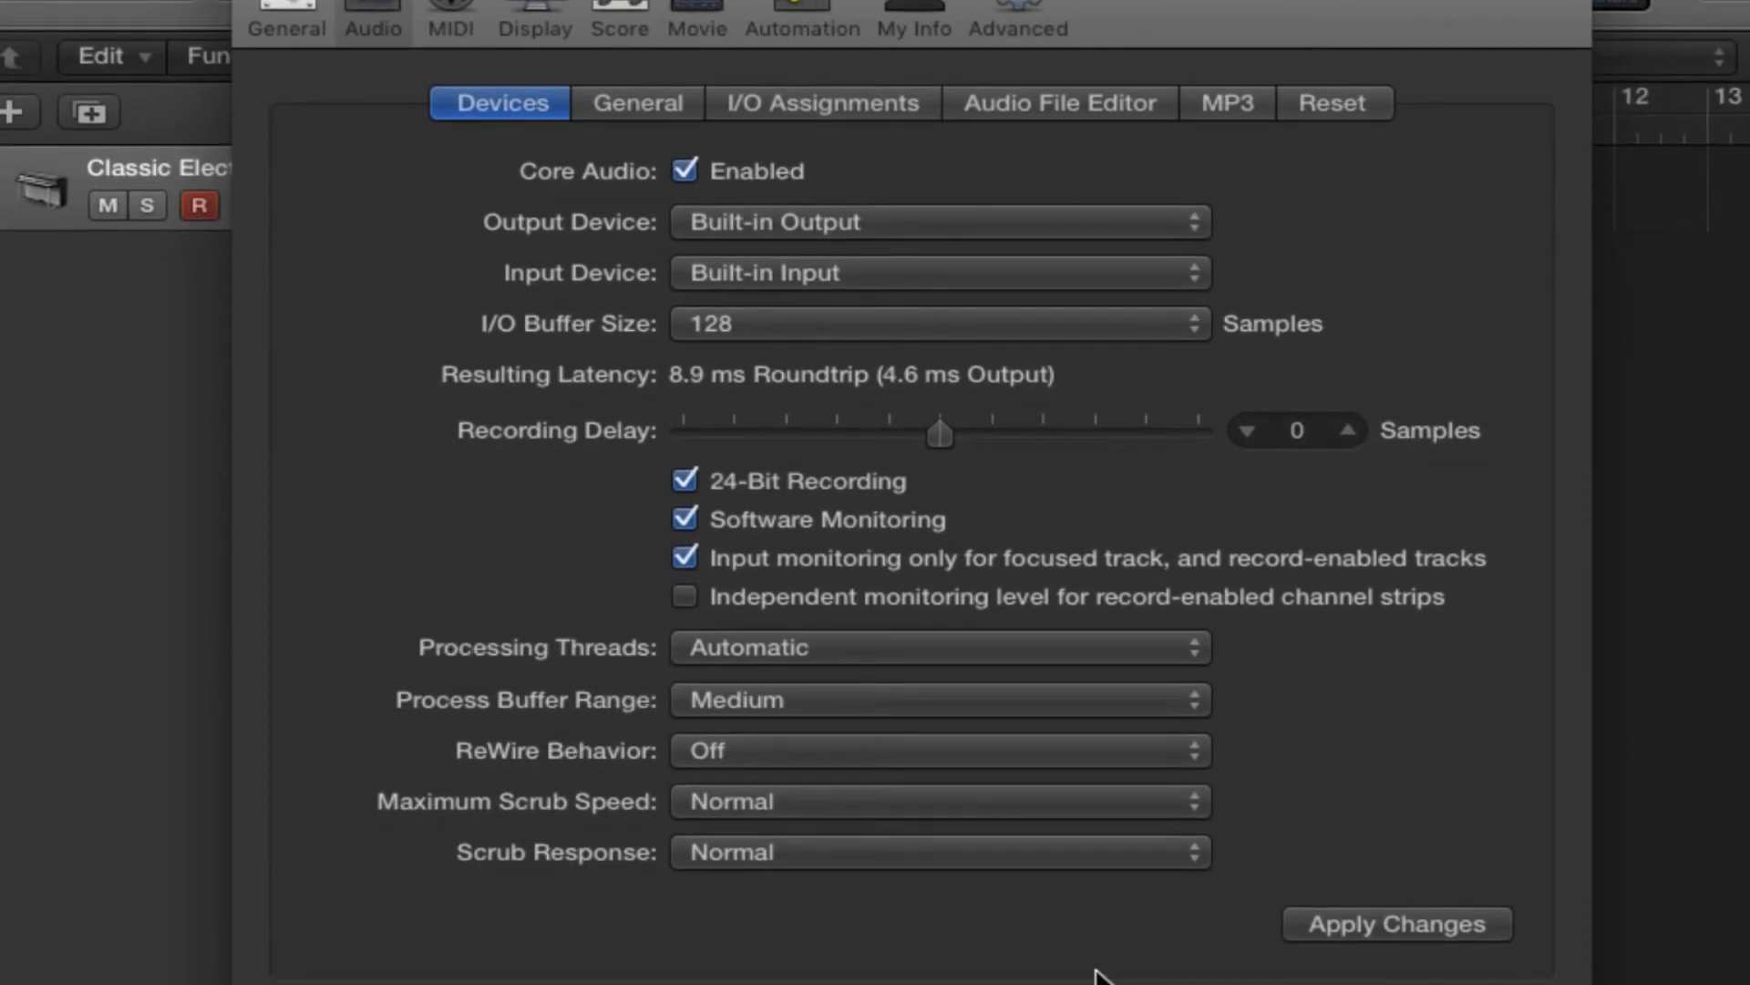
pyautogui.moveTo(867, 620)
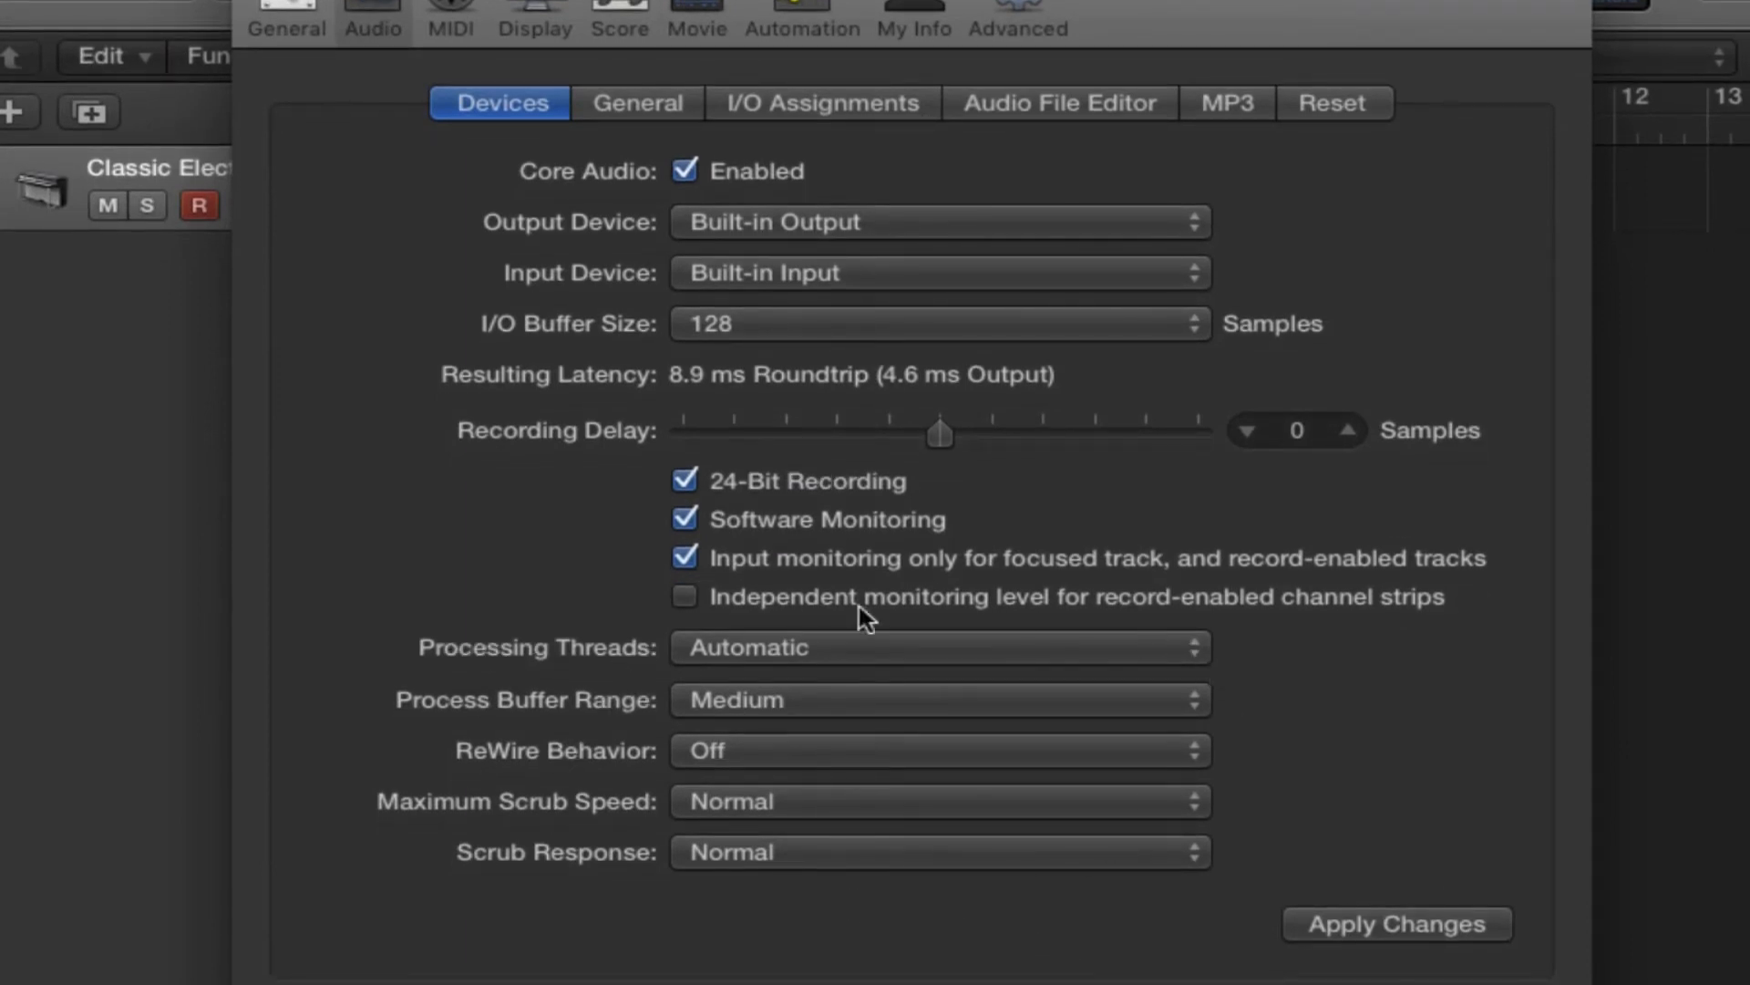
pyautogui.moveTo(747, 125)
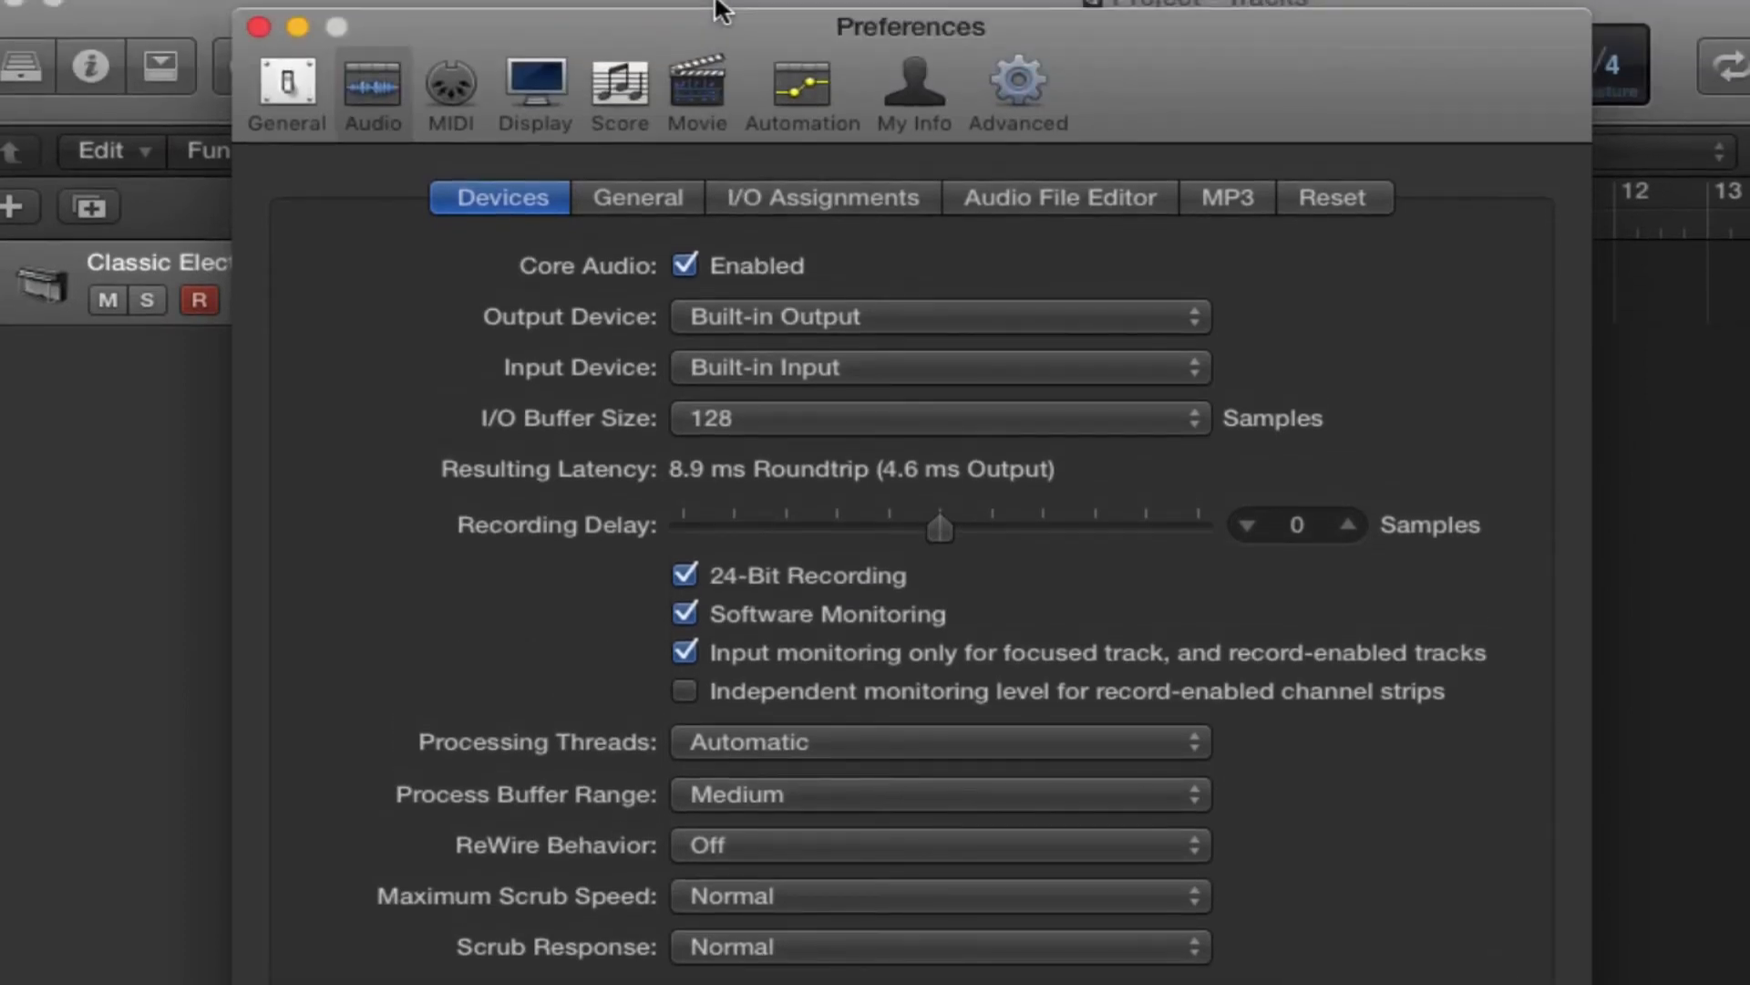
pyautogui.moveTo(1027, 84)
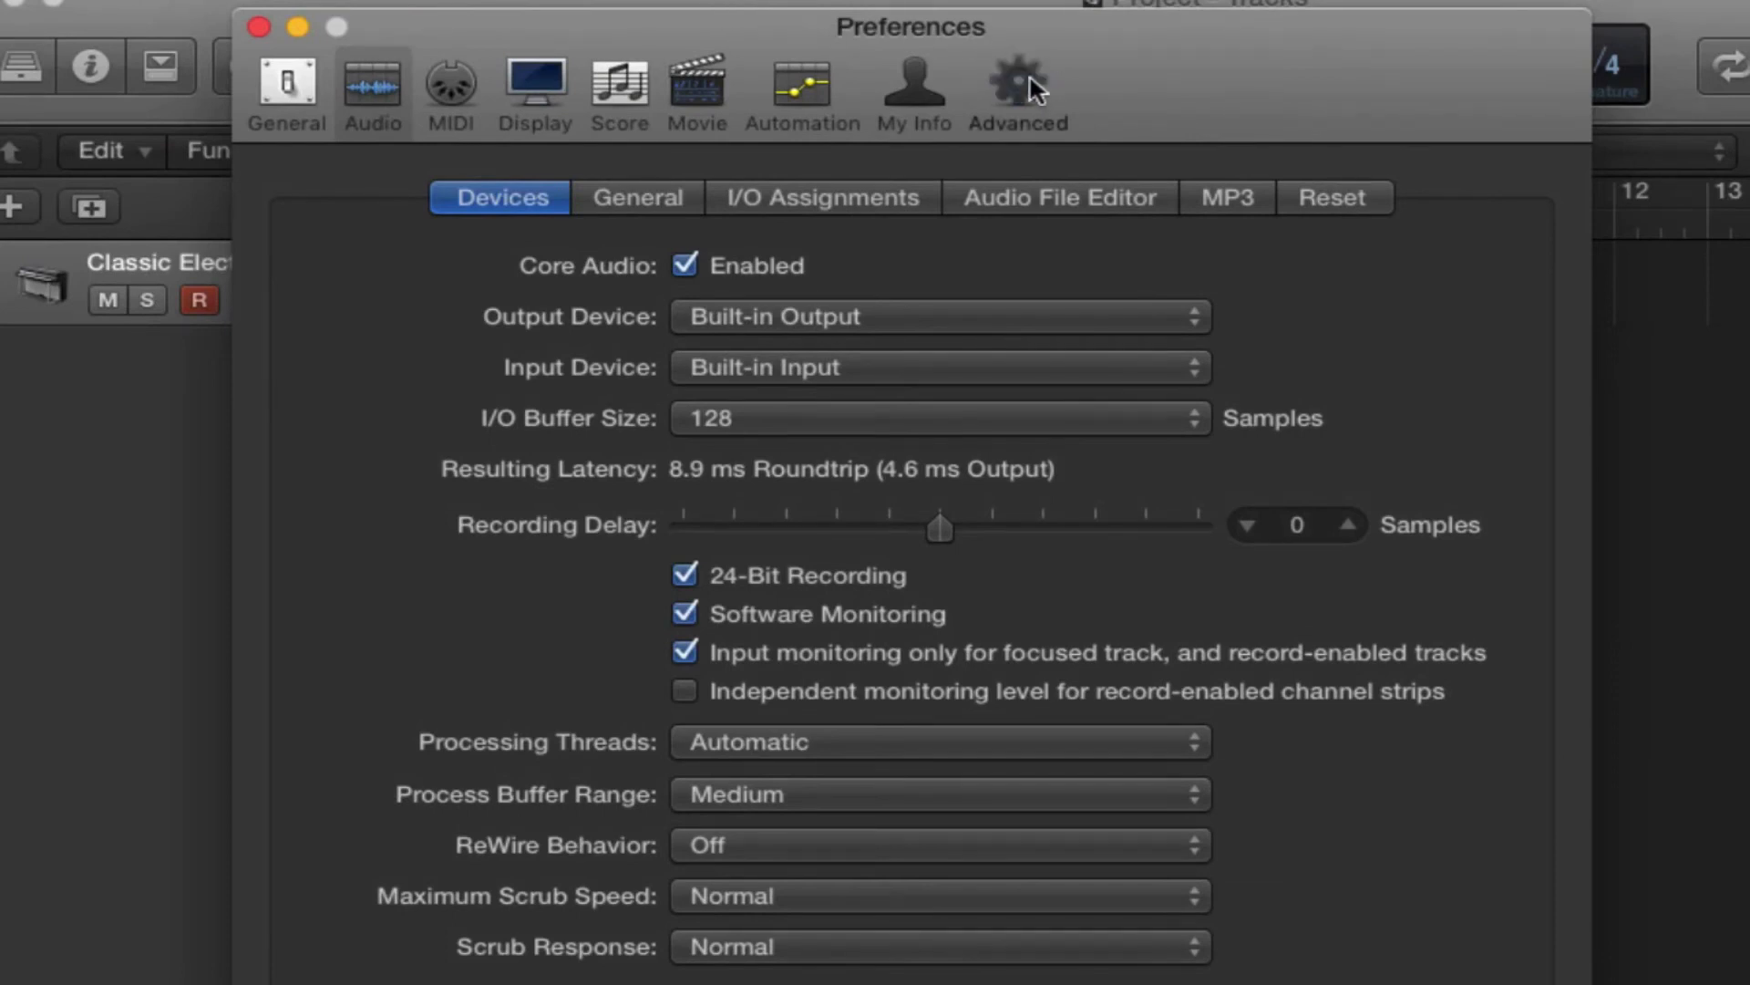
# Step: Show the Advanced preferences and turn off the Surround advanced features
pyautogui.click(1018, 89)
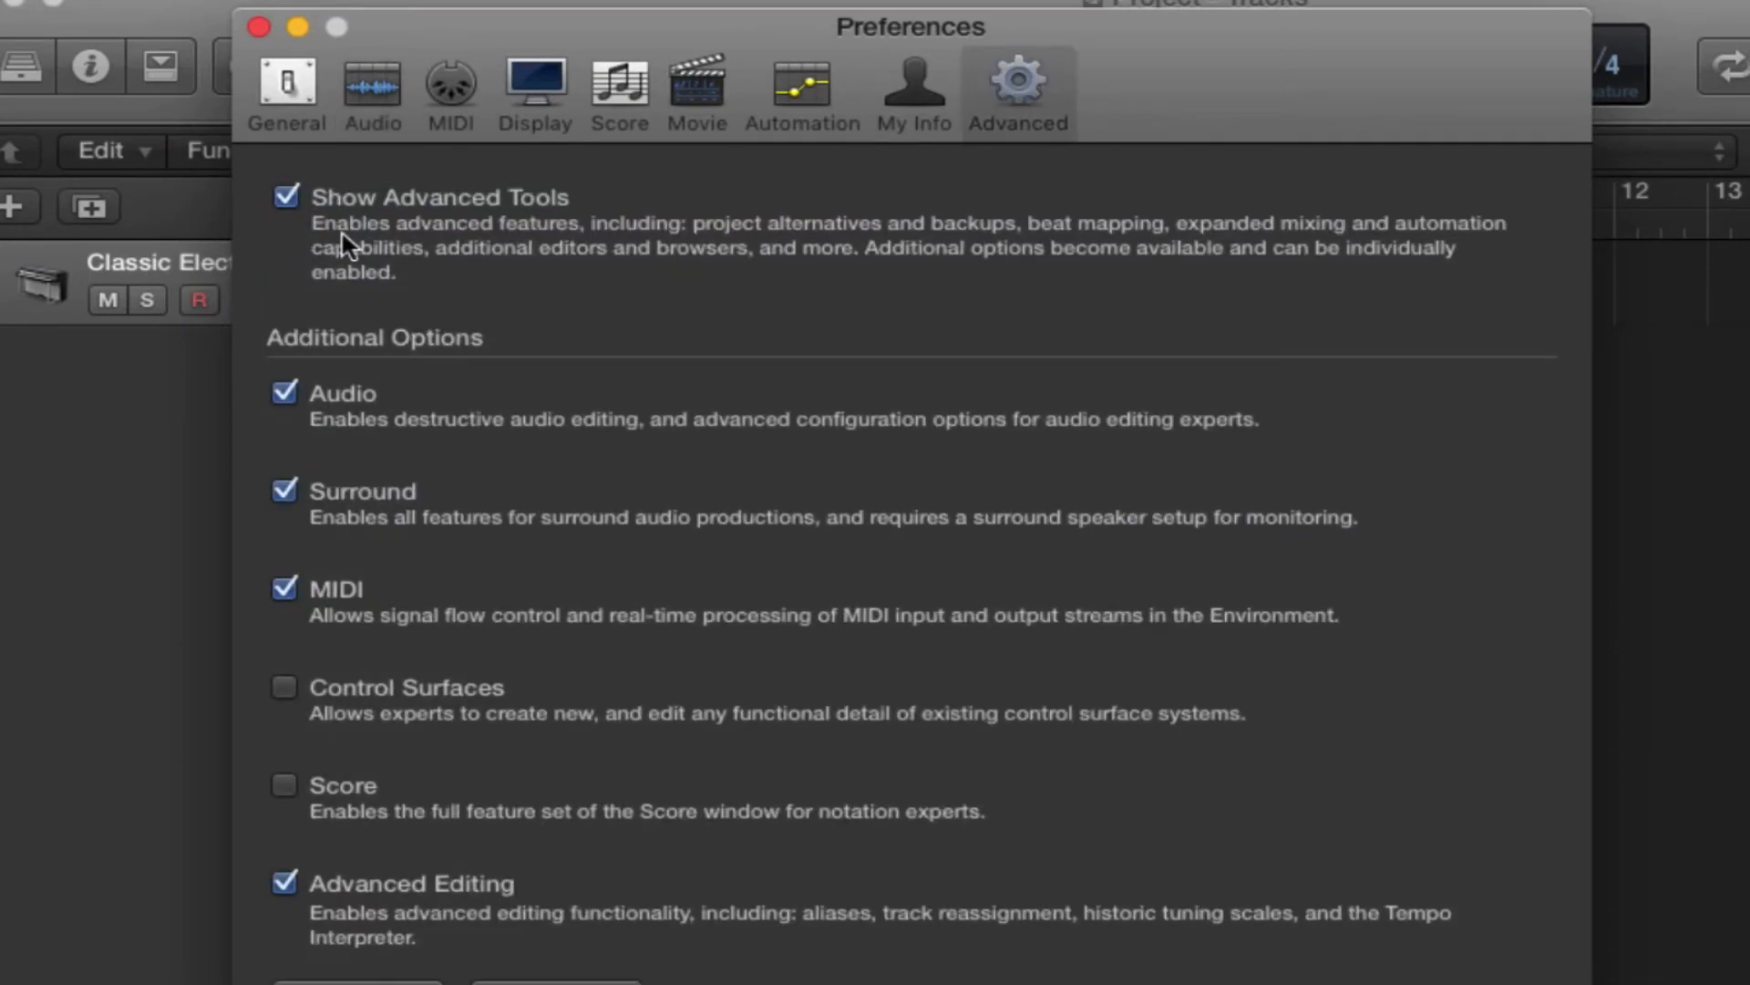
pyautogui.moveTo(291, 235)
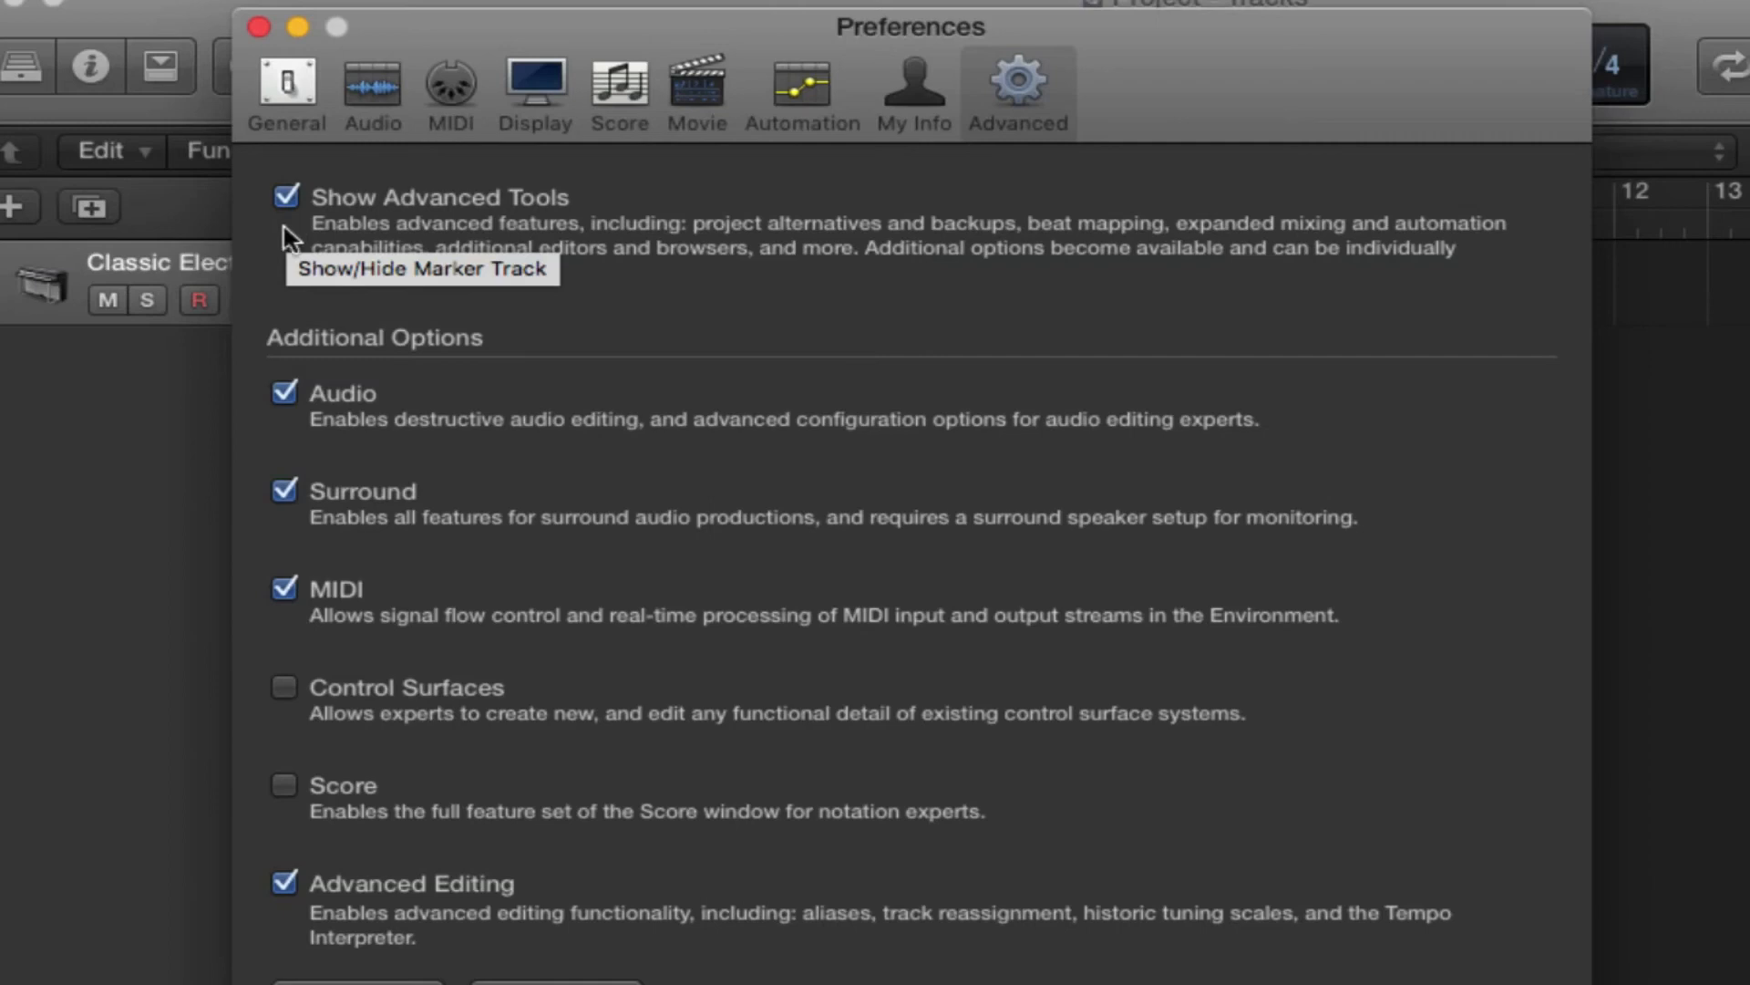
pyautogui.moveTo(279, 435)
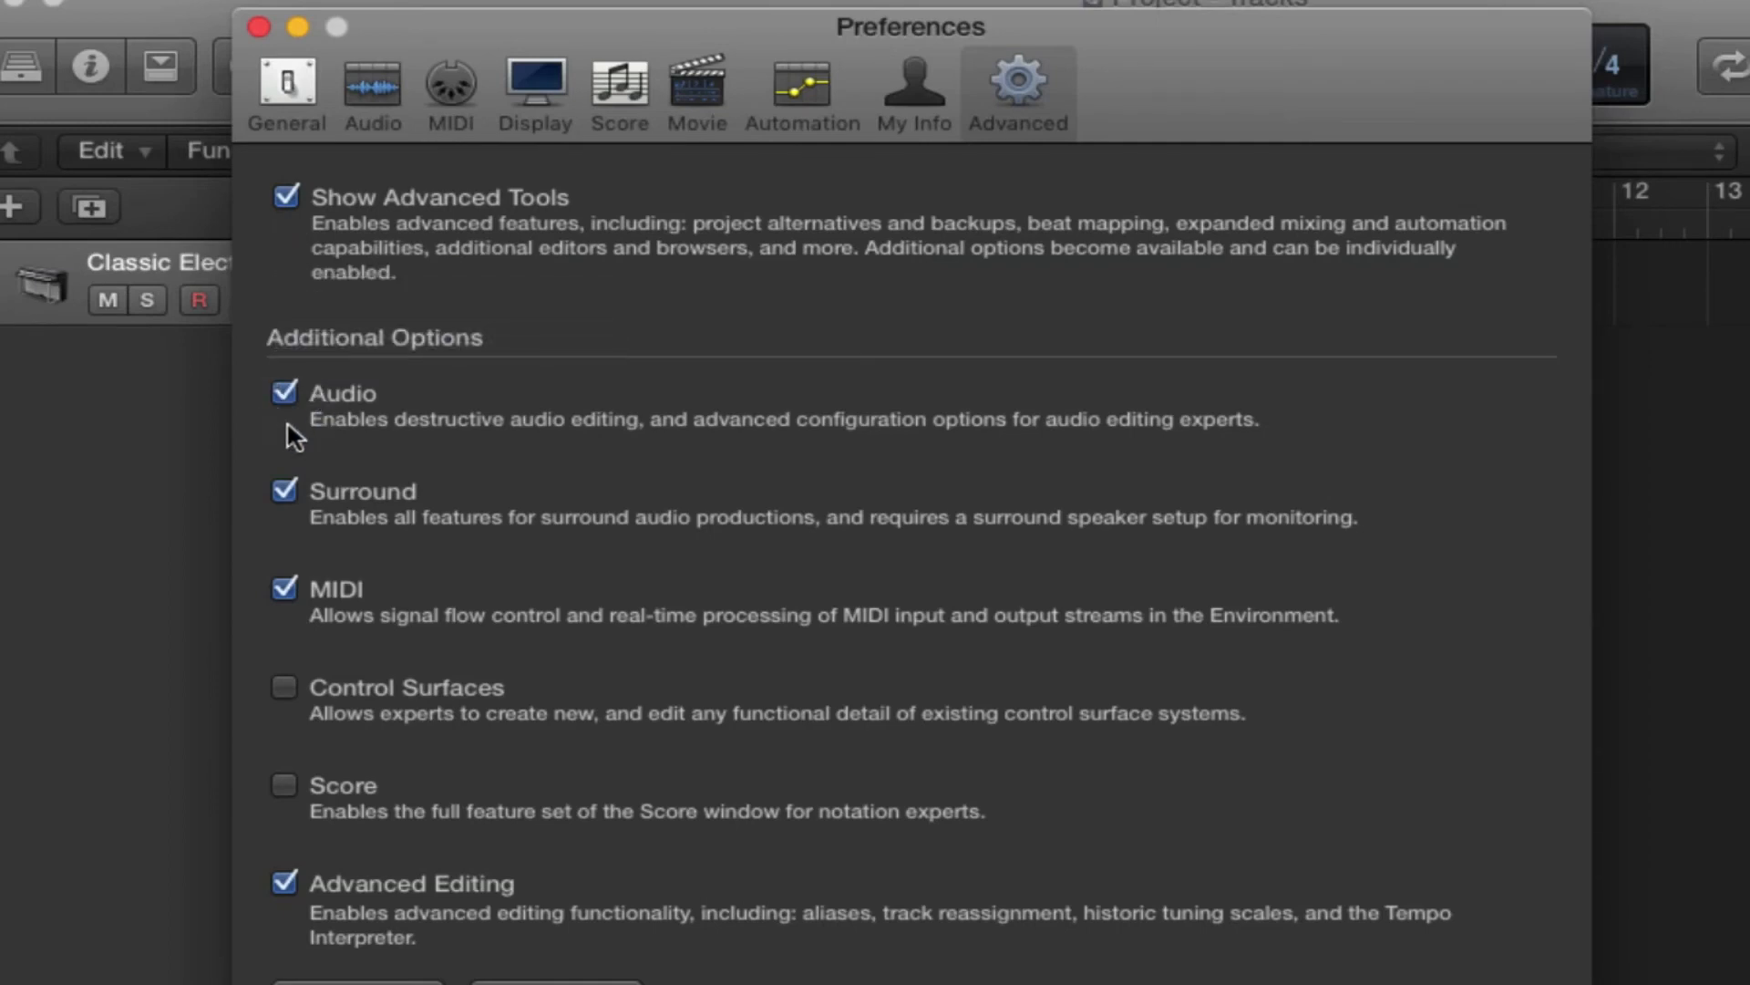
pyautogui.moveTo(291, 531)
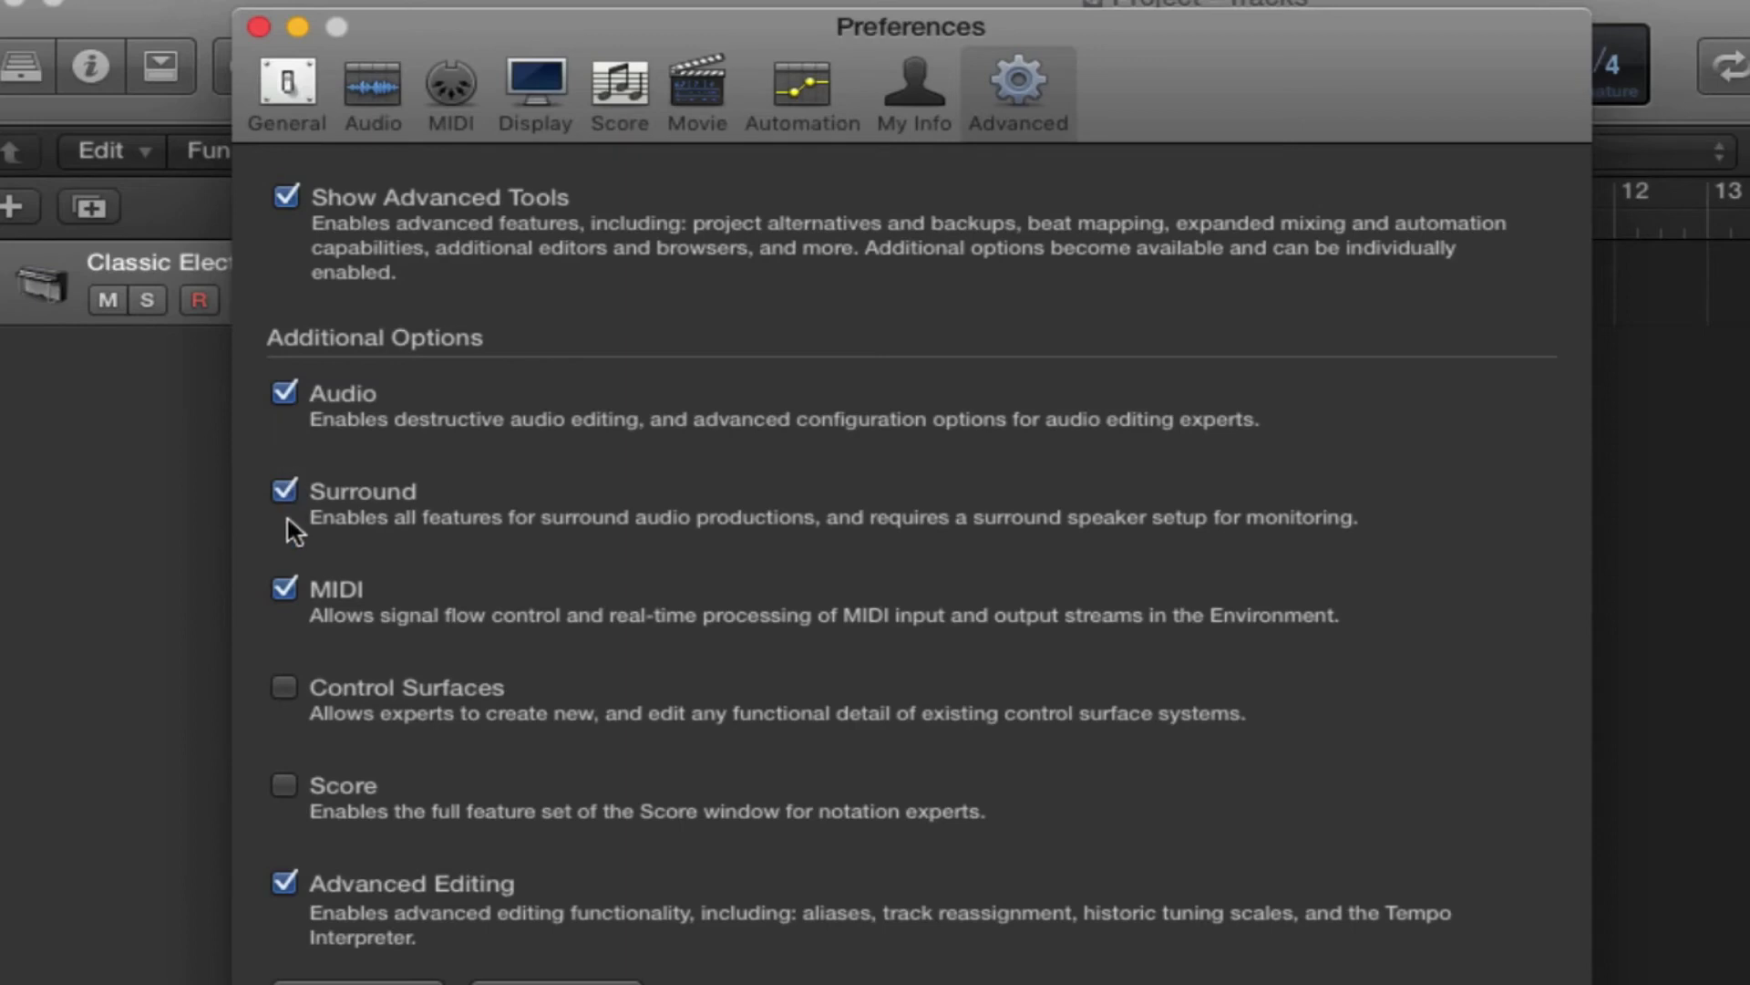
pyautogui.click(284, 490)
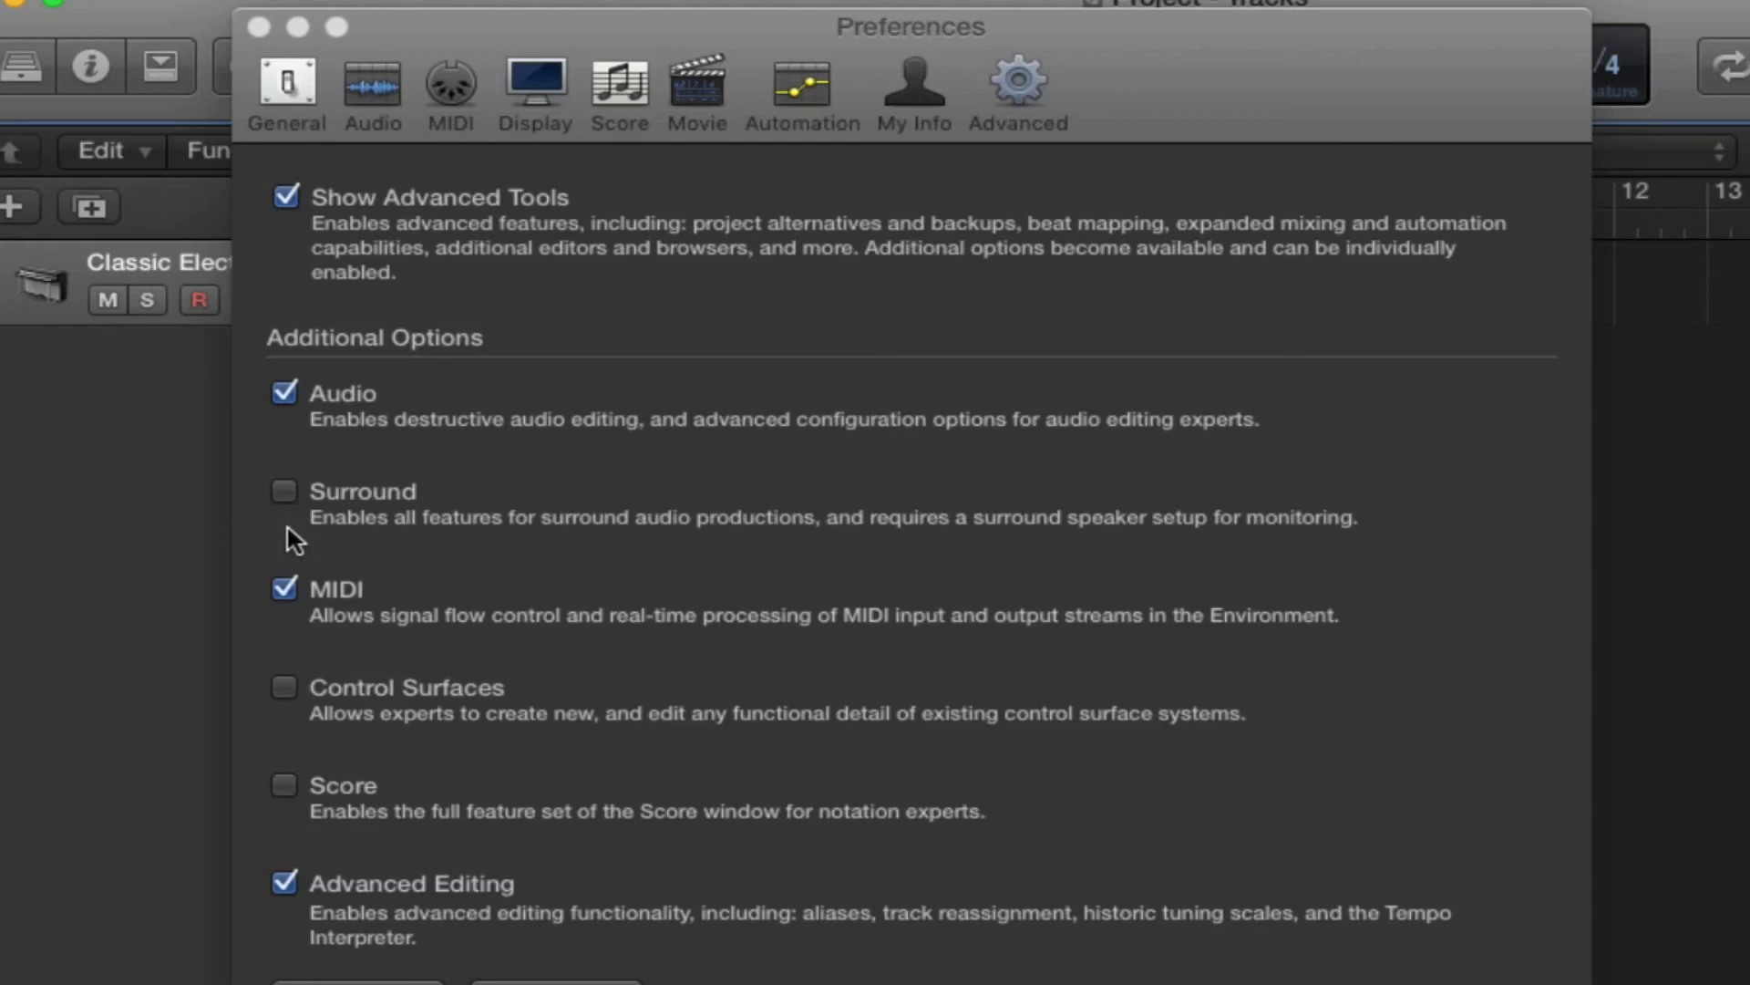
pyautogui.moveTo(301, 625)
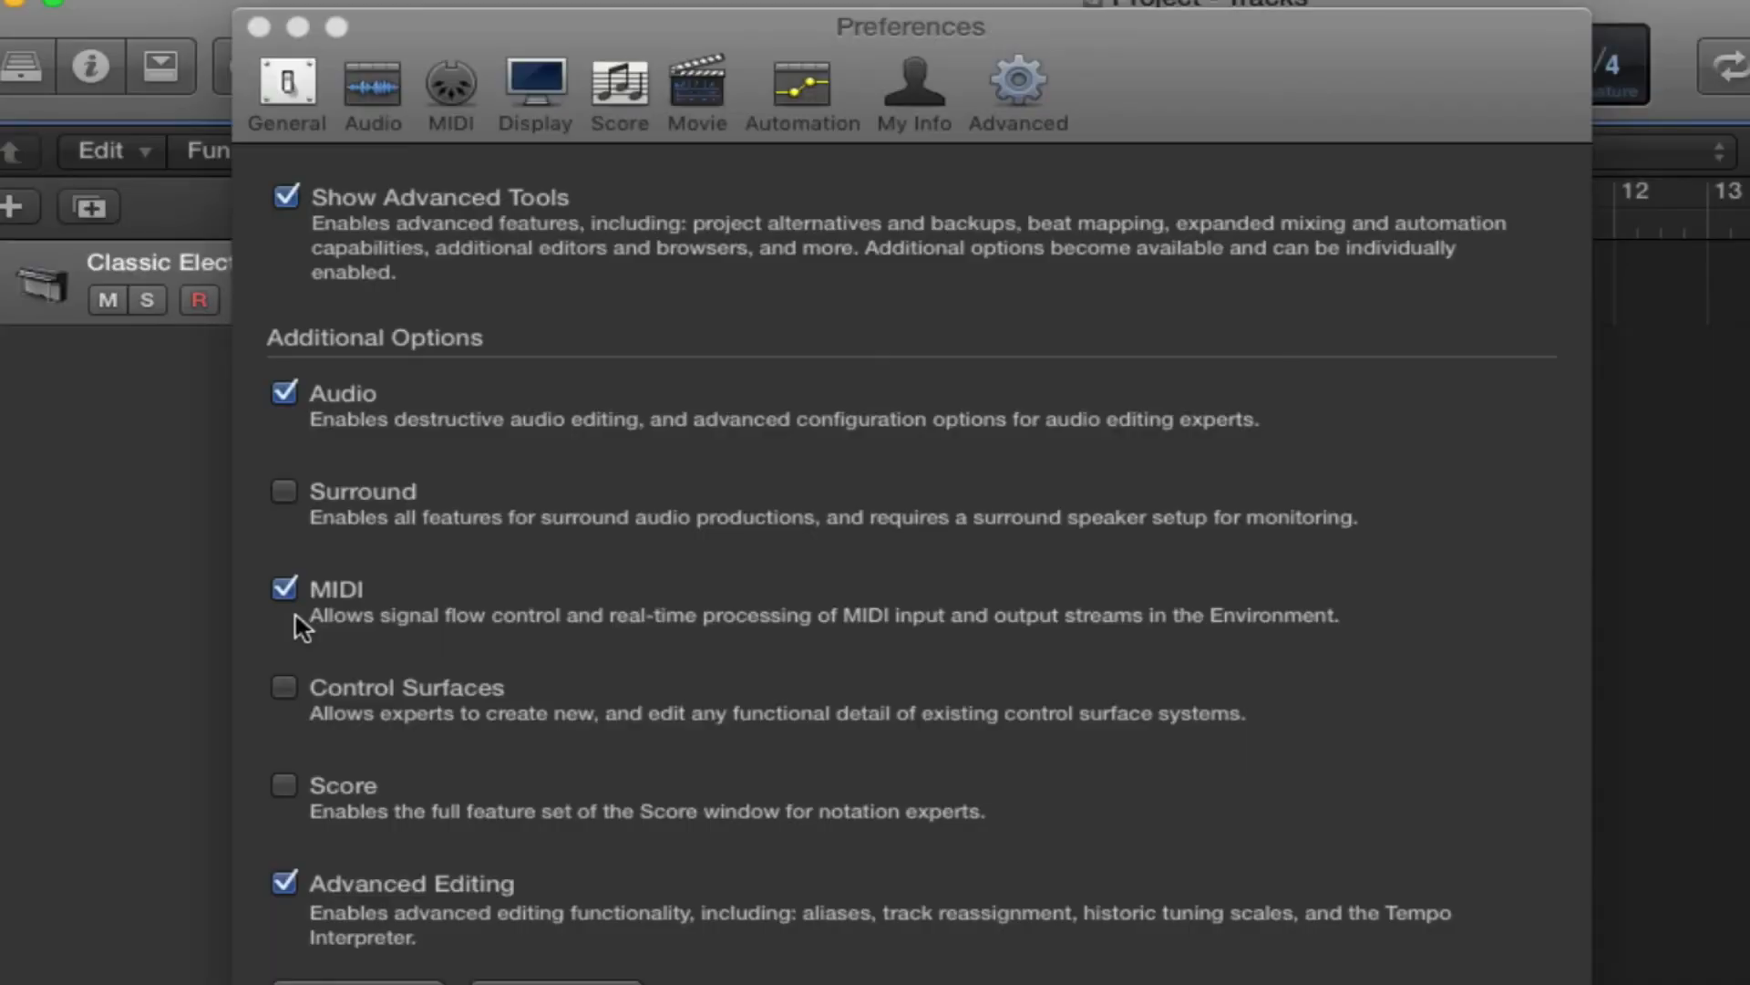
pyautogui.moveTo(299, 739)
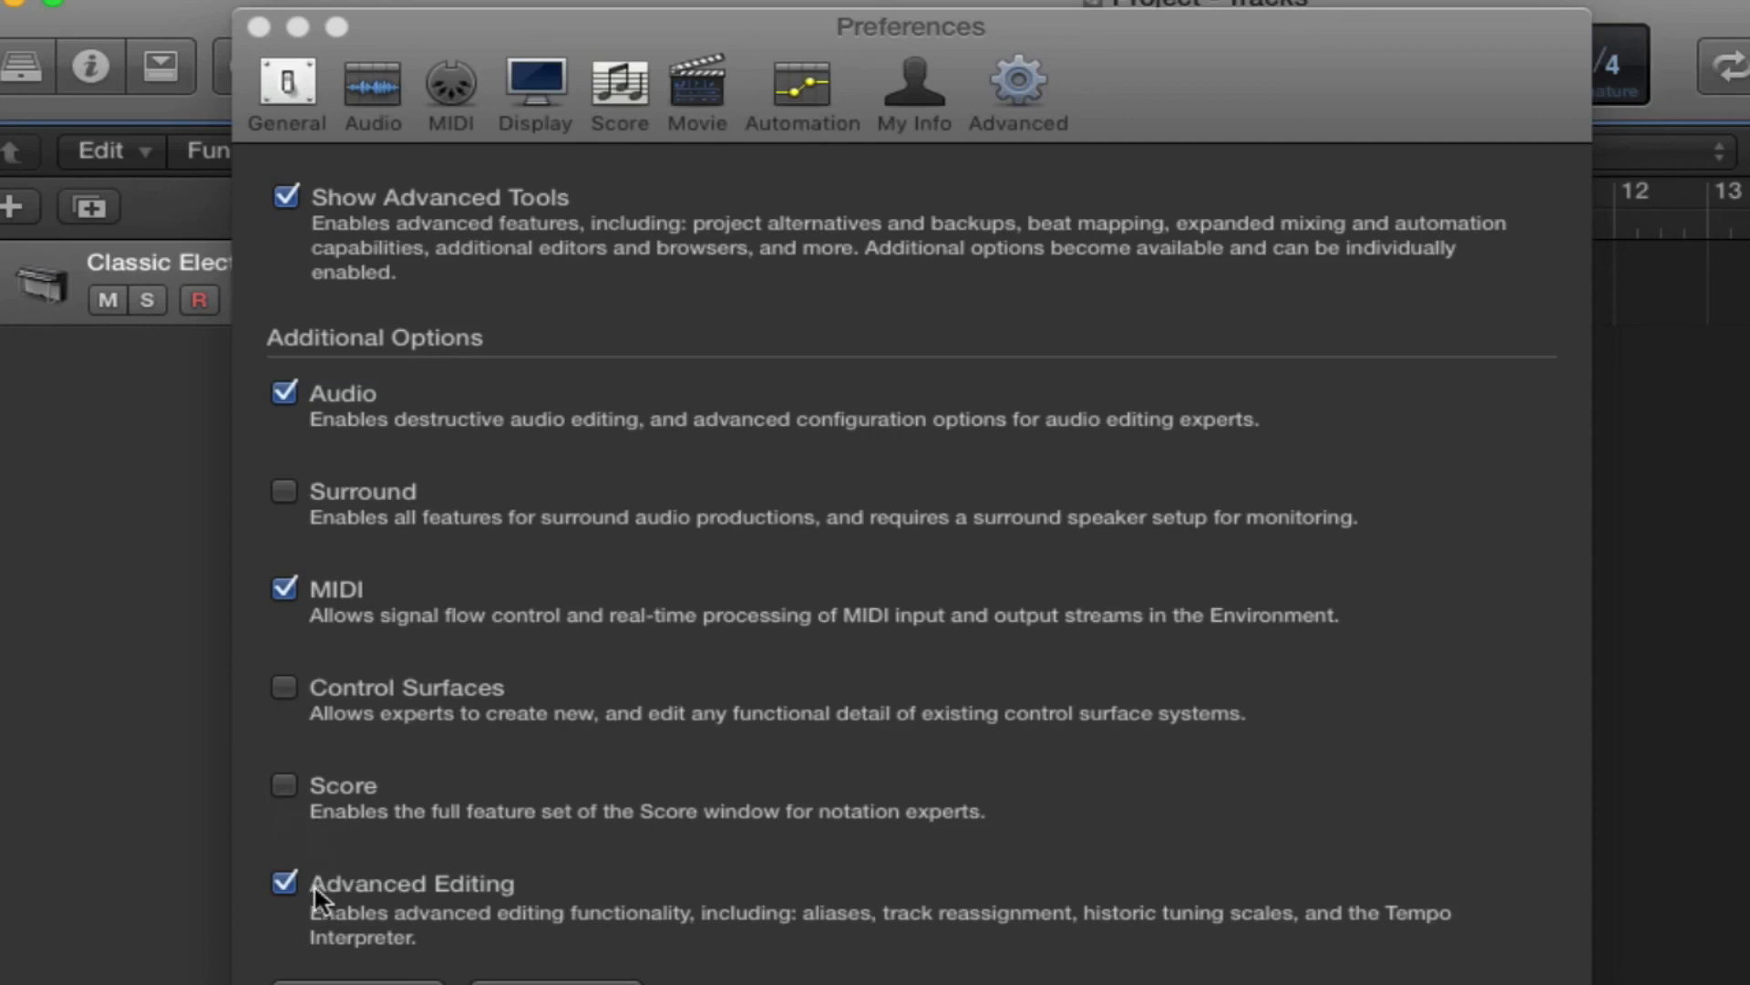
pyautogui.moveTo(467, 906)
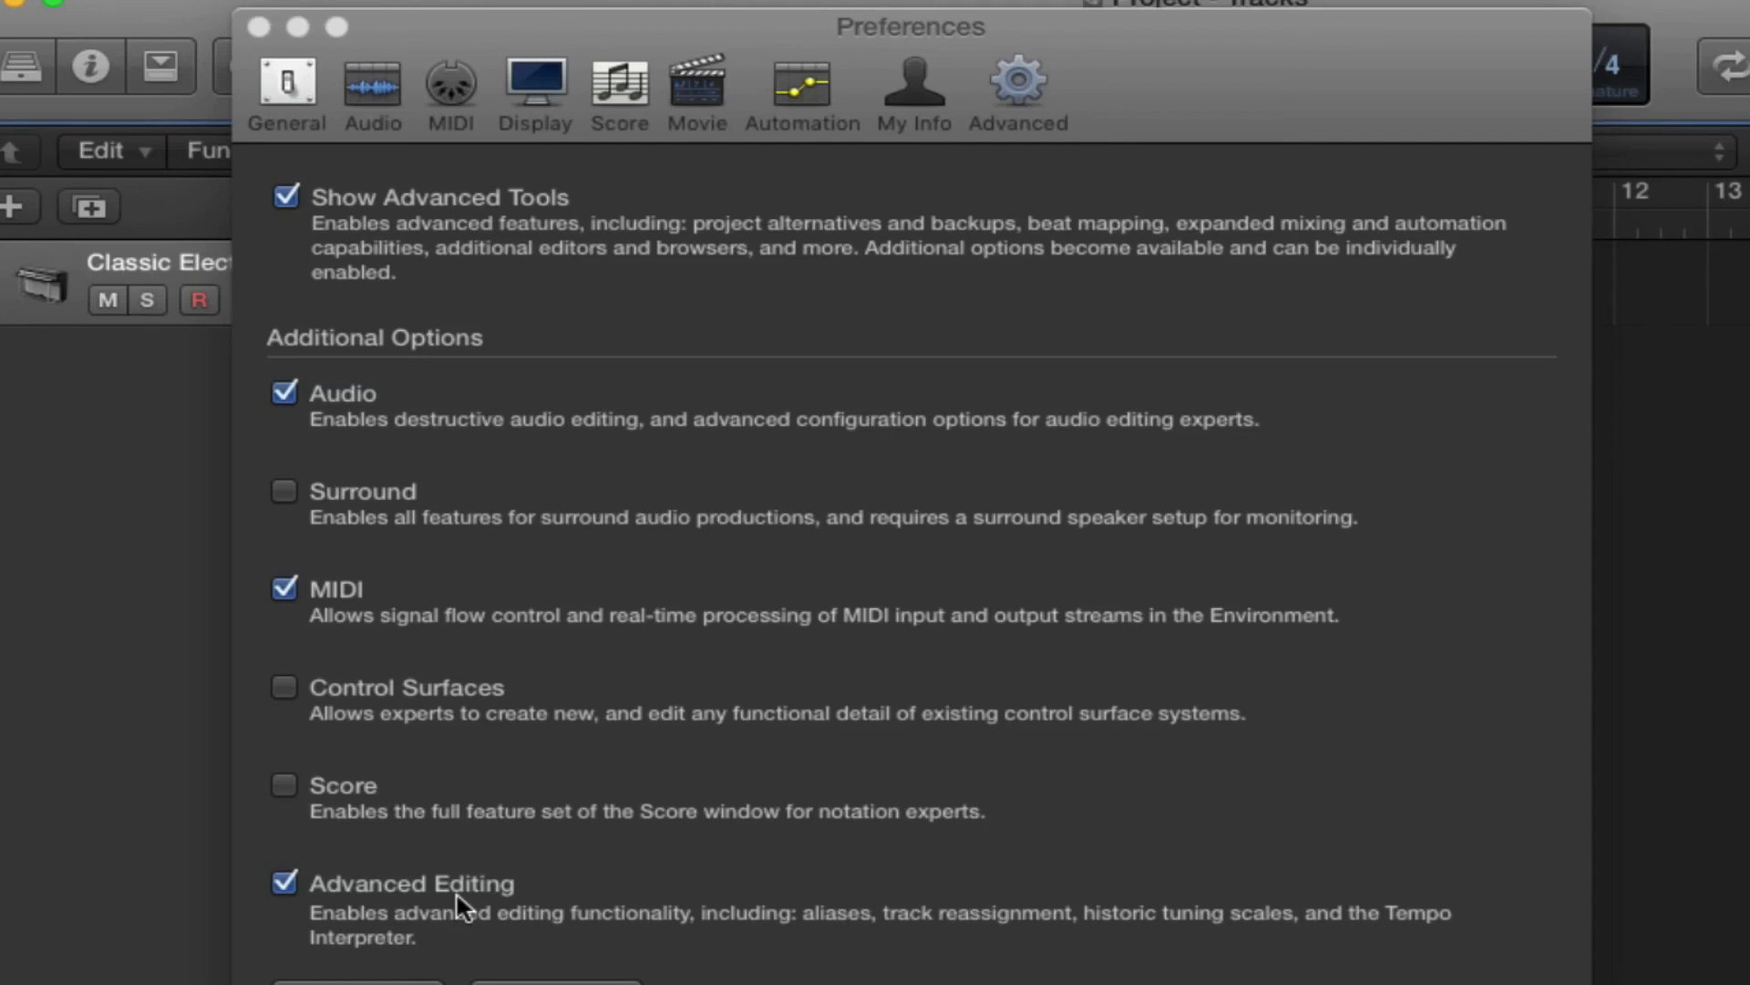
pyautogui.moveTo(288, 925)
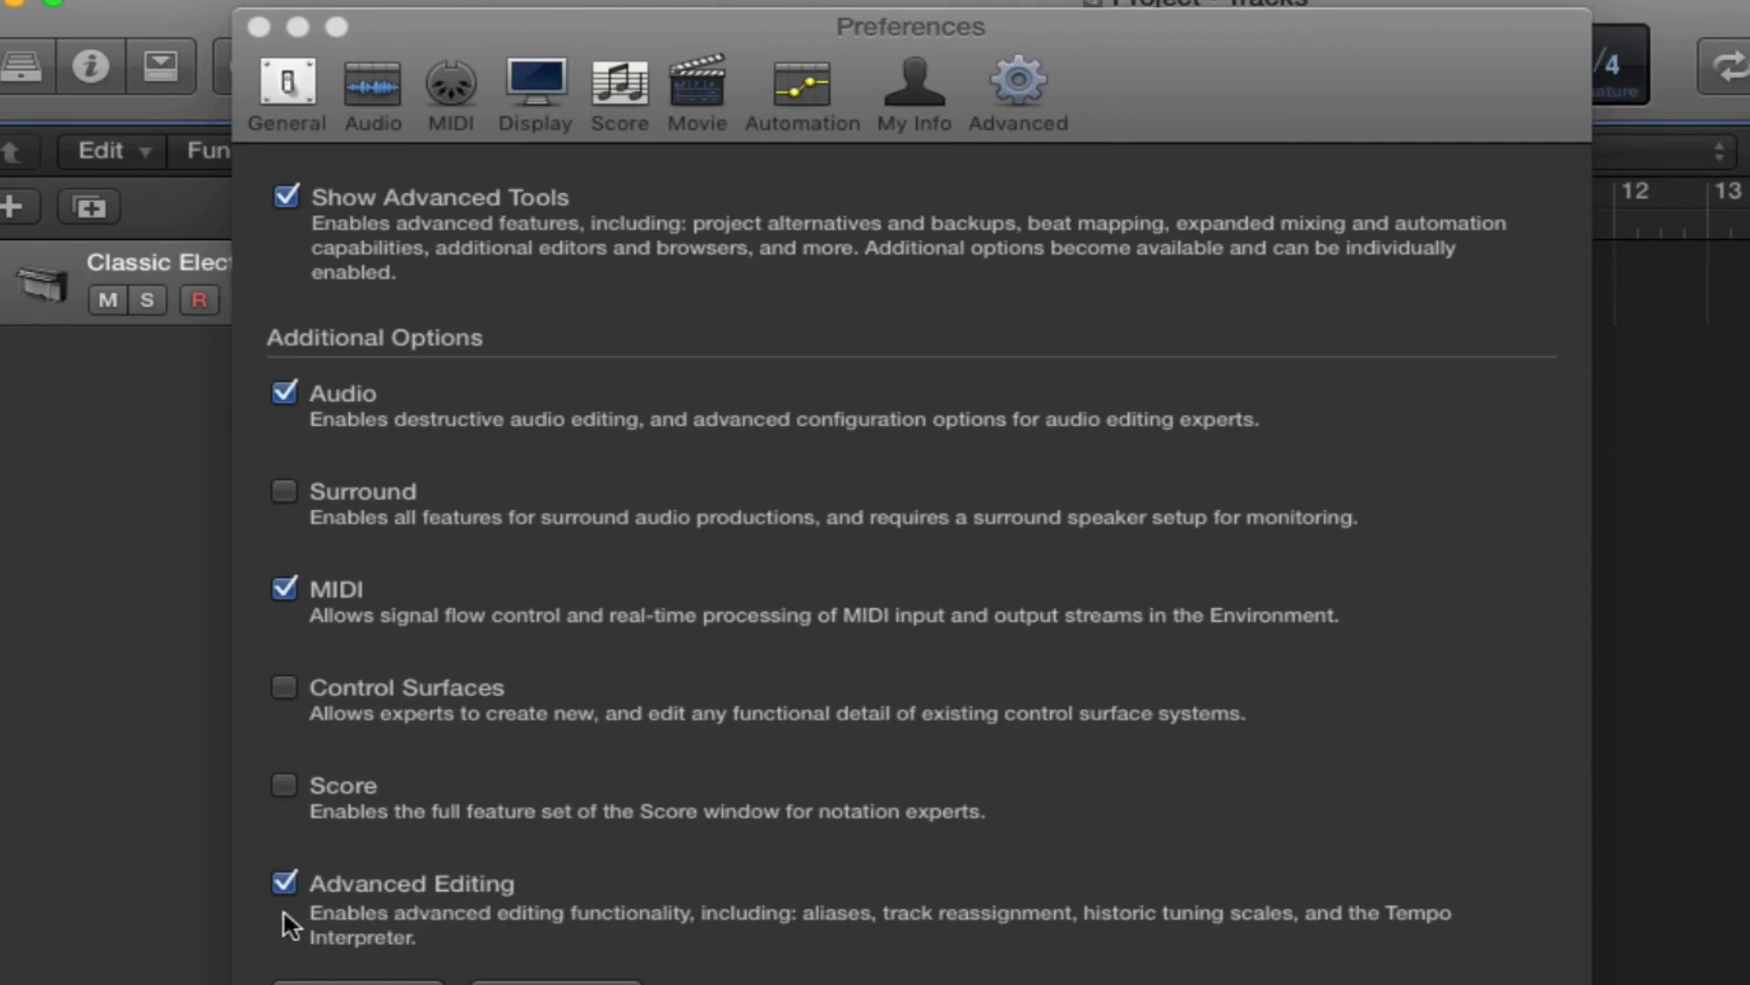